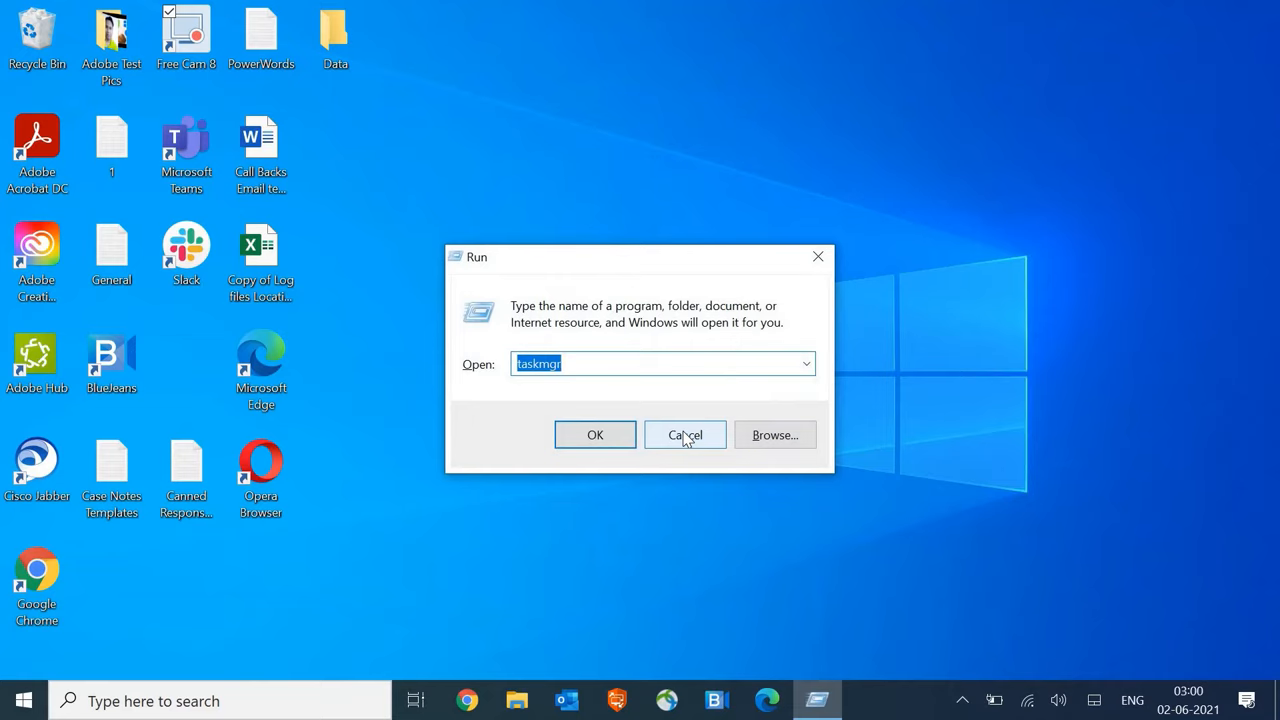
Launch System Configuration via msconfig from the Run box.
{"action": "type", "text": "mscon"}
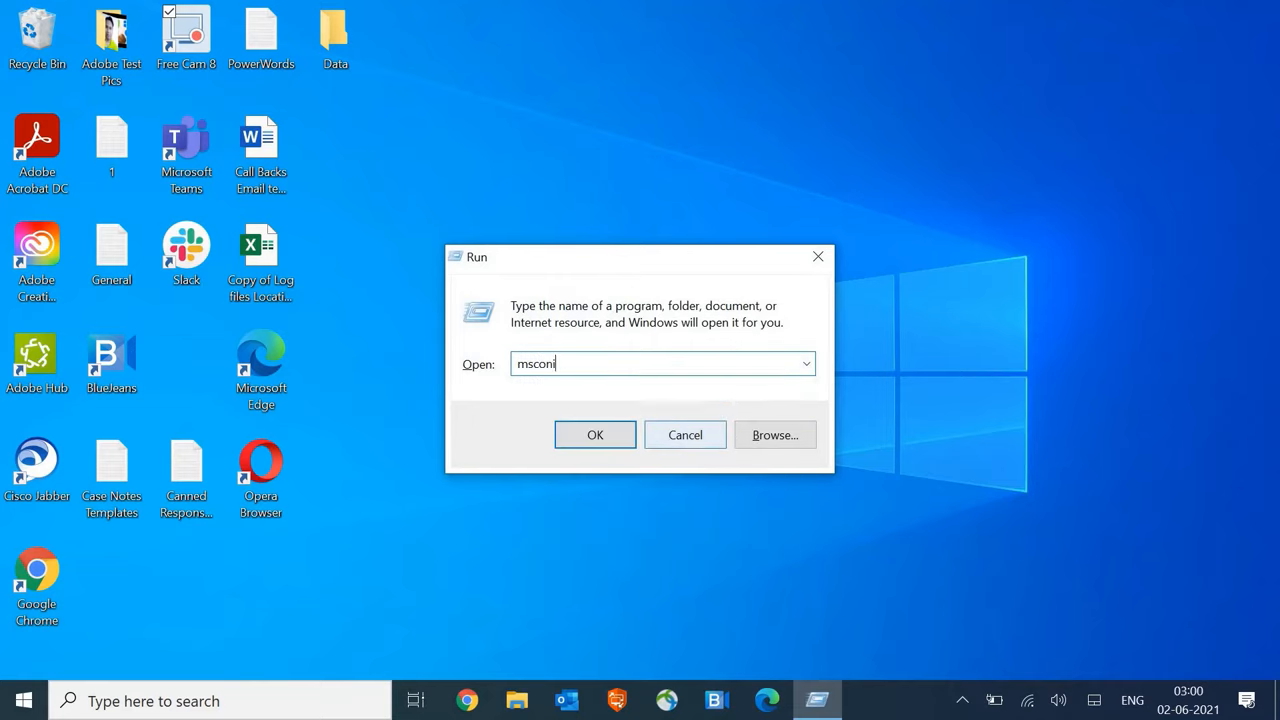
{"action": "type", "text": "ig"}
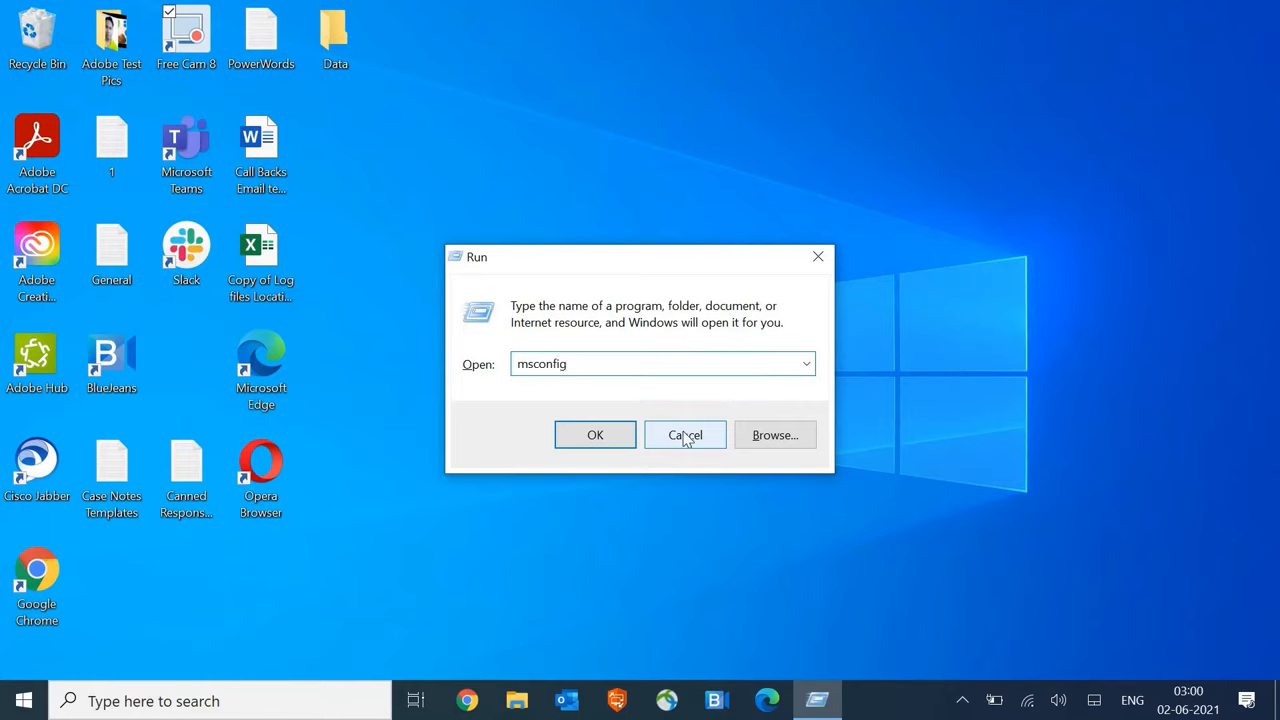
{"action": "left_click", "coordinate": [684, 435]}
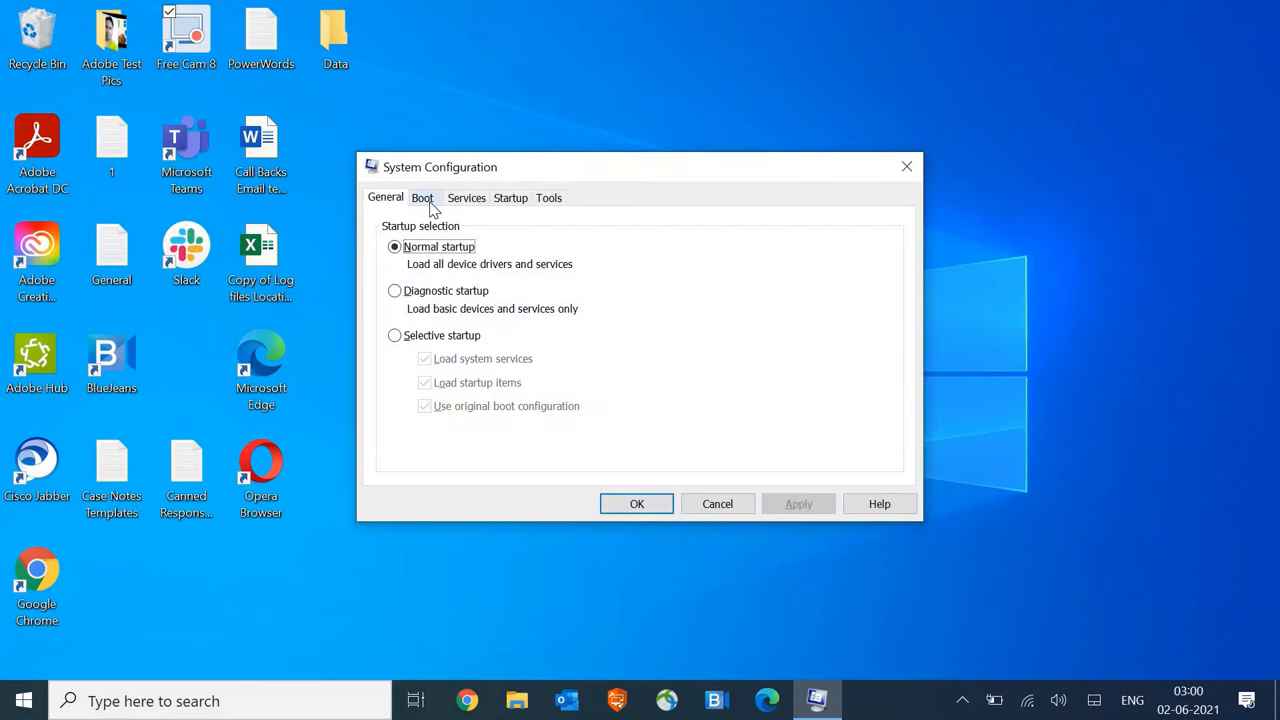
Tick Safe boot with Network on the Boot tab, then cancel without applying.
{"action": "left_click", "coordinate": [422, 197]}
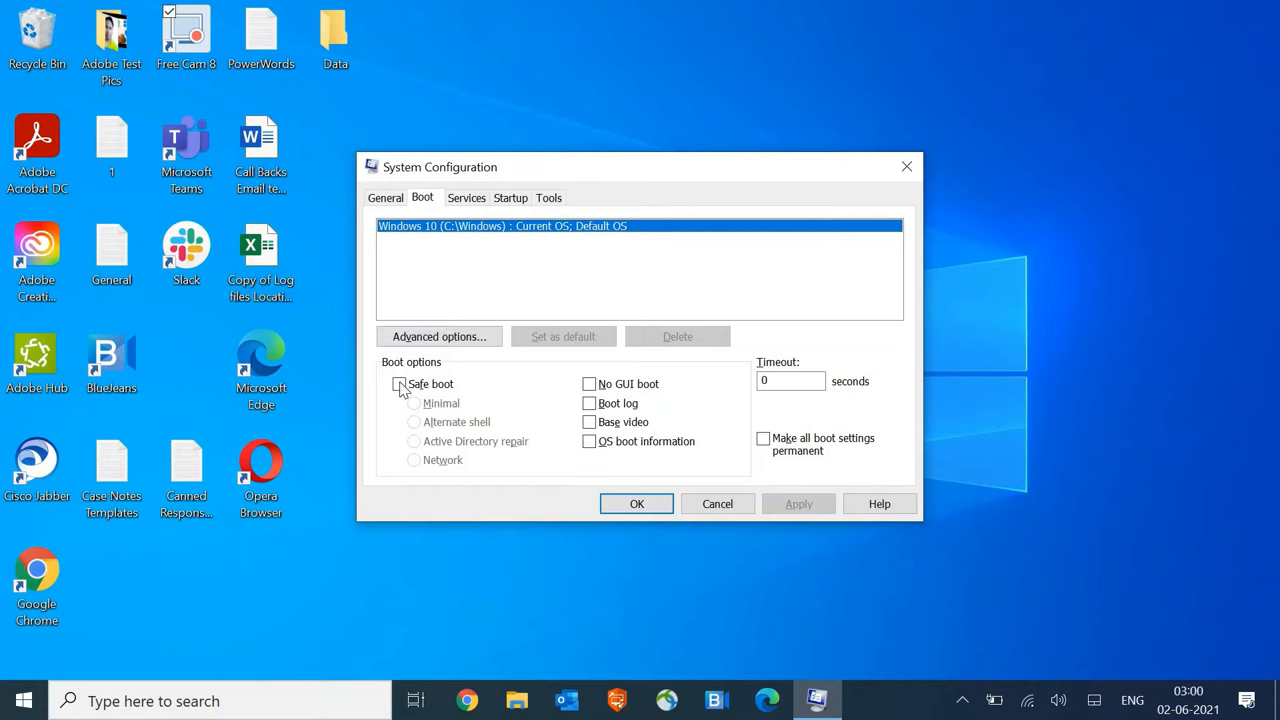
{"action": "left_click", "coordinate": [399, 384]}
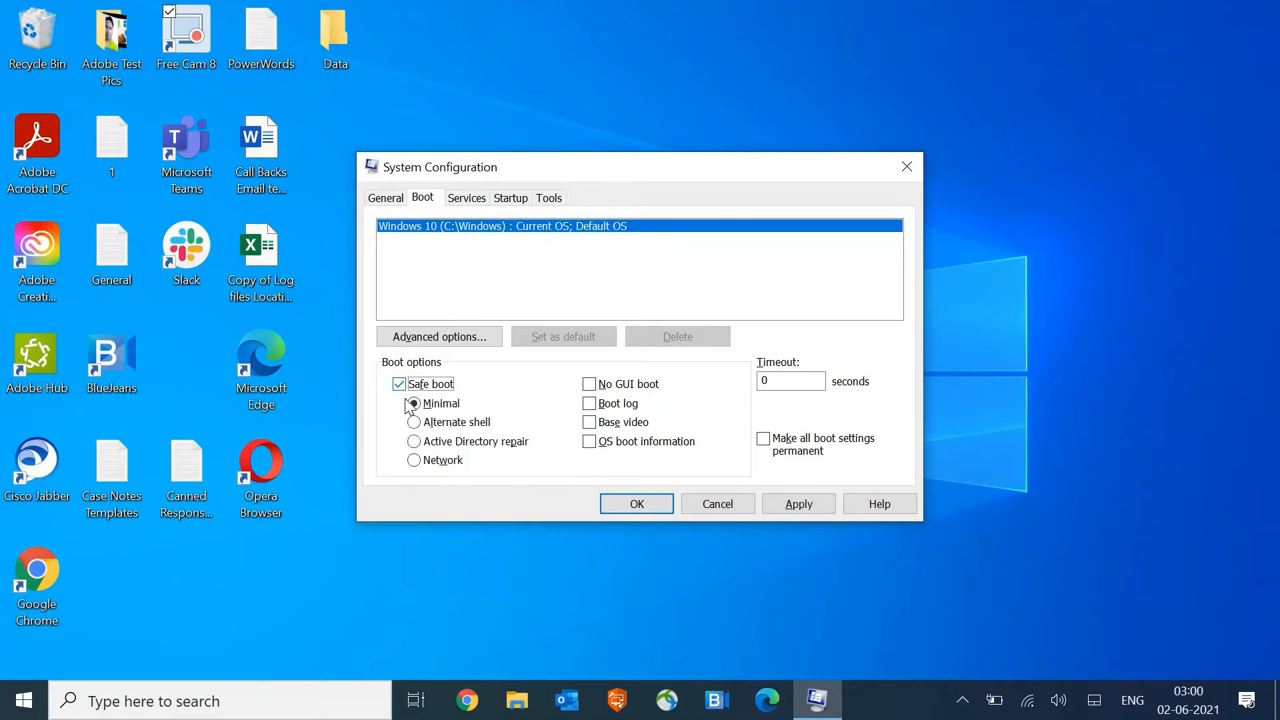
{"action": "left_click", "coordinate": [412, 403]}
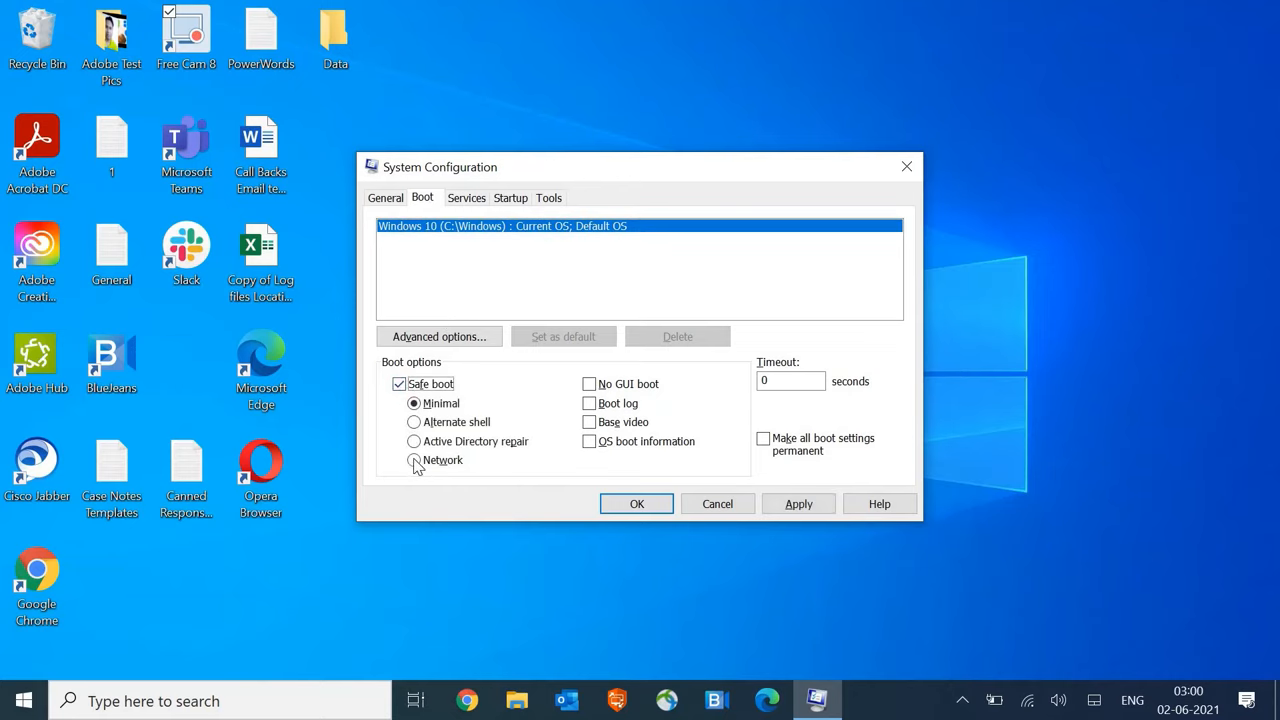
{"action": "left_click", "coordinate": [413, 460]}
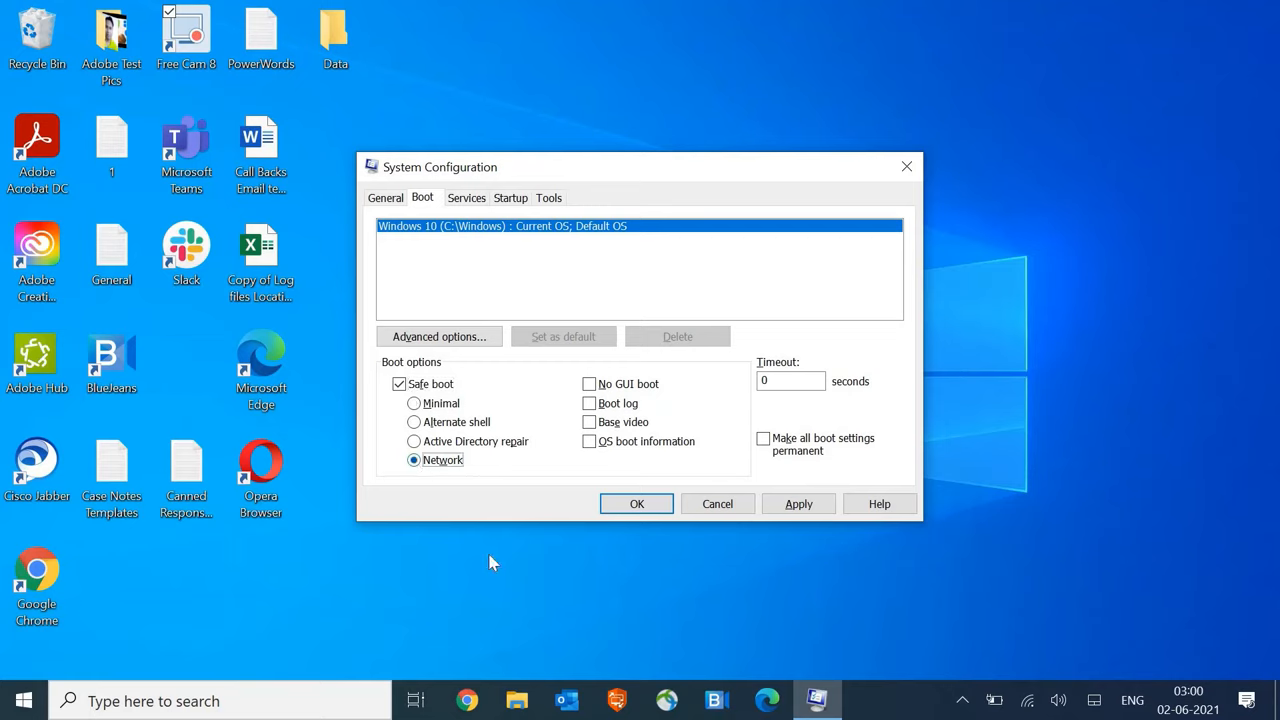
{"action": "mouse_move", "coordinate": [452, 470]}
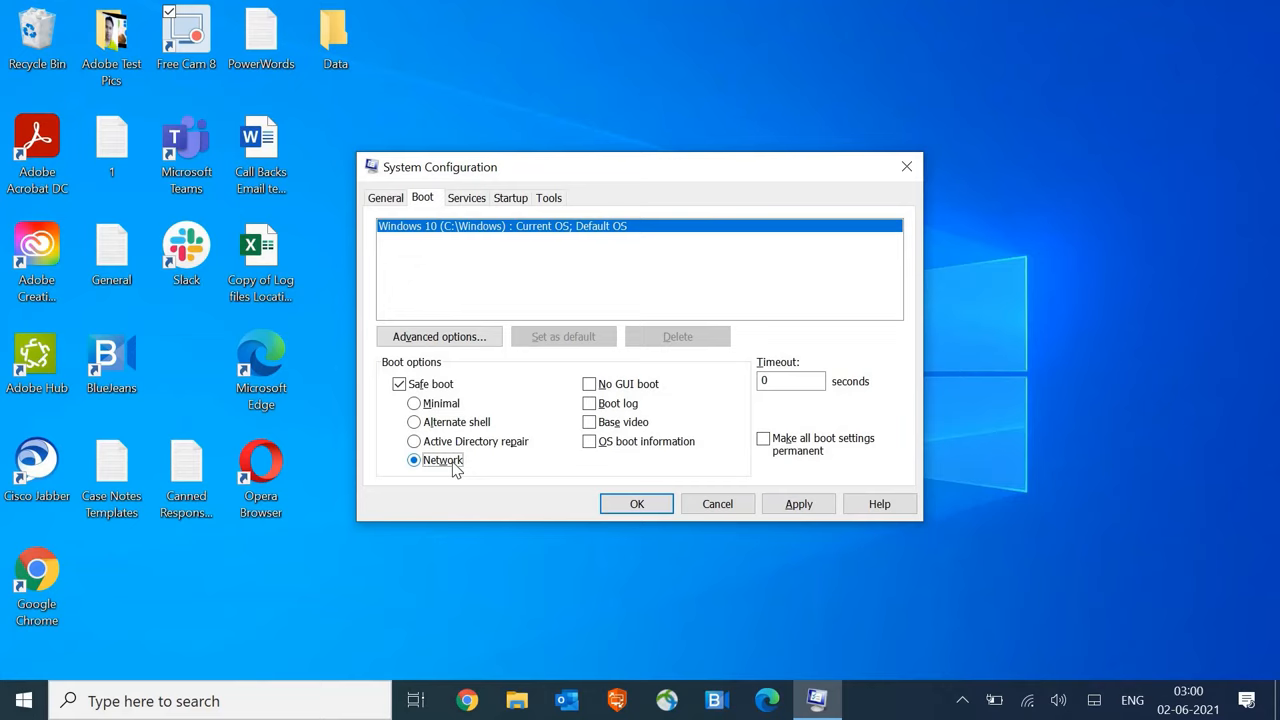
{"action": "mouse_move", "coordinate": [626, 472]}
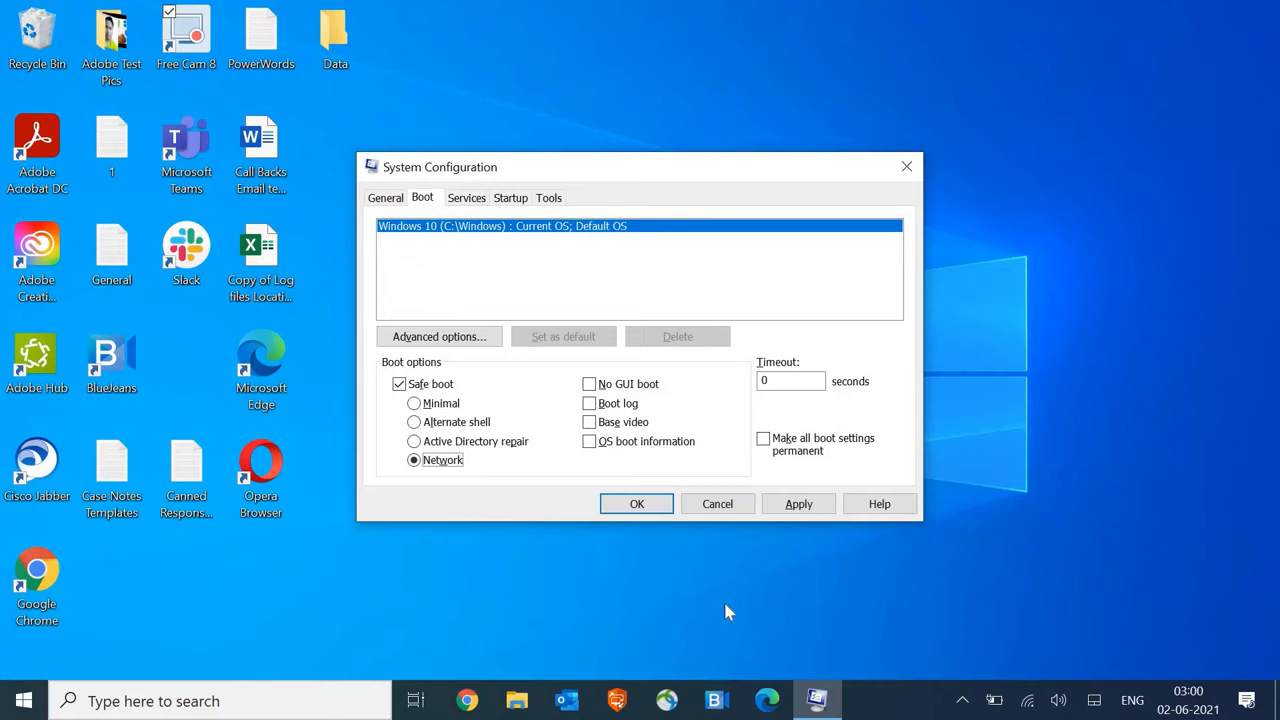
{"action": "mouse_move", "coordinate": [708, 574]}
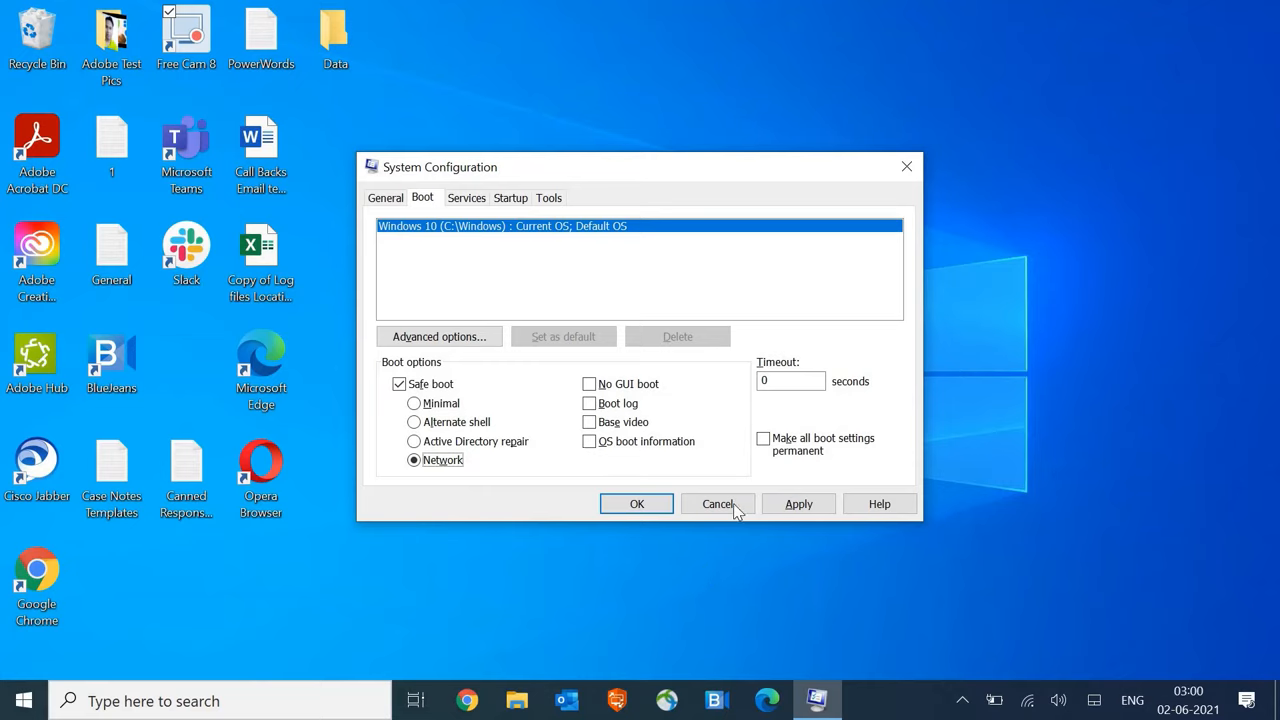
{"action": "mouse_move", "coordinate": [733, 511]}
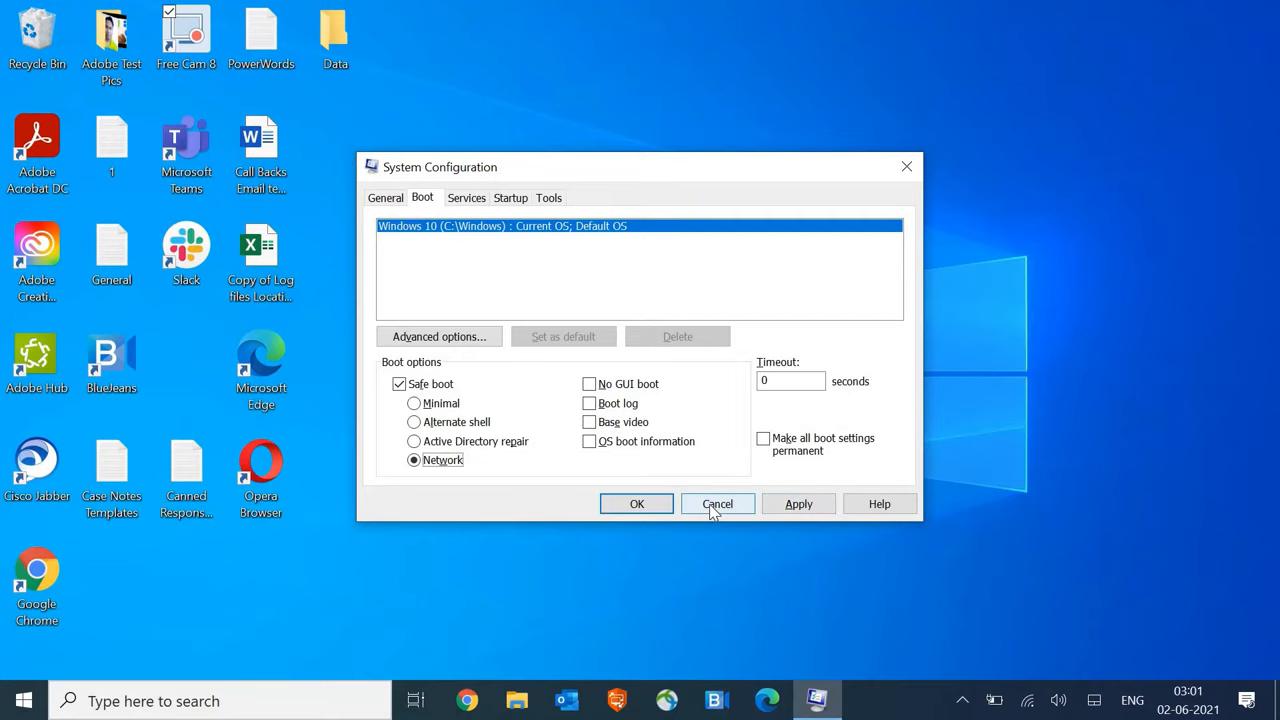
{"action": "left_click", "coordinate": [717, 503]}
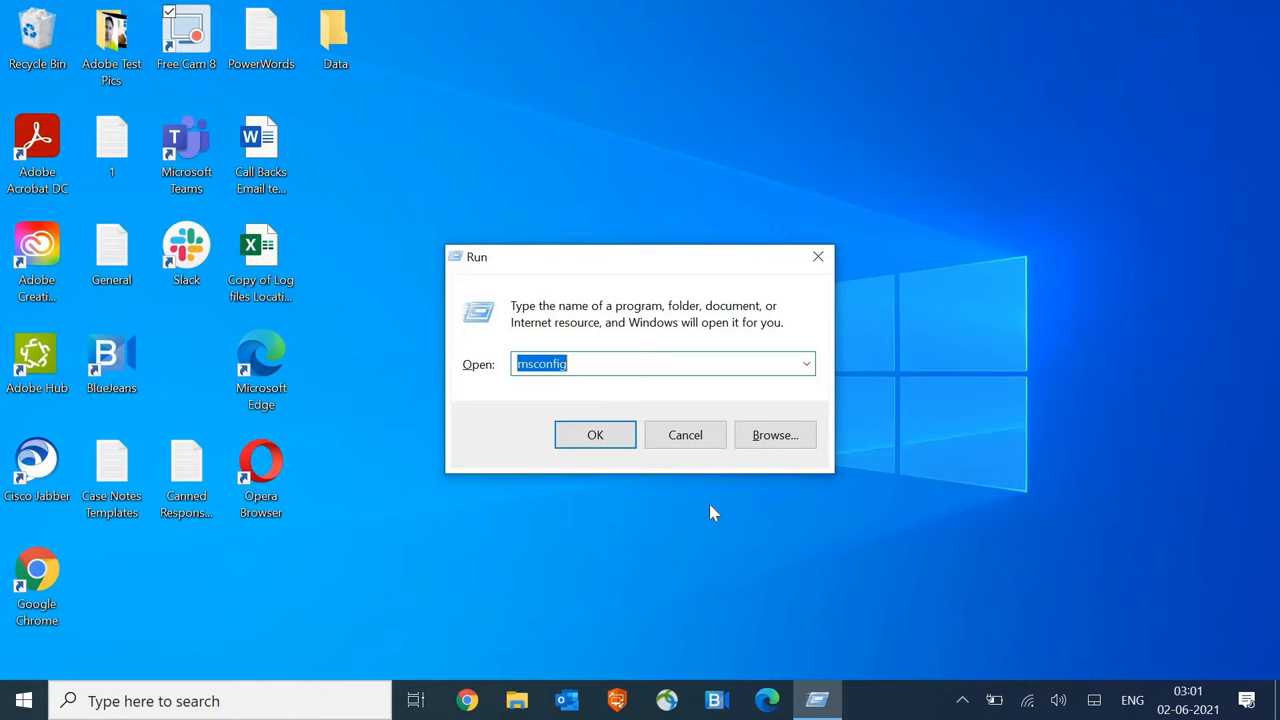
Open the local Temp folder via %temp% from the Run box.
{"action": "type", "text": "%"}
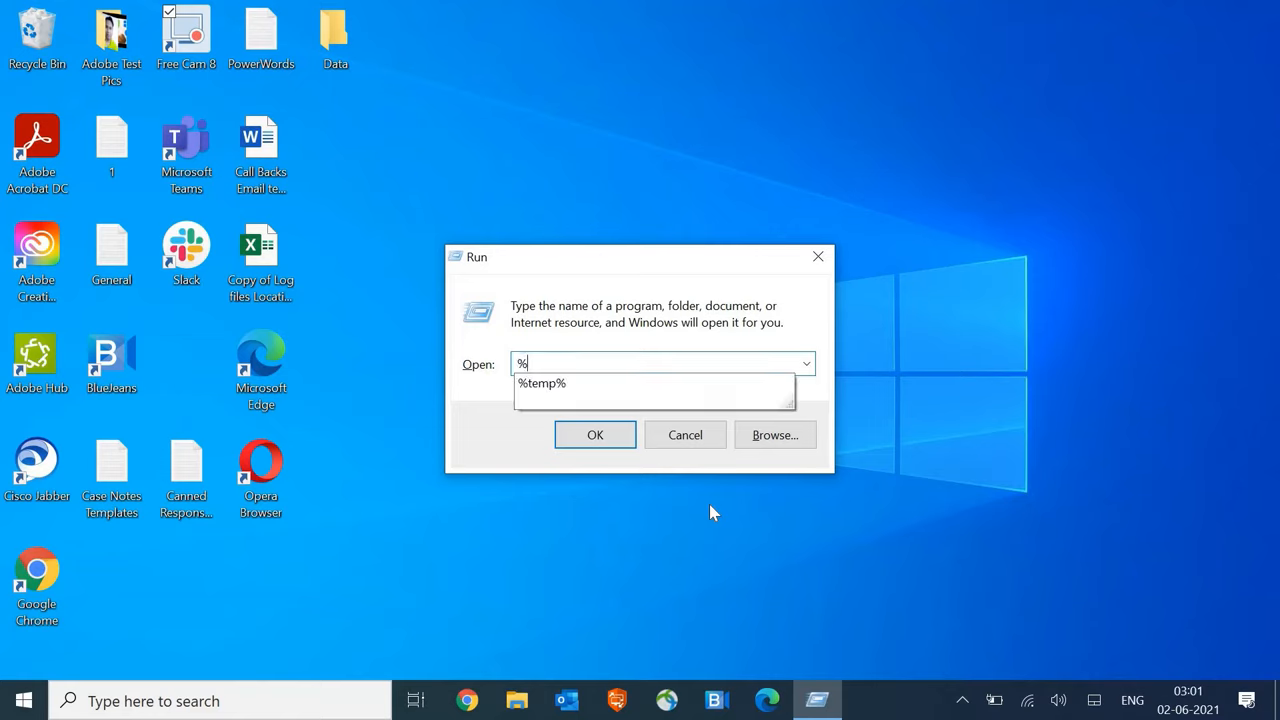
{"action": "type", "text": "tem"}
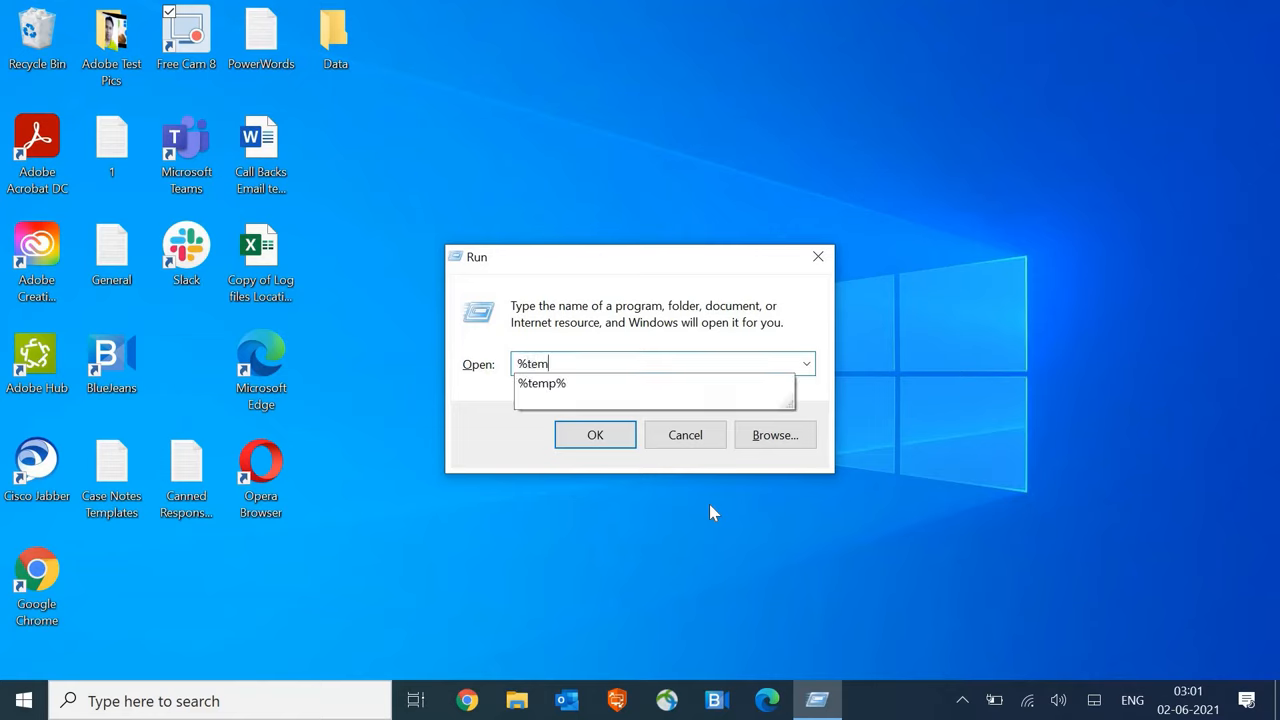
{"action": "left_click", "coordinate": [541, 383]}
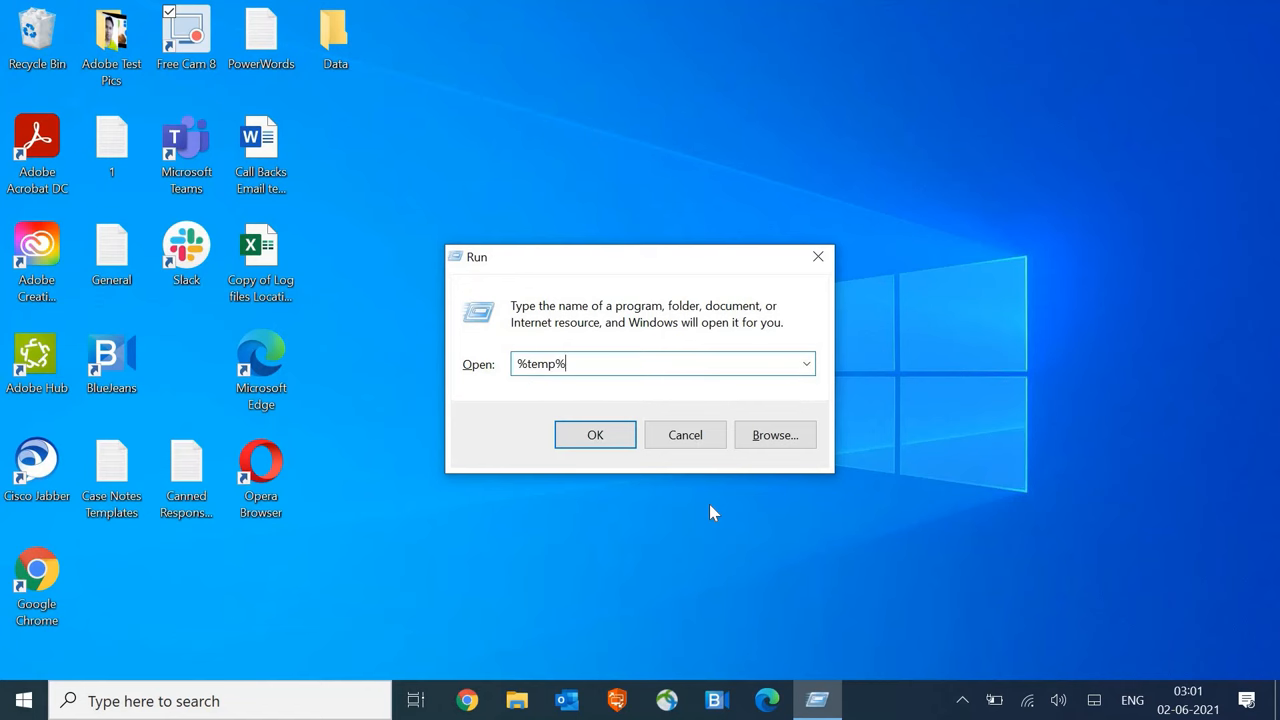
{"action": "left_click", "coordinate": [595, 434]}
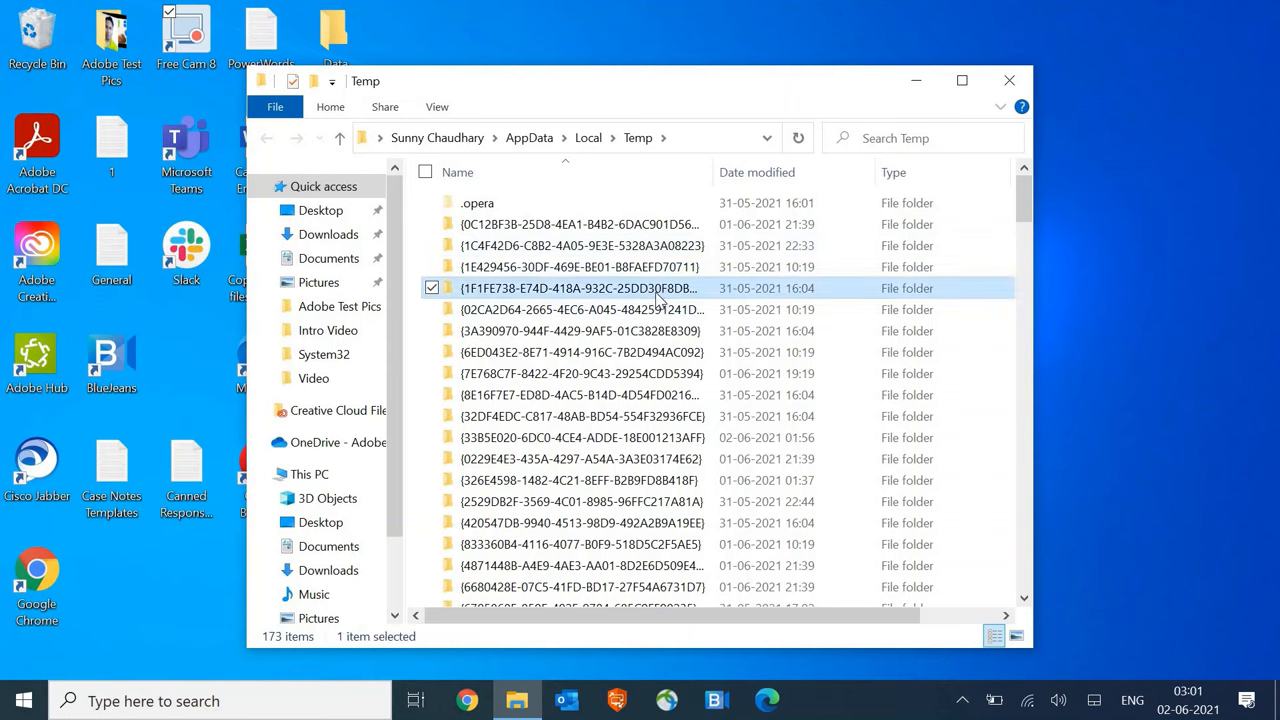
Permanently delete all 173 Temp items, skipping locked ones, and close Explorer.
{"action": "key", "text": "ctrl+a"}
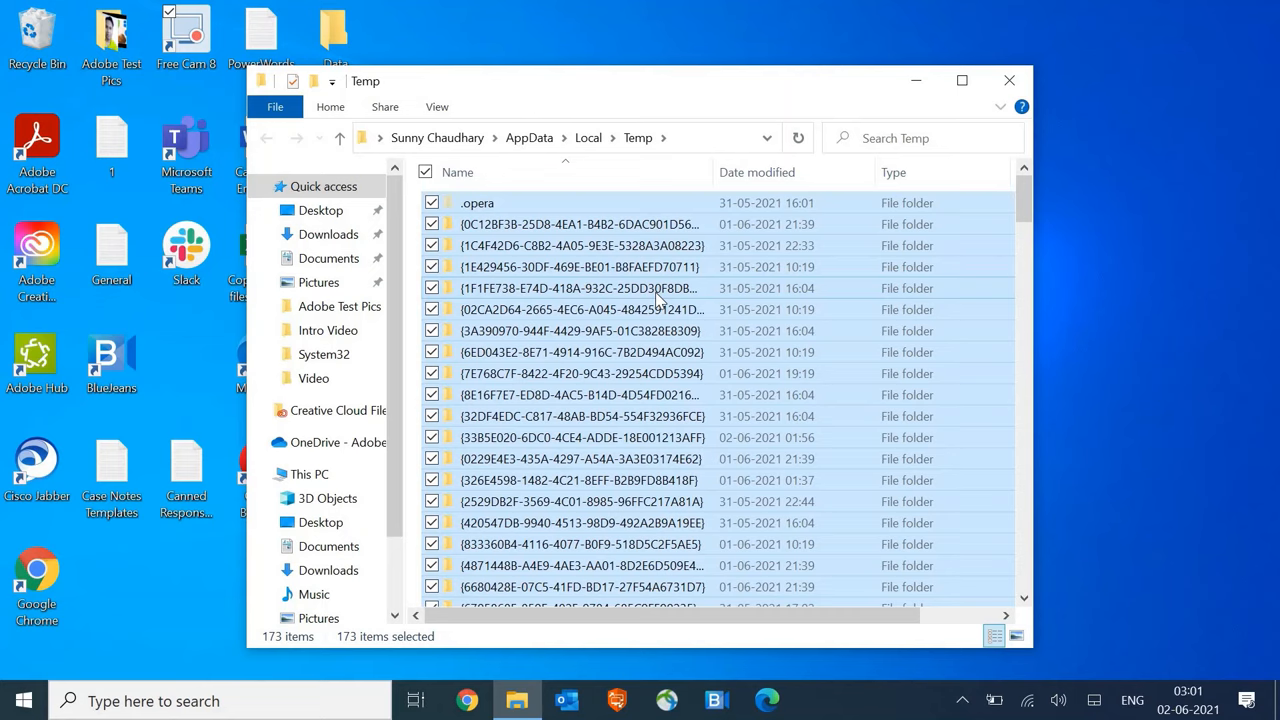
{"action": "key", "text": "Delete"}
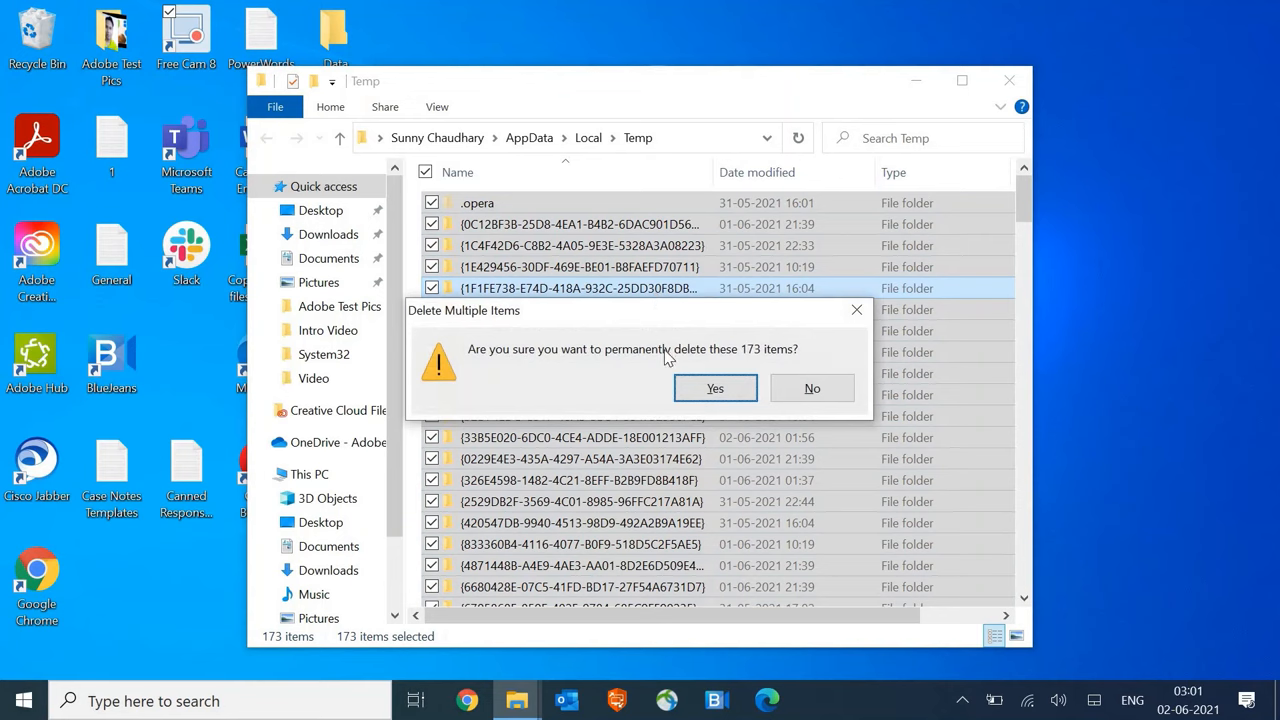
{"action": "mouse_move", "coordinate": [645, 376]}
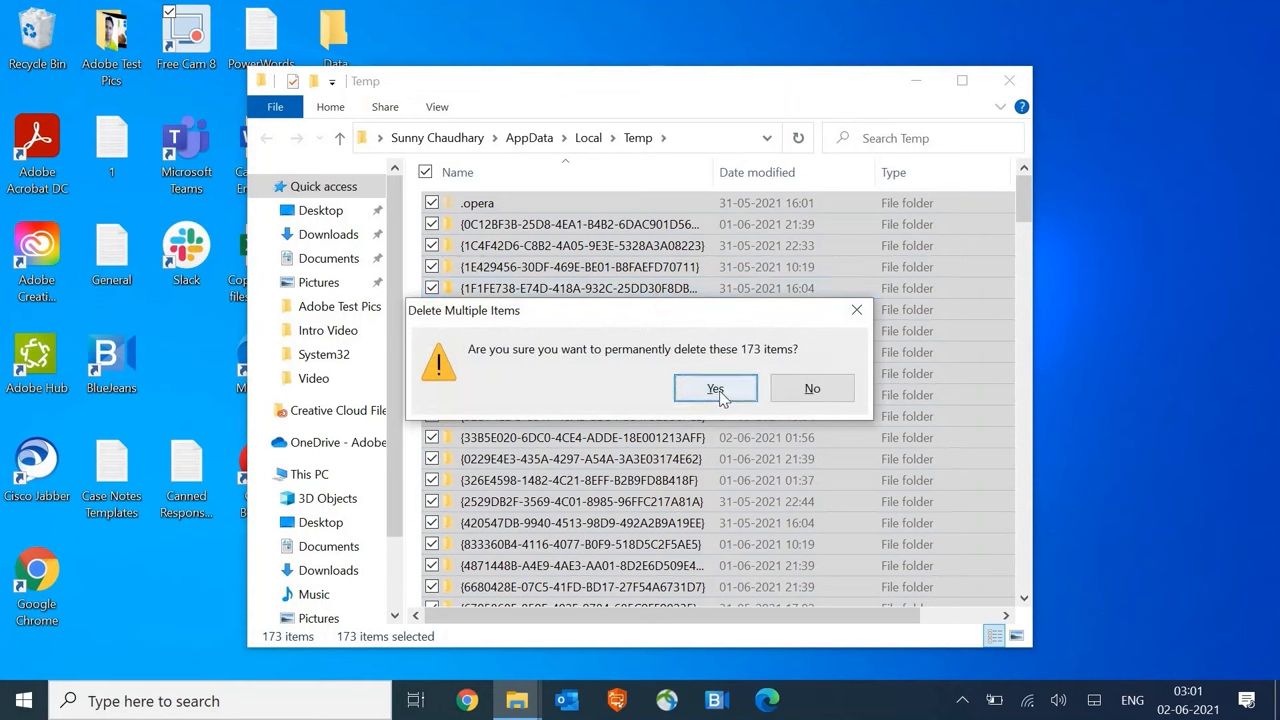
{"action": "left_click", "coordinate": [715, 388]}
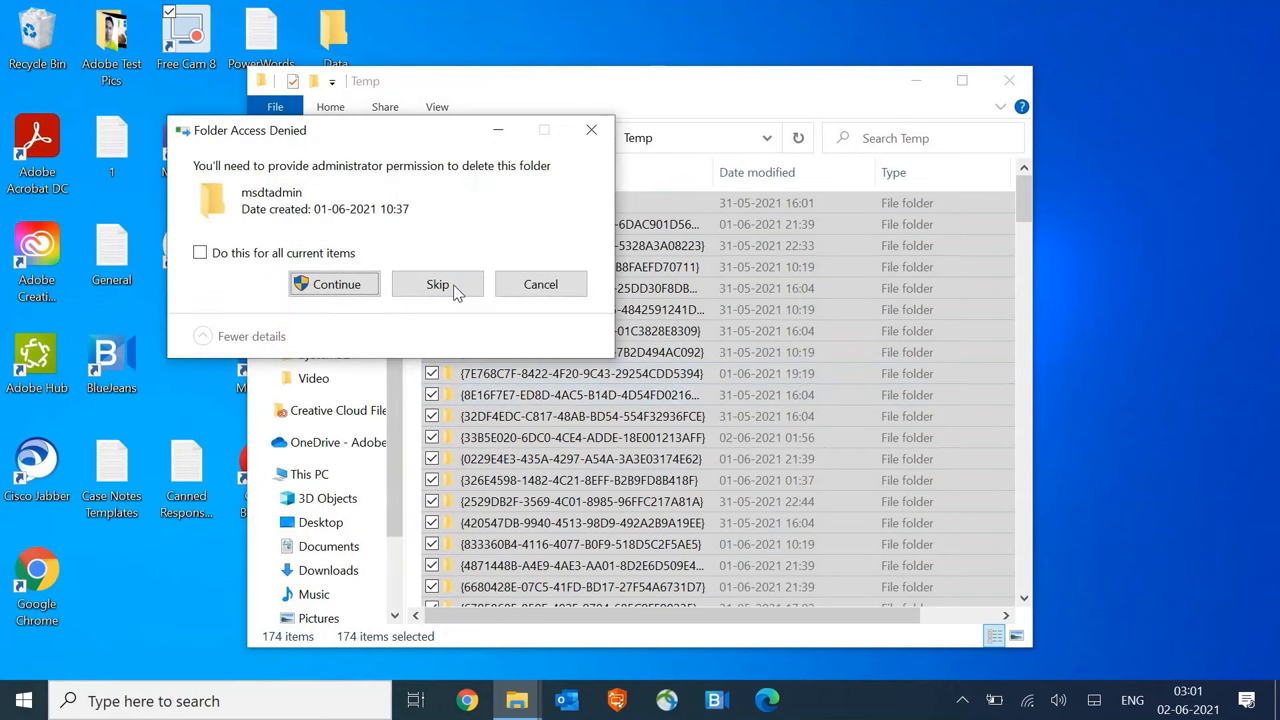
{"action": "left_click", "coordinate": [437, 284]}
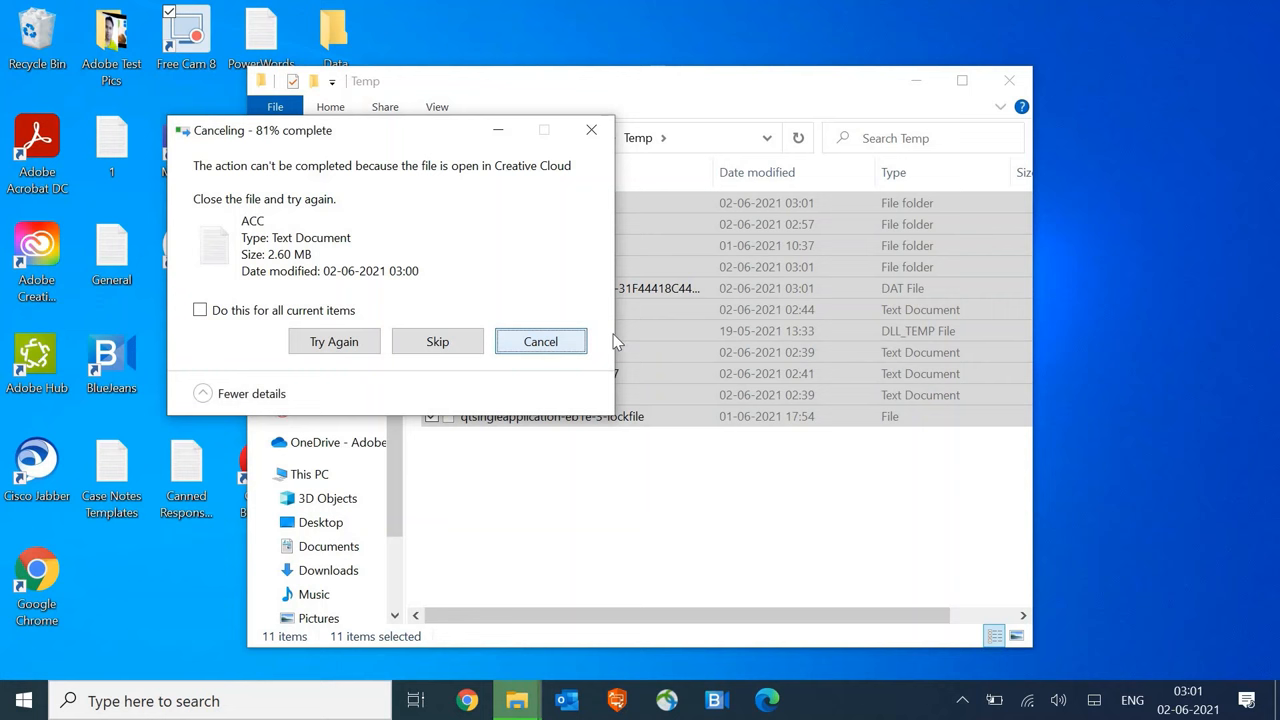
{"action": "left_click", "coordinate": [540, 341]}
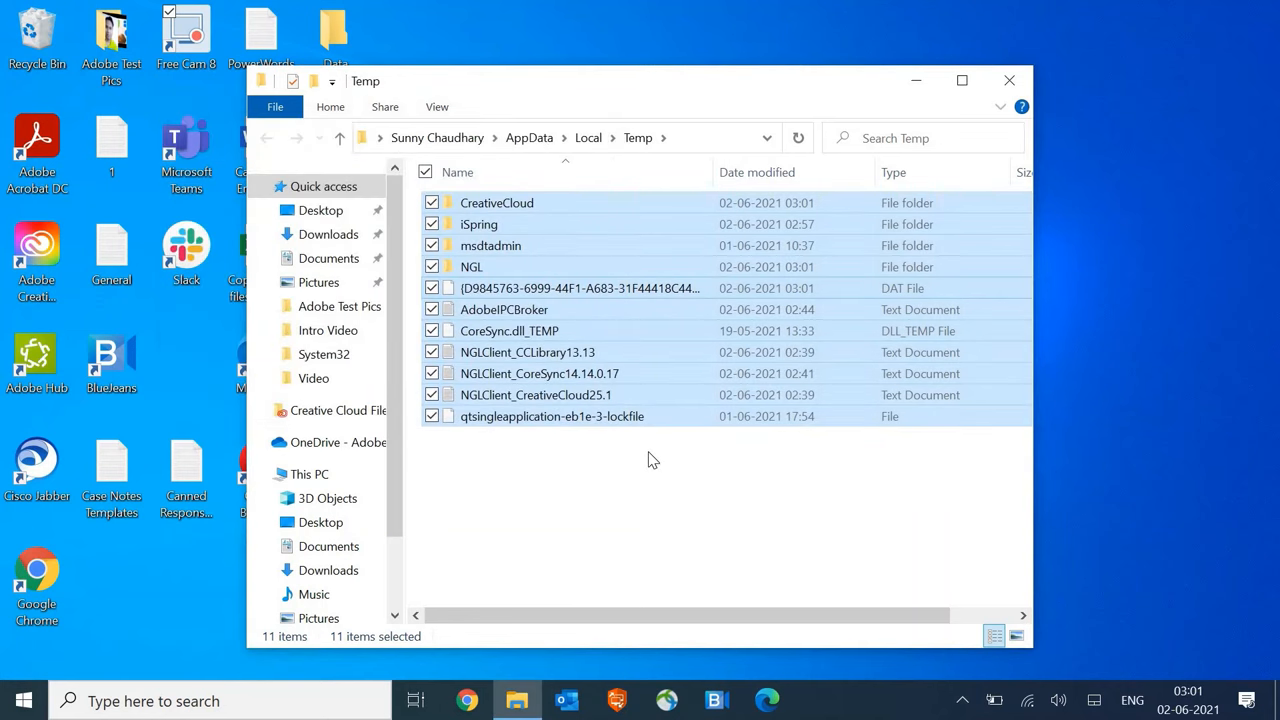
{"action": "mouse_move", "coordinate": [689, 487]}
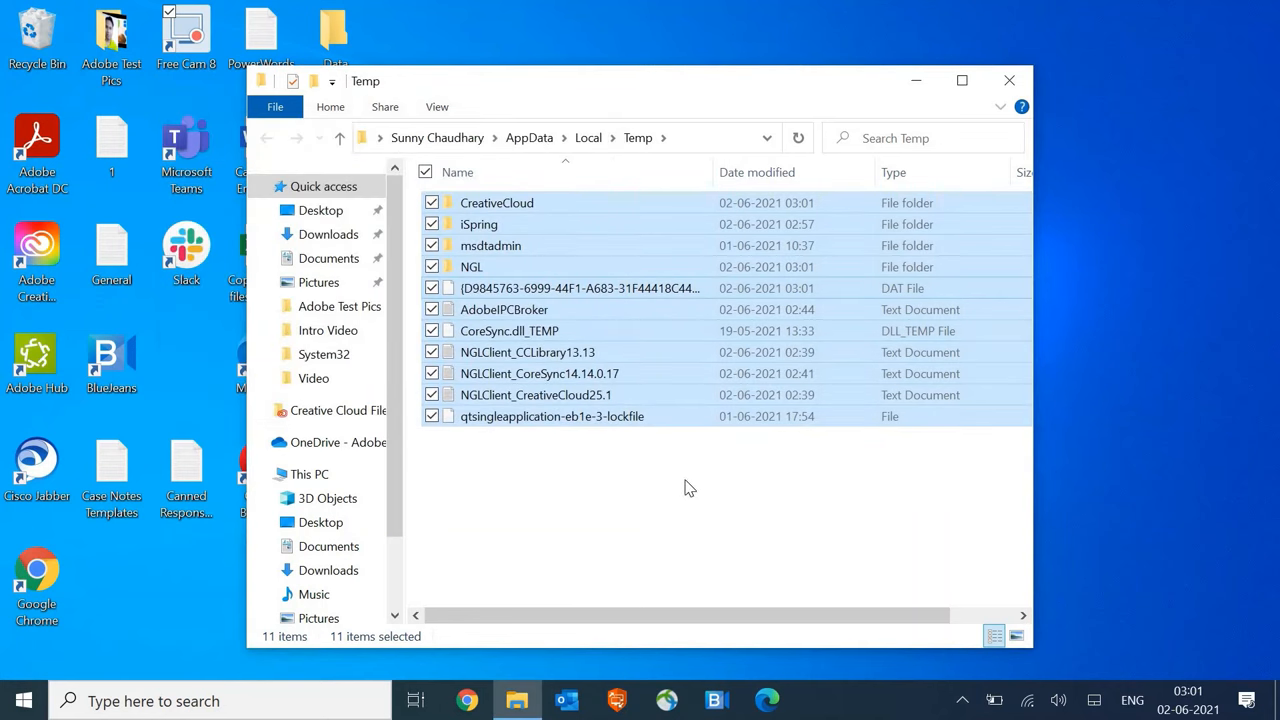
{"action": "mouse_move", "coordinate": [1009, 80]}
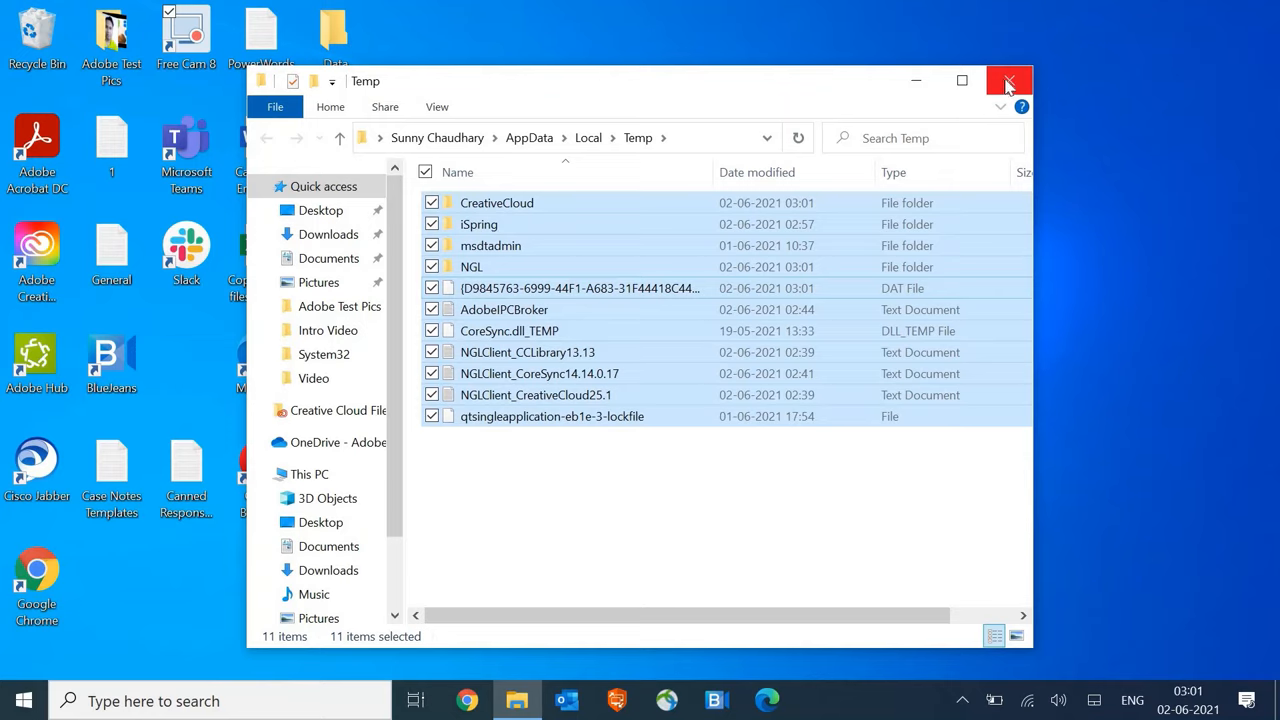
{"action": "left_click", "coordinate": [1009, 79]}
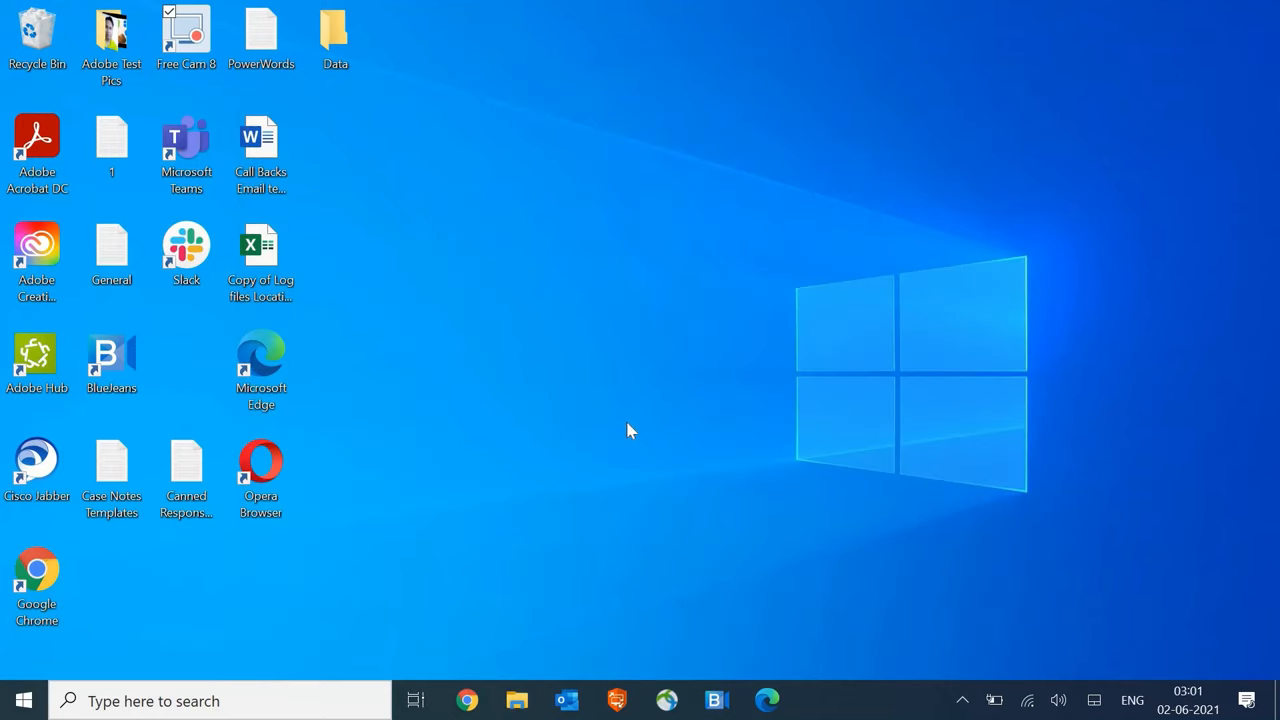
Open C:\Windows\Temp via temp from the Run box.
{"action": "key", "text": "Win+r"}
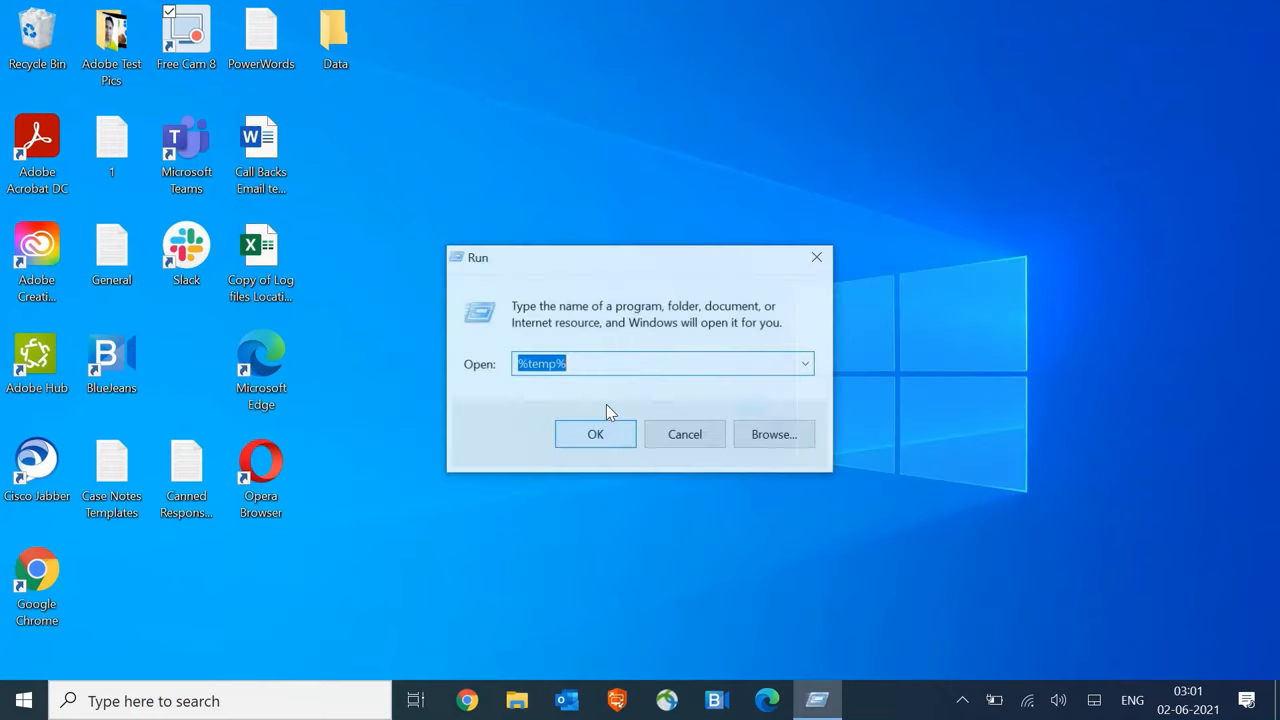
{"action": "left_click", "coordinate": [595, 363]}
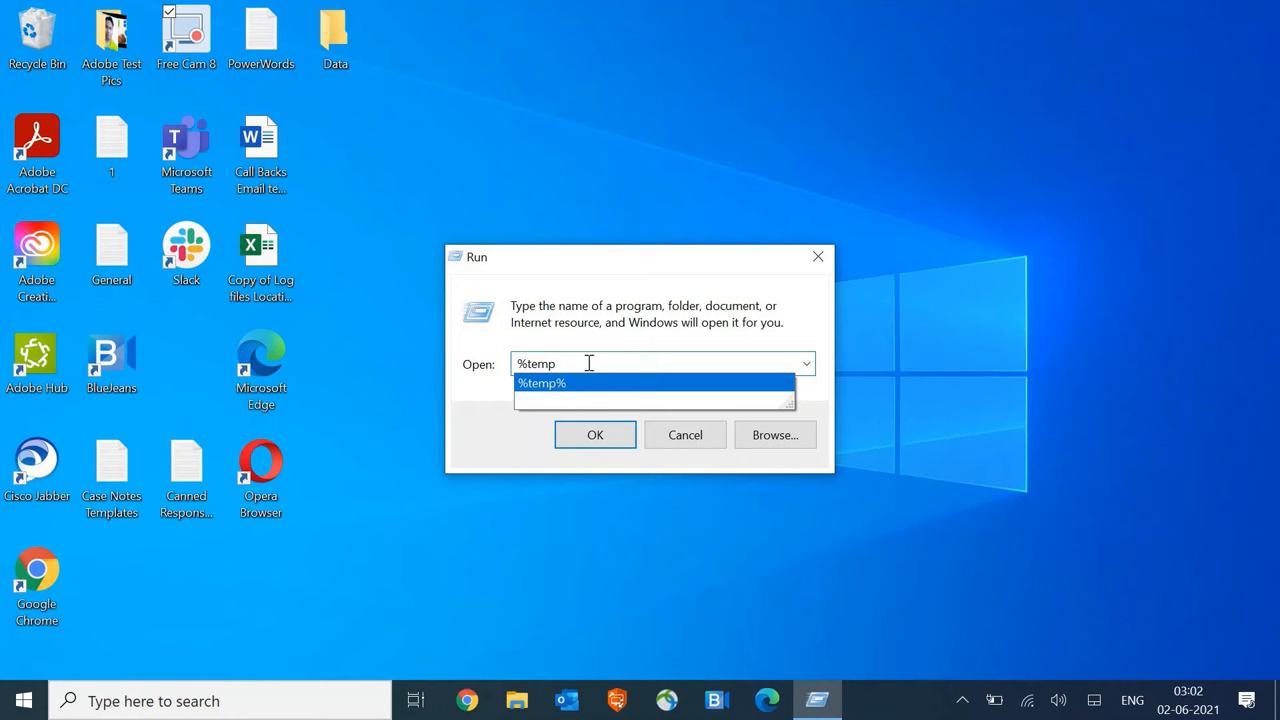
{"action": "left_click", "coordinate": [595, 434]}
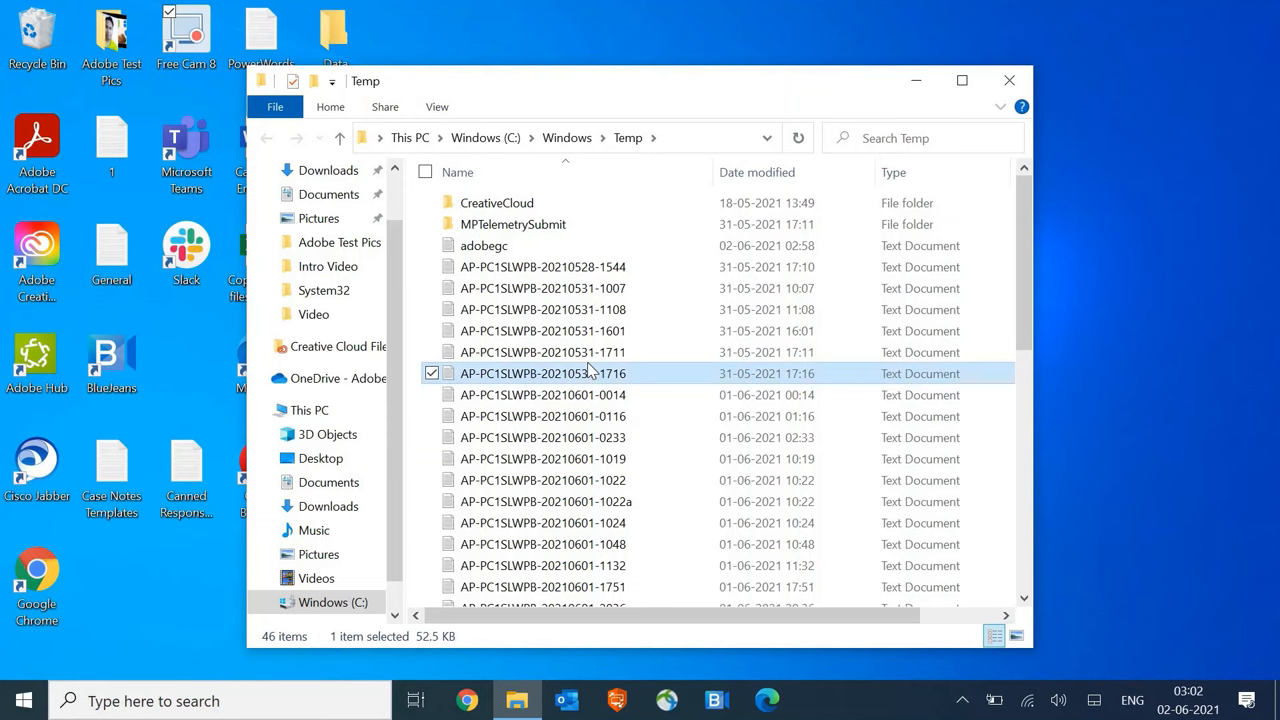
Permanently delete all 46 items there, skipping the in-use files.
{"action": "left_click", "coordinate": [425, 172]}
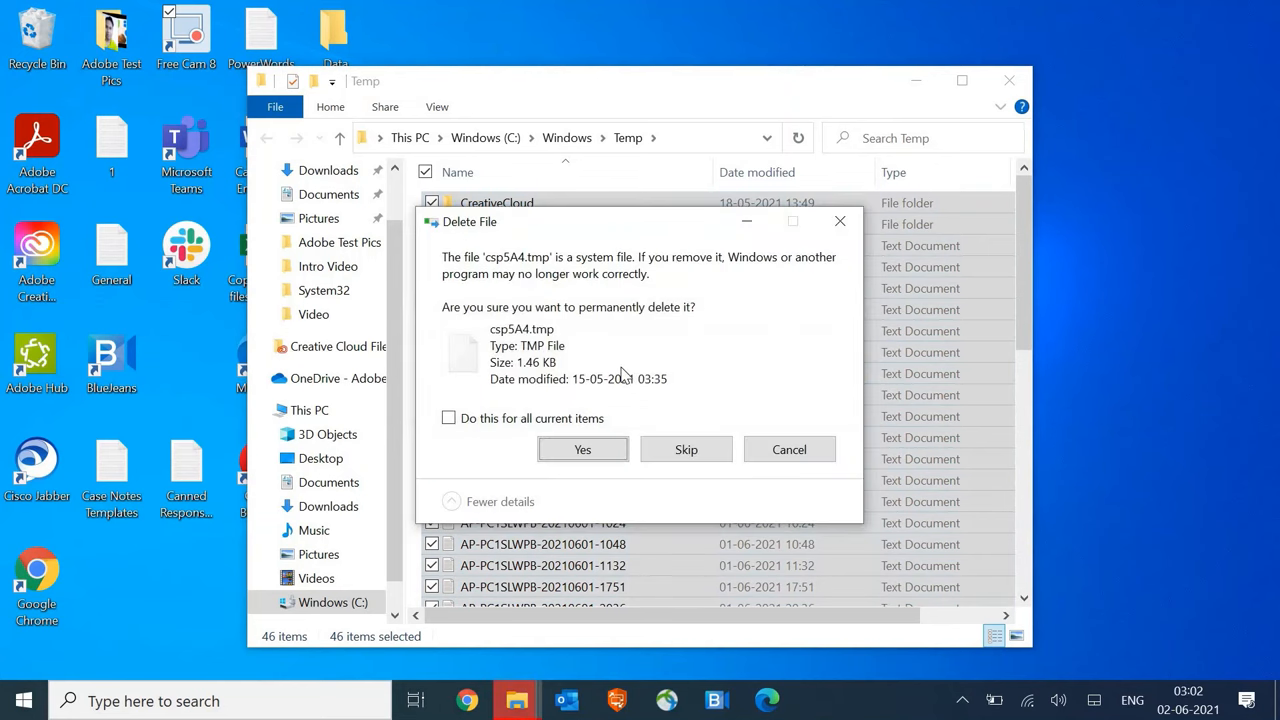
{"action": "left_click", "coordinate": [685, 449]}
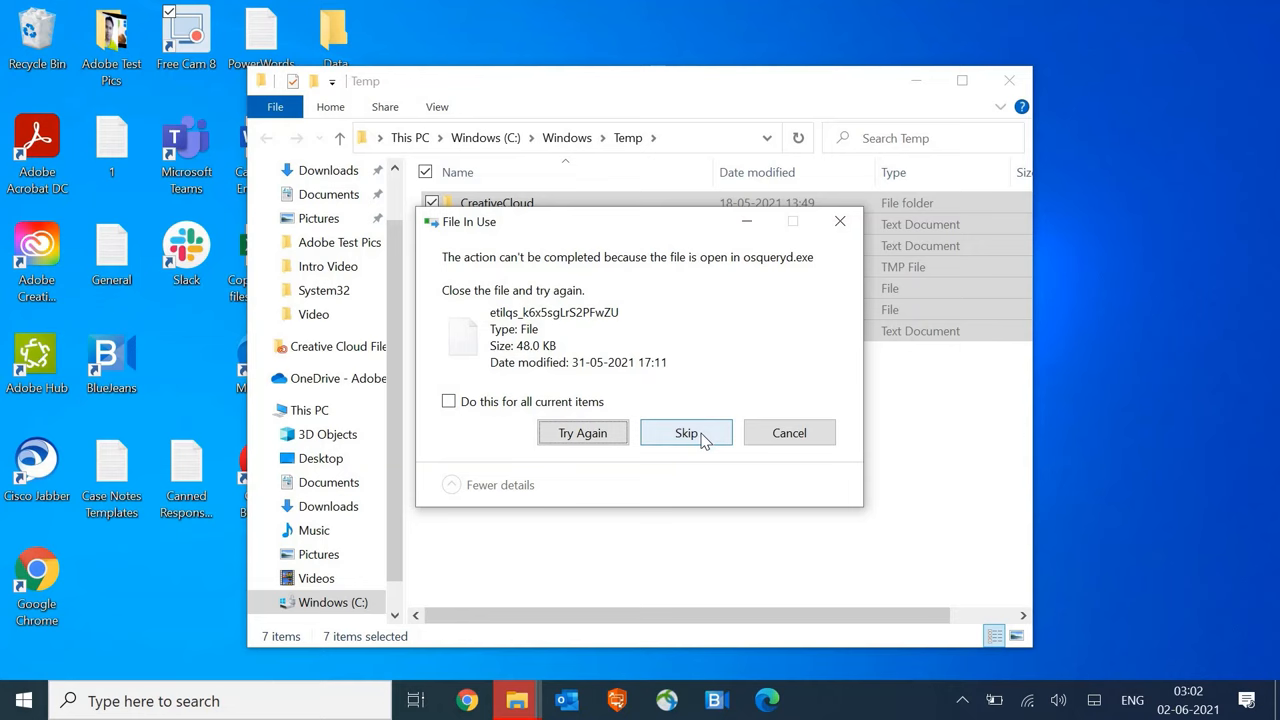
{"action": "left_click", "coordinate": [686, 433]}
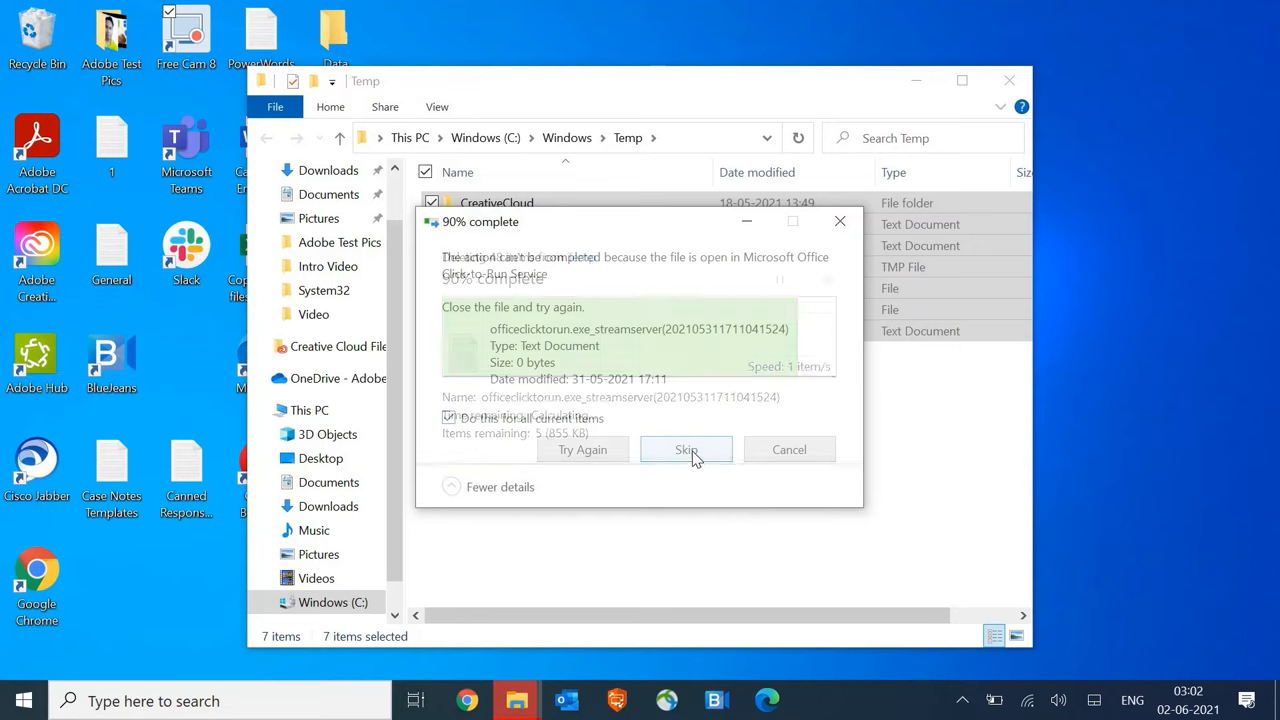
{"action": "left_click", "coordinate": [686, 449]}
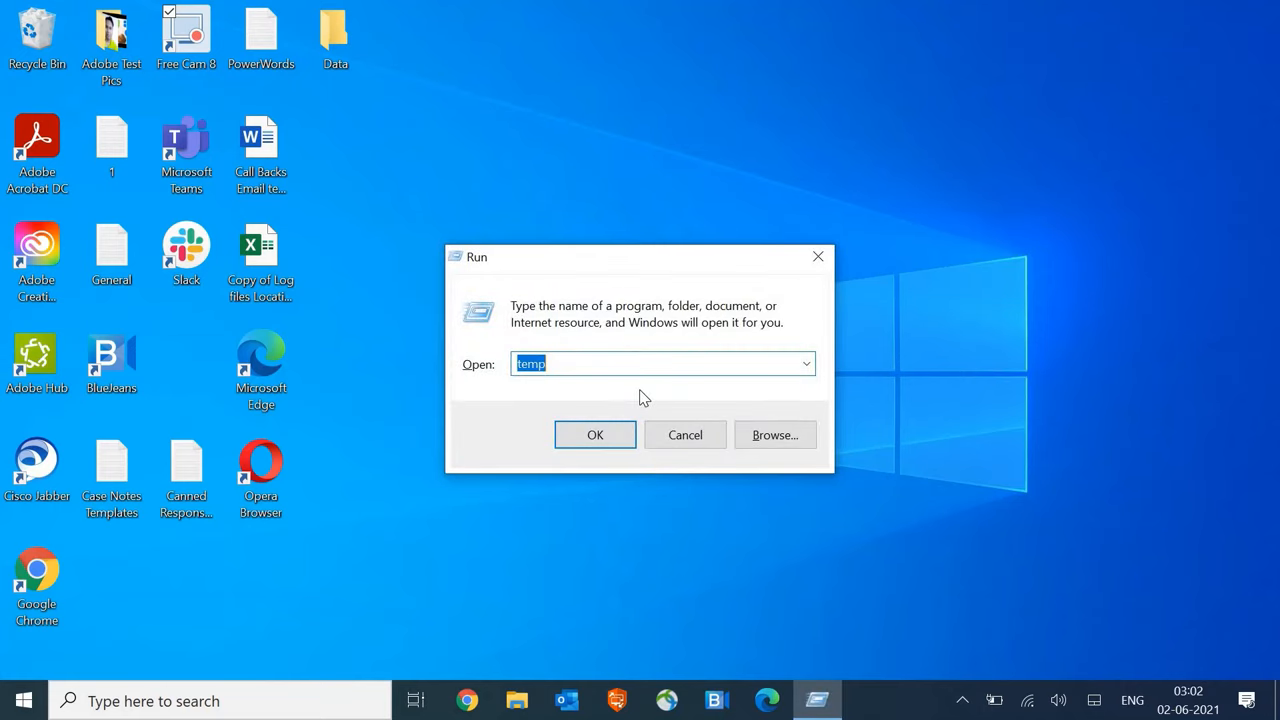
Run Disk Cleanup on C: with every category ticked (184 MB) and confirm deletion.
{"action": "type", "text": "cleanmgr"}
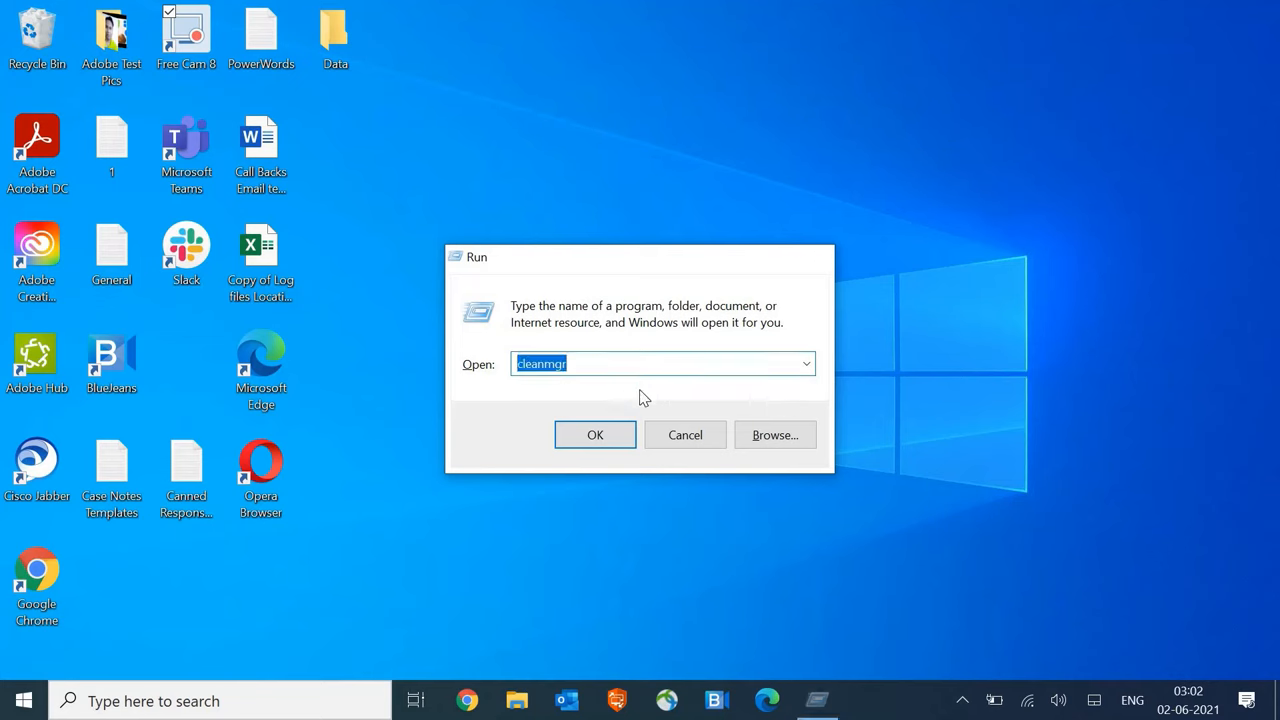
{"action": "left_click", "coordinate": [595, 435]}
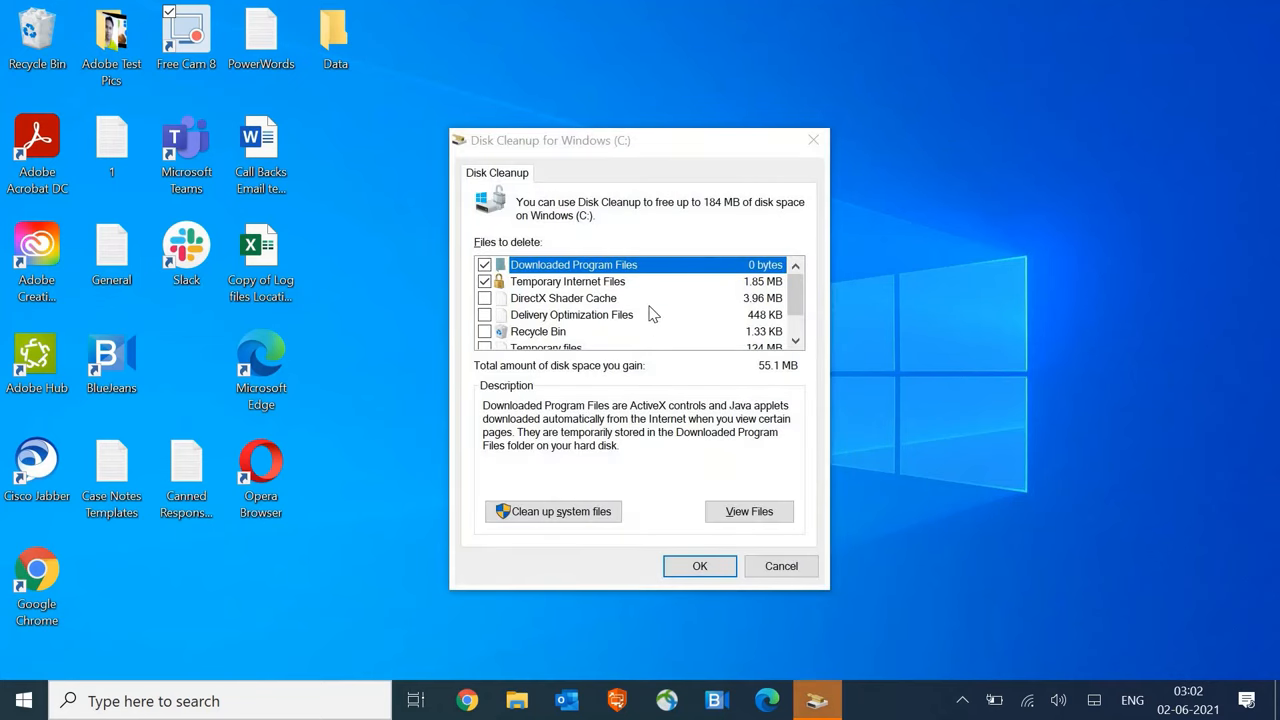
{"action": "left_click", "coordinate": [565, 298]}
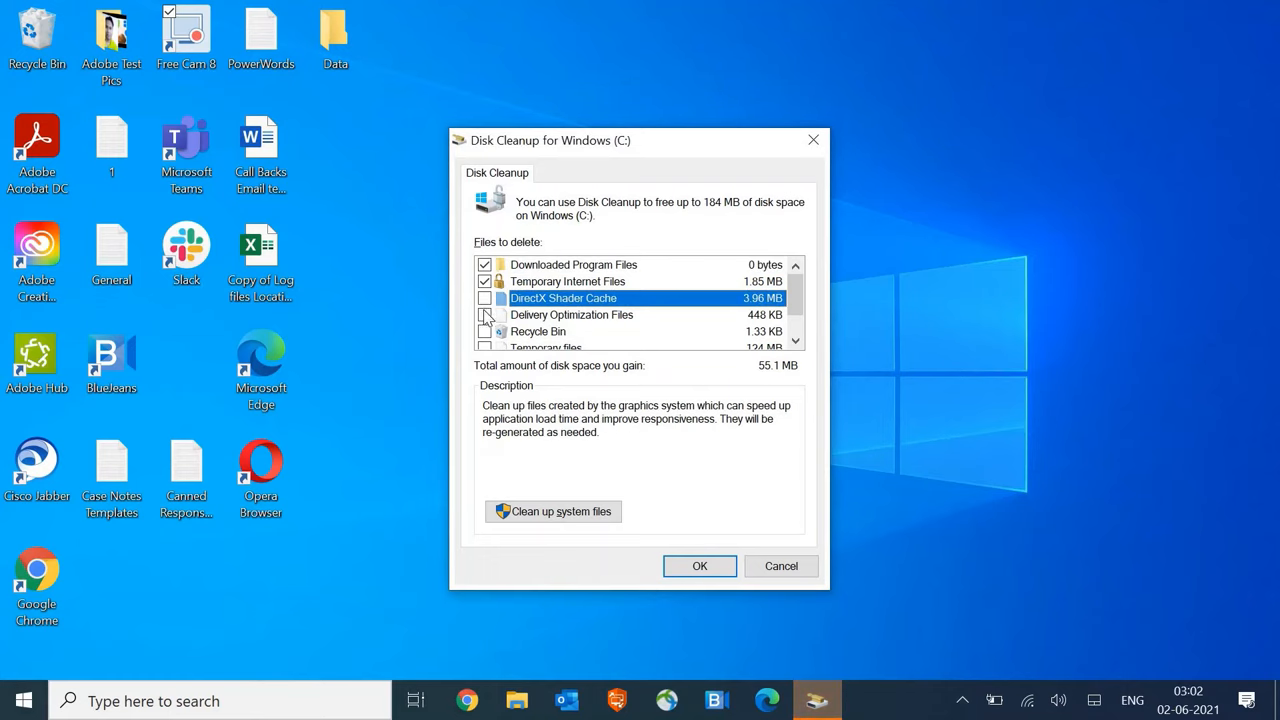
{"action": "left_click", "coordinate": [485, 314]}
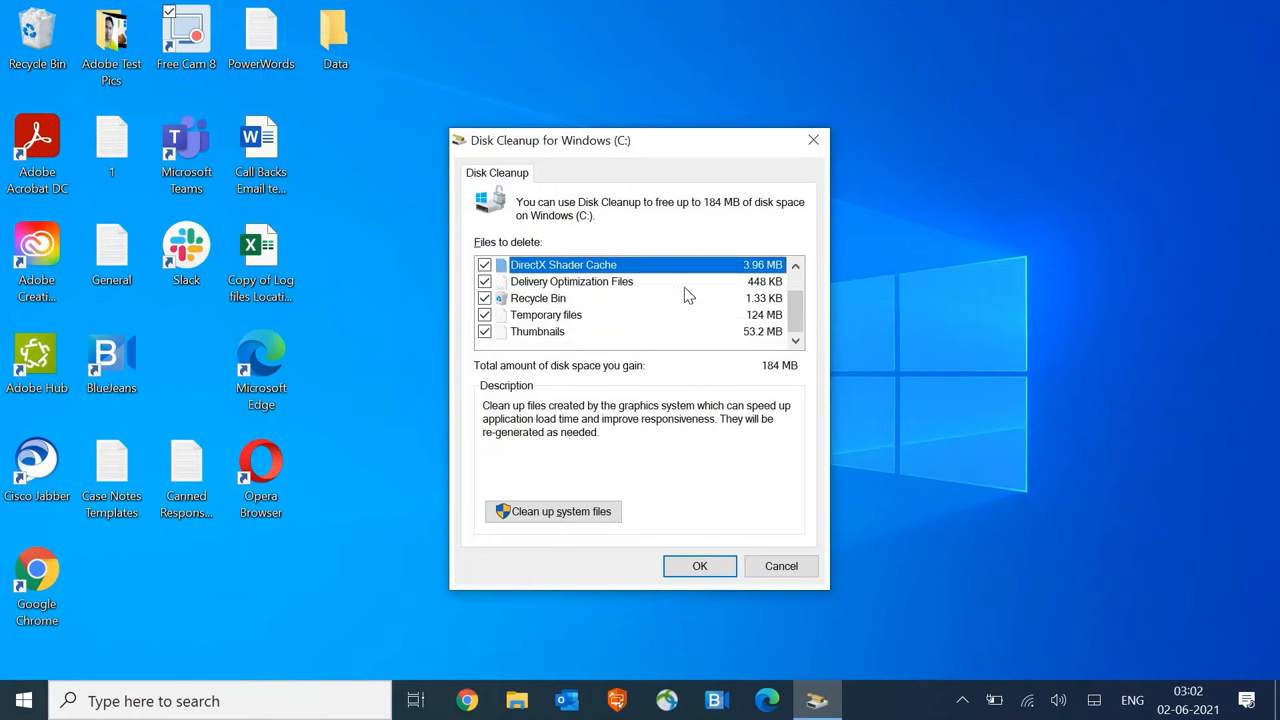
{"action": "mouse_move", "coordinate": [562, 314]}
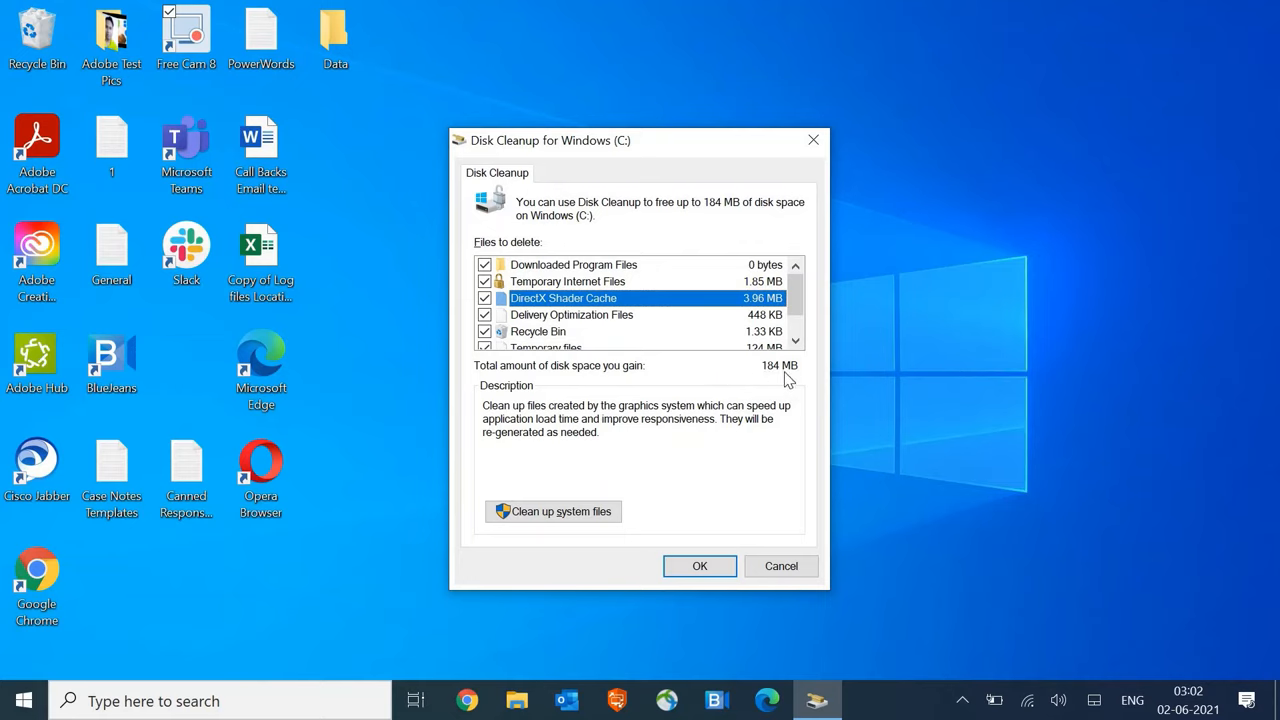
{"action": "mouse_move", "coordinate": [778, 385]}
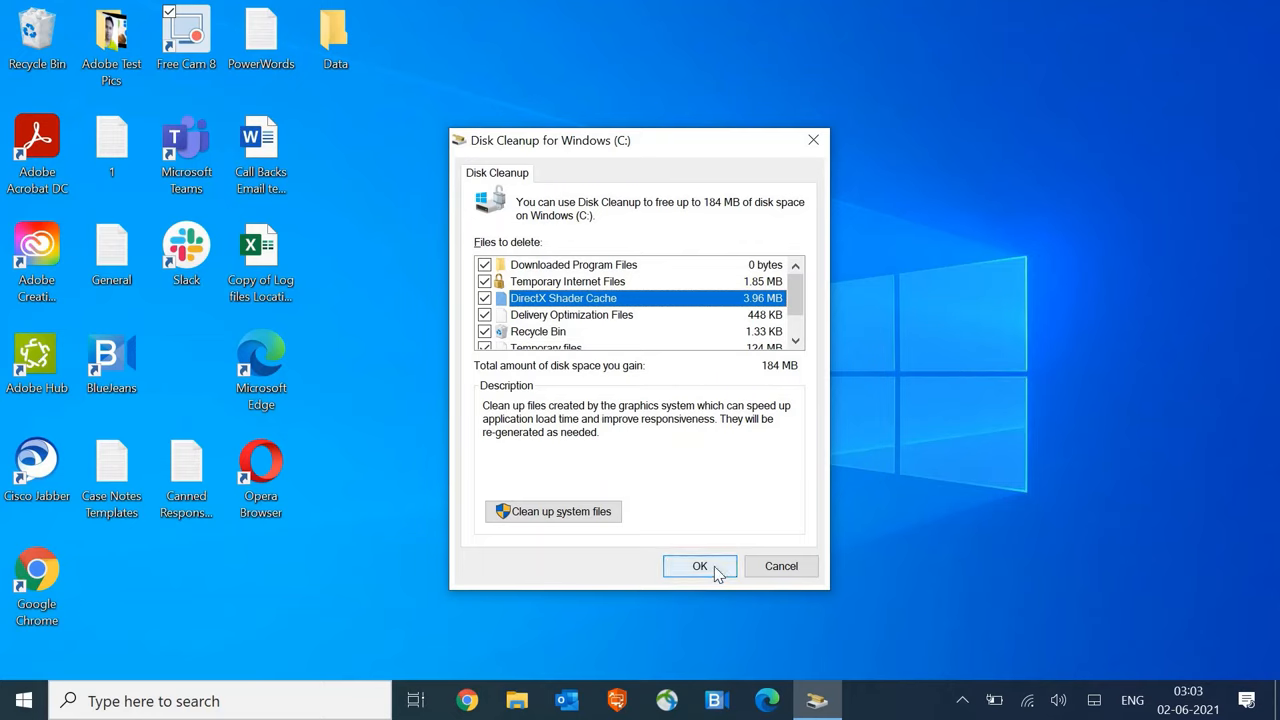
{"action": "left_click", "coordinate": [699, 566]}
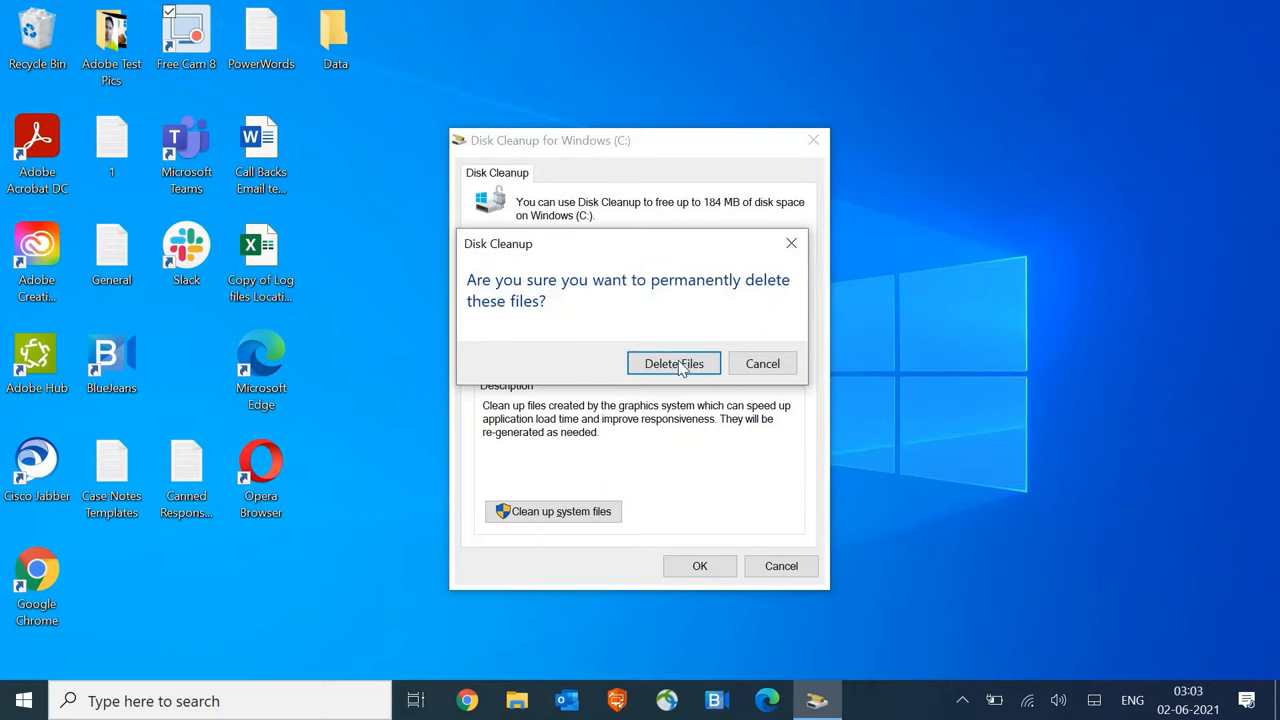
{"action": "left_click", "coordinate": [674, 363]}
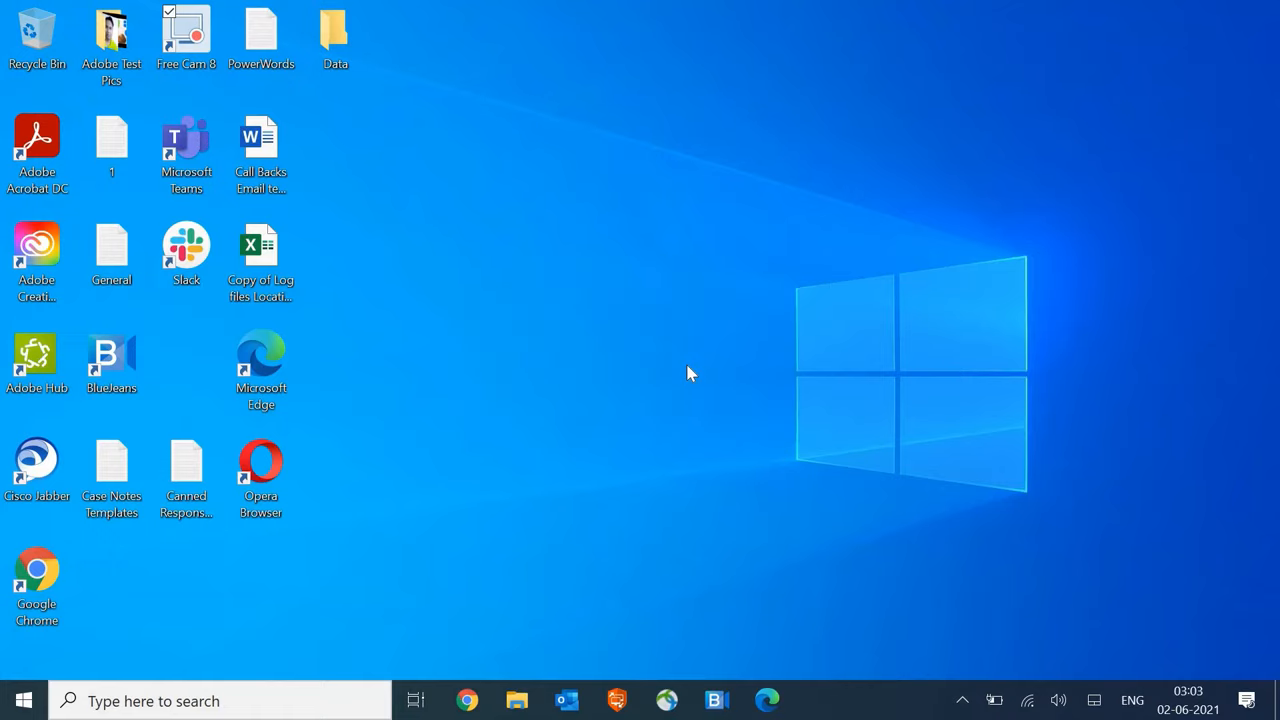
Launch Google Chrome from its desktop shortcut.
{"action": "left_click", "coordinate": [37, 575]}
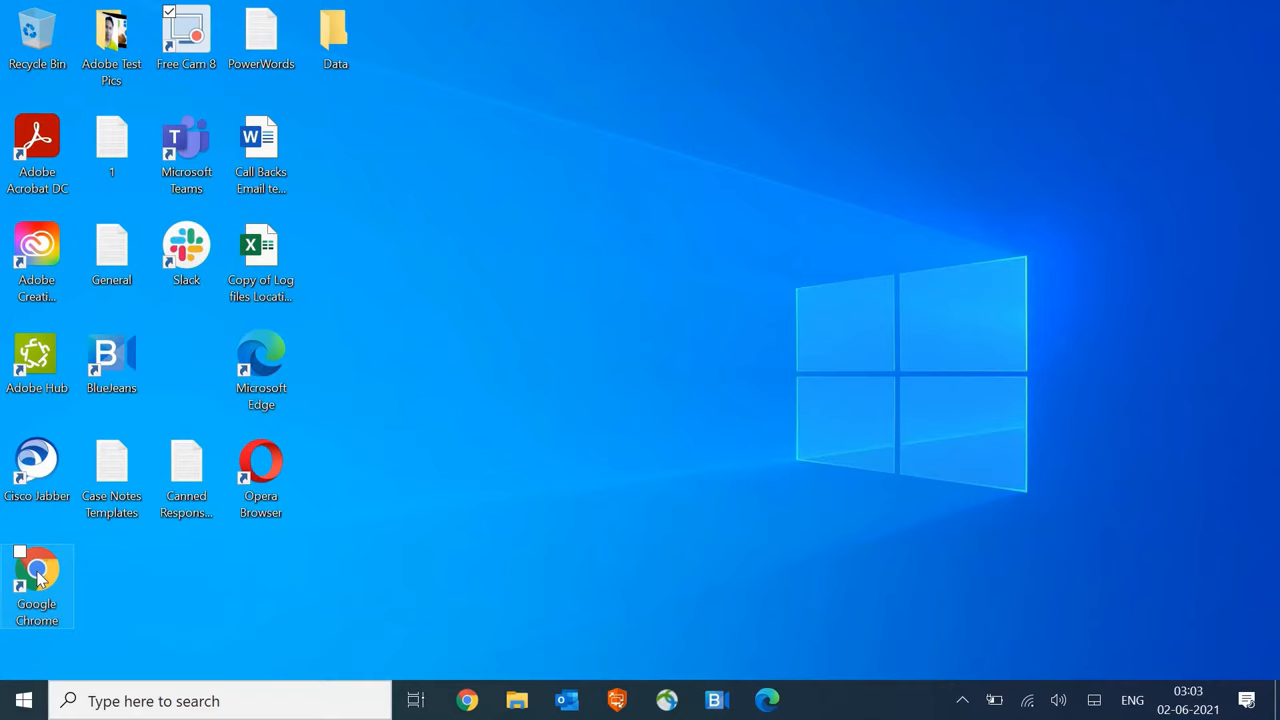
{"action": "mouse_move", "coordinate": [48, 573]}
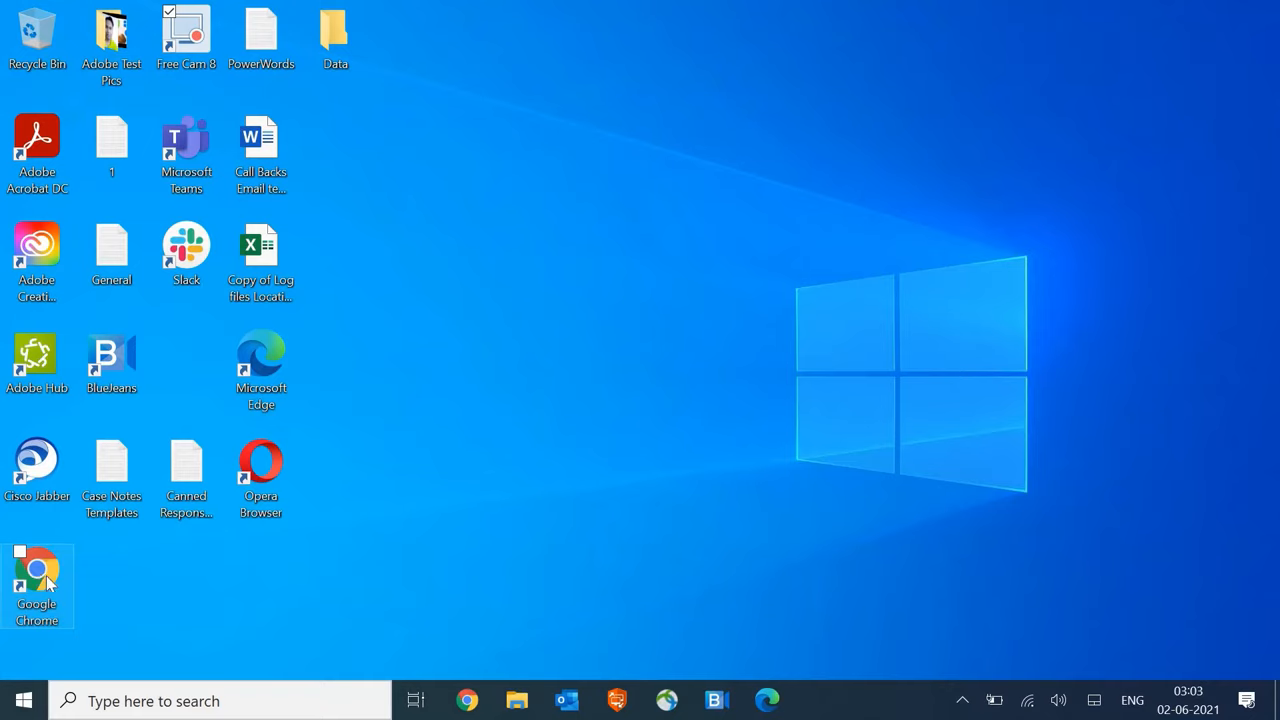
{"action": "double_click", "coordinate": [37, 577]}
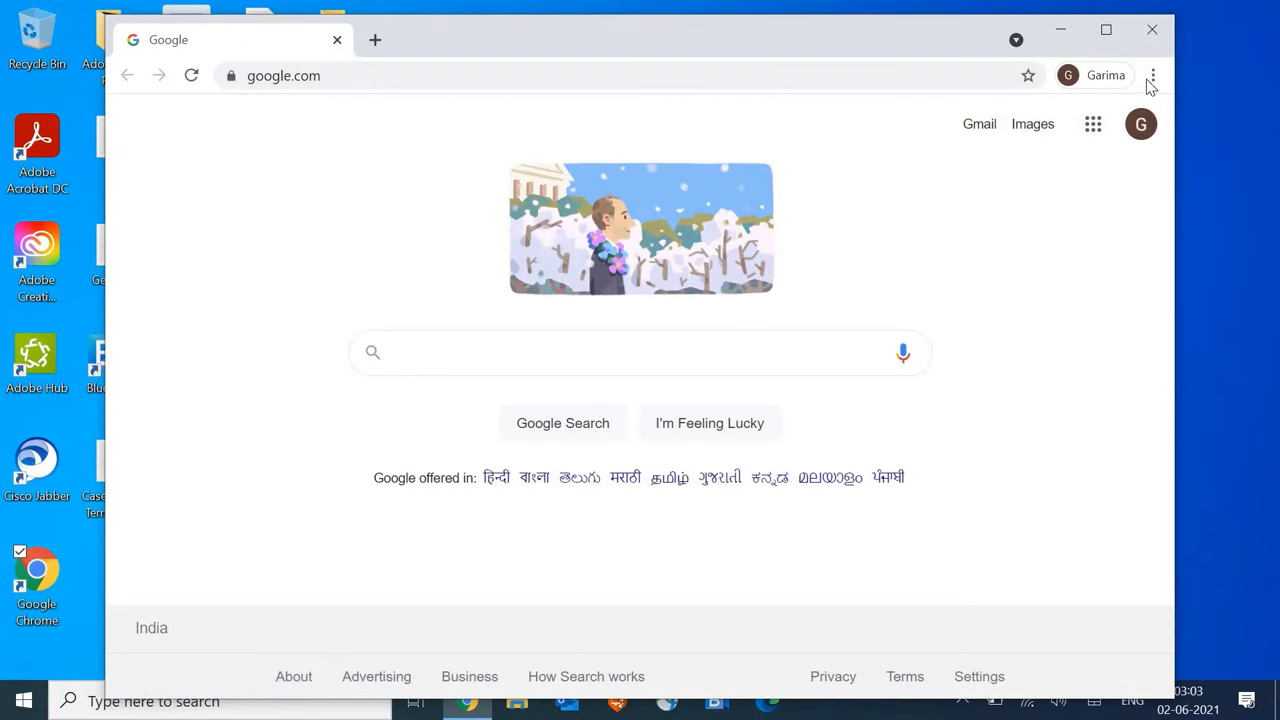
Clear Chrome's all-time history, downloads, cookies and cached files from Settings.
{"action": "left_click", "coordinate": [1159, 75]}
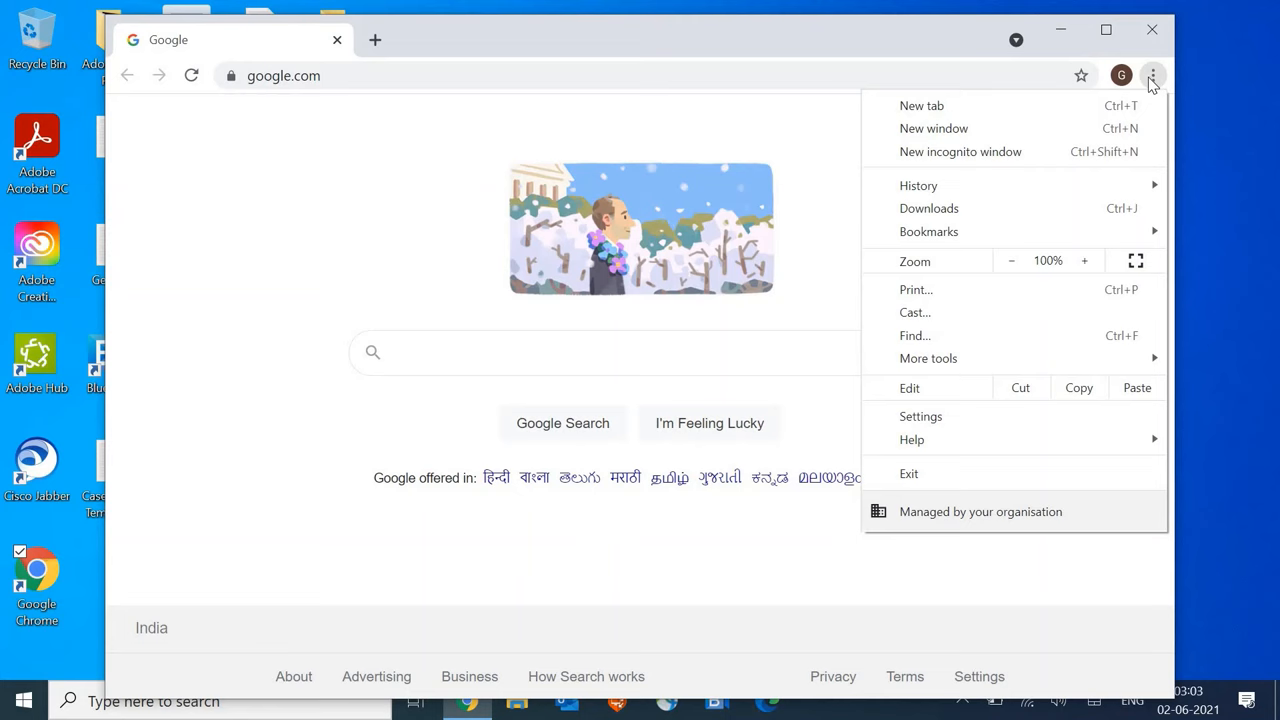
{"action": "mouse_move", "coordinate": [935, 422]}
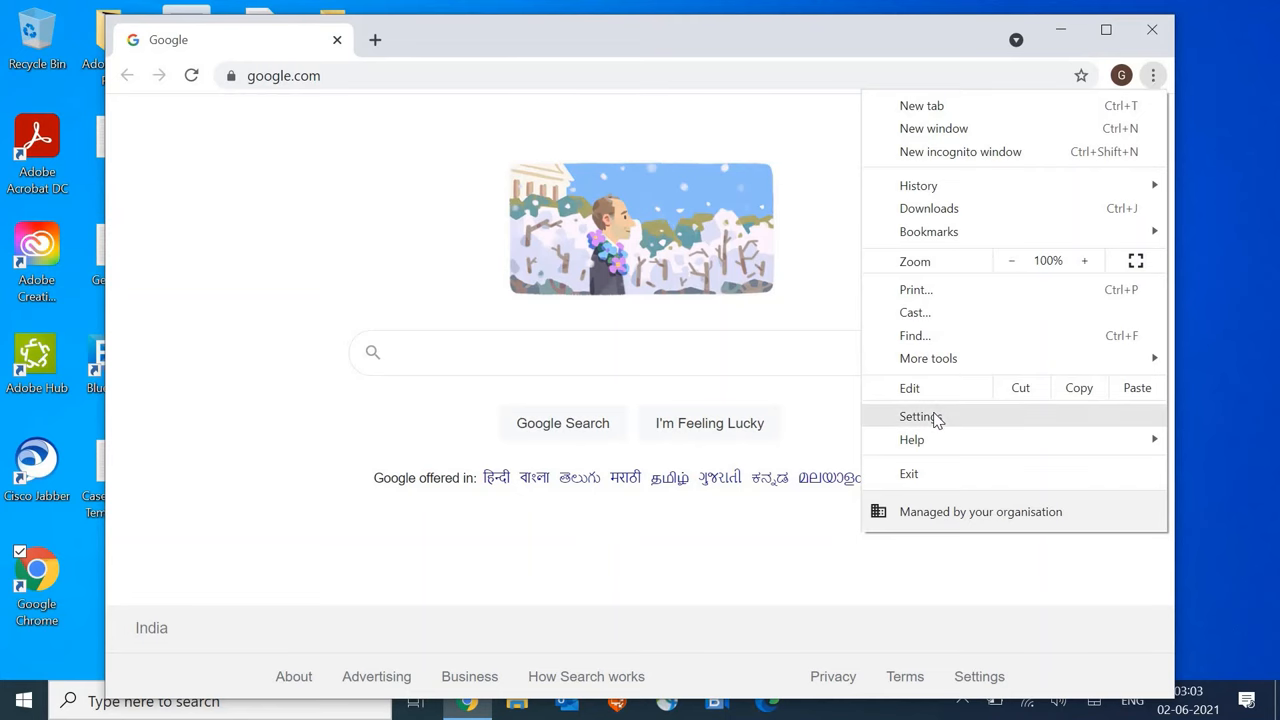
{"action": "left_click", "coordinate": [919, 416]}
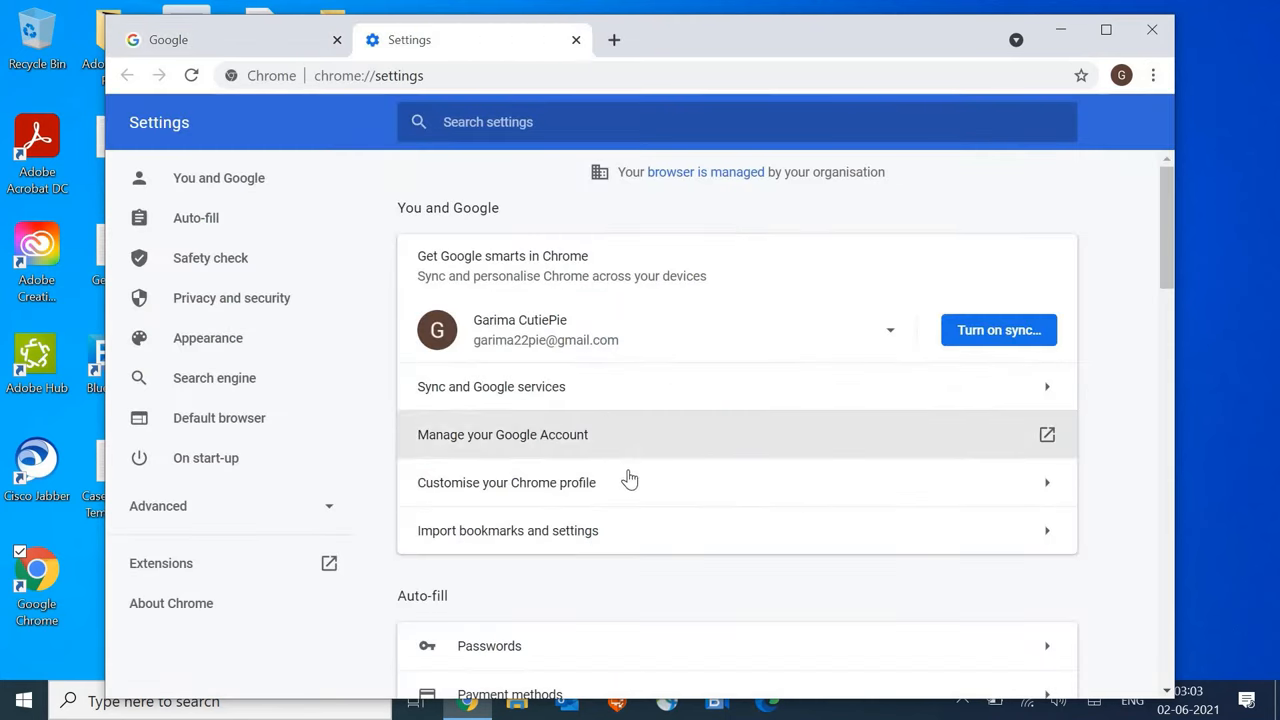
{"action": "scroll", "scroll_direction": "down", "scroll_amount": 3}
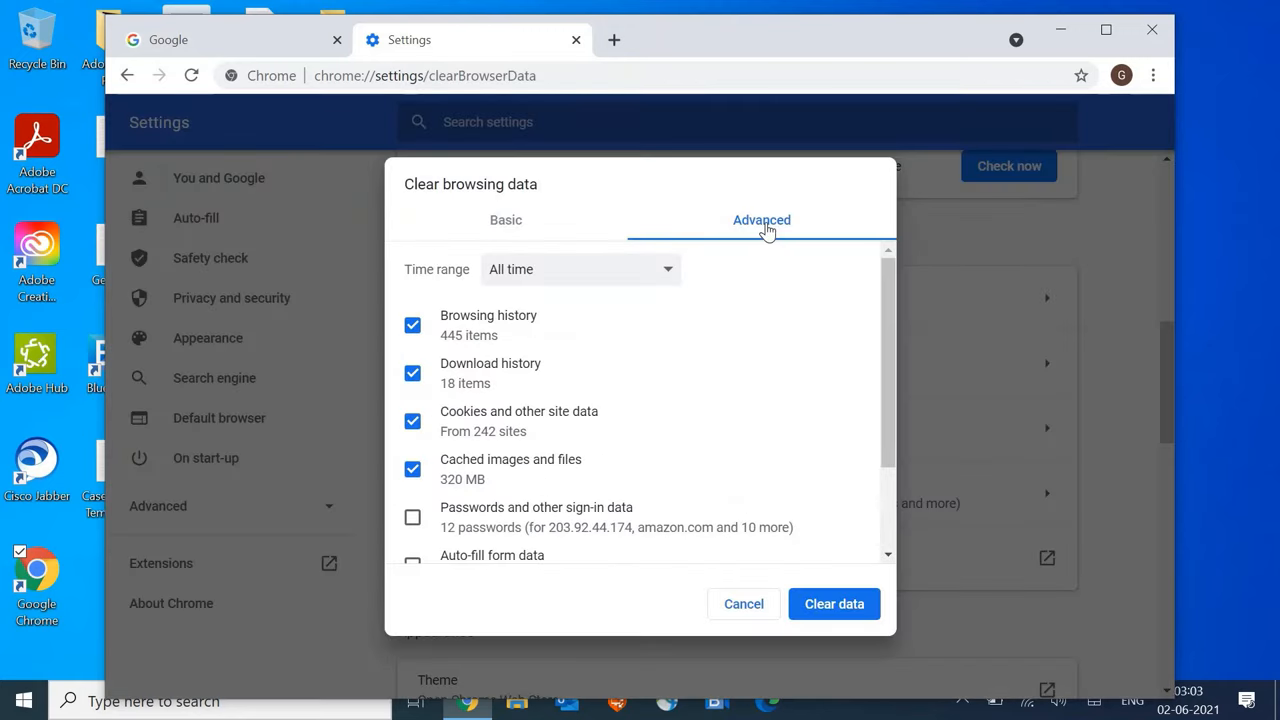
{"action": "mouse_move", "coordinate": [507, 507]}
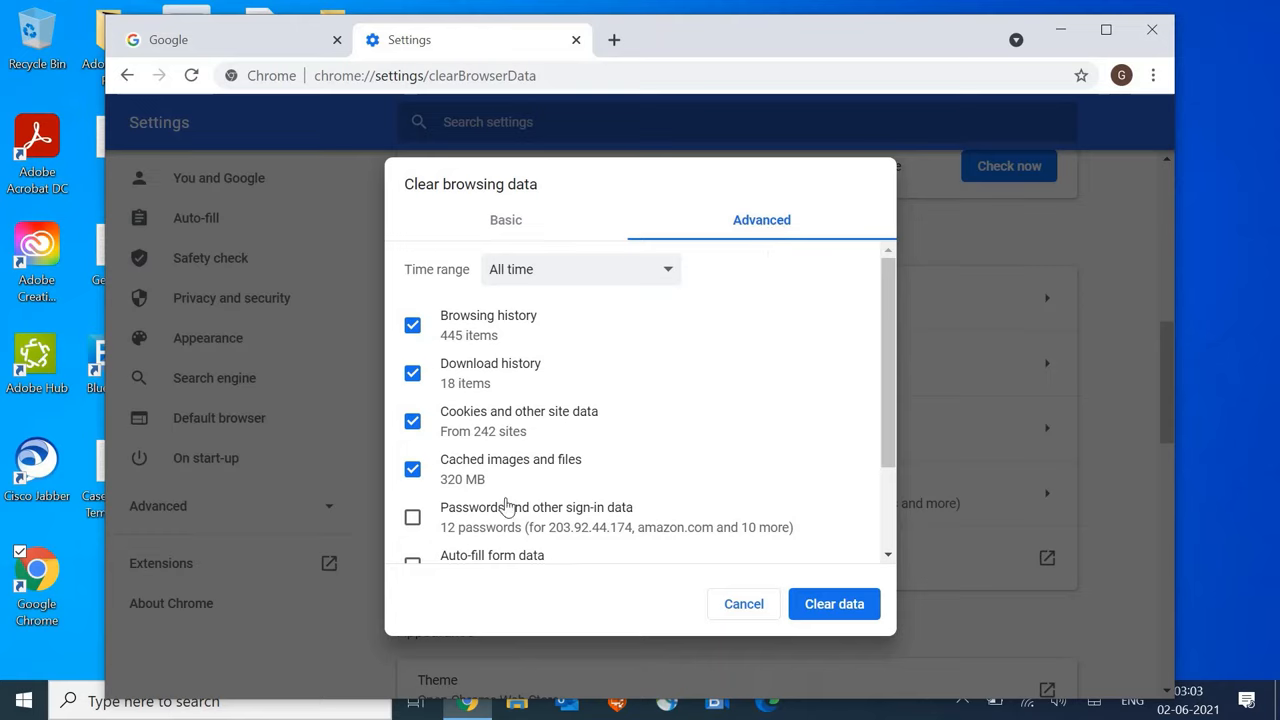
{"action": "mouse_move", "coordinate": [520, 320]}
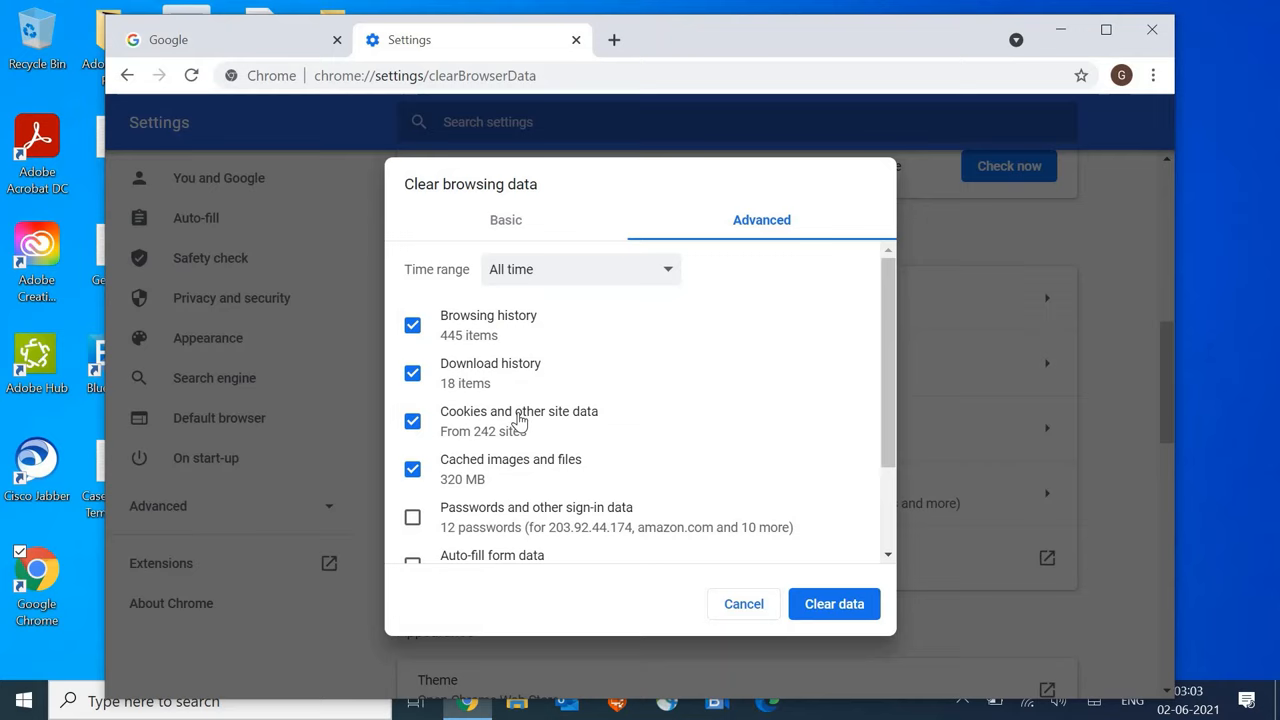
{"action": "scroll", "scroll_direction": "down", "scroll_amount": 3}
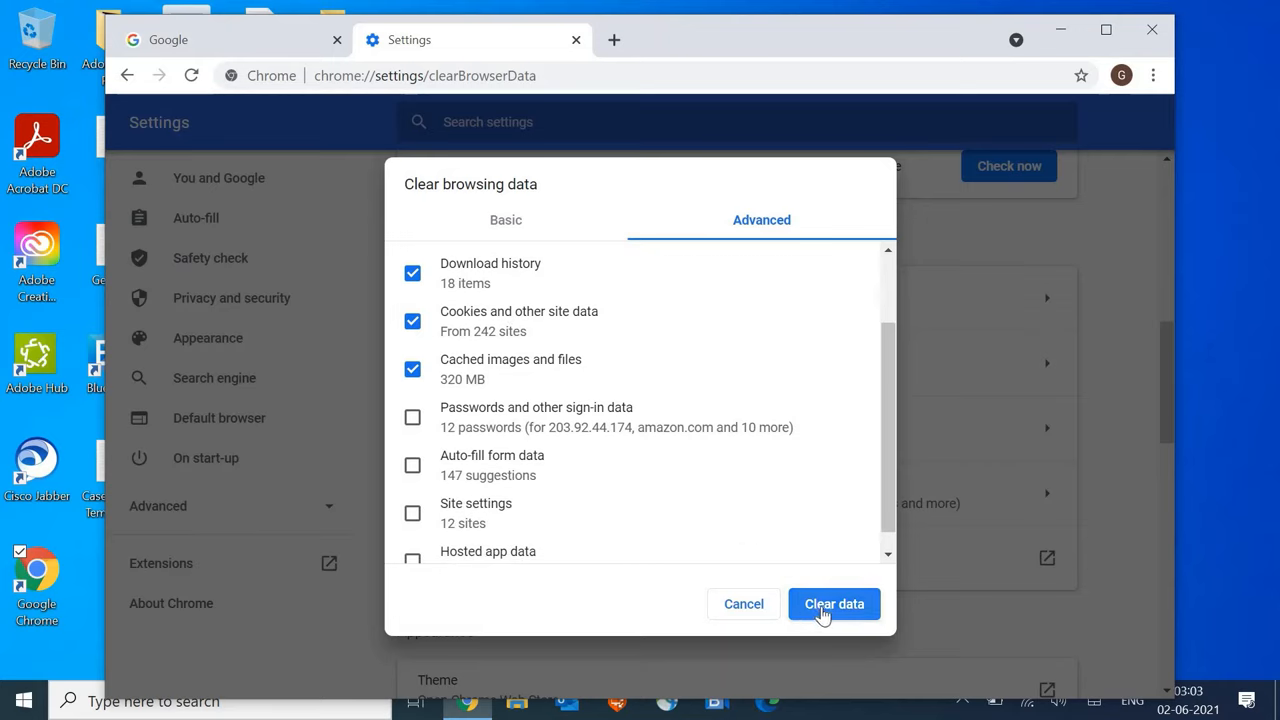
{"action": "left_click", "coordinate": [834, 604]}
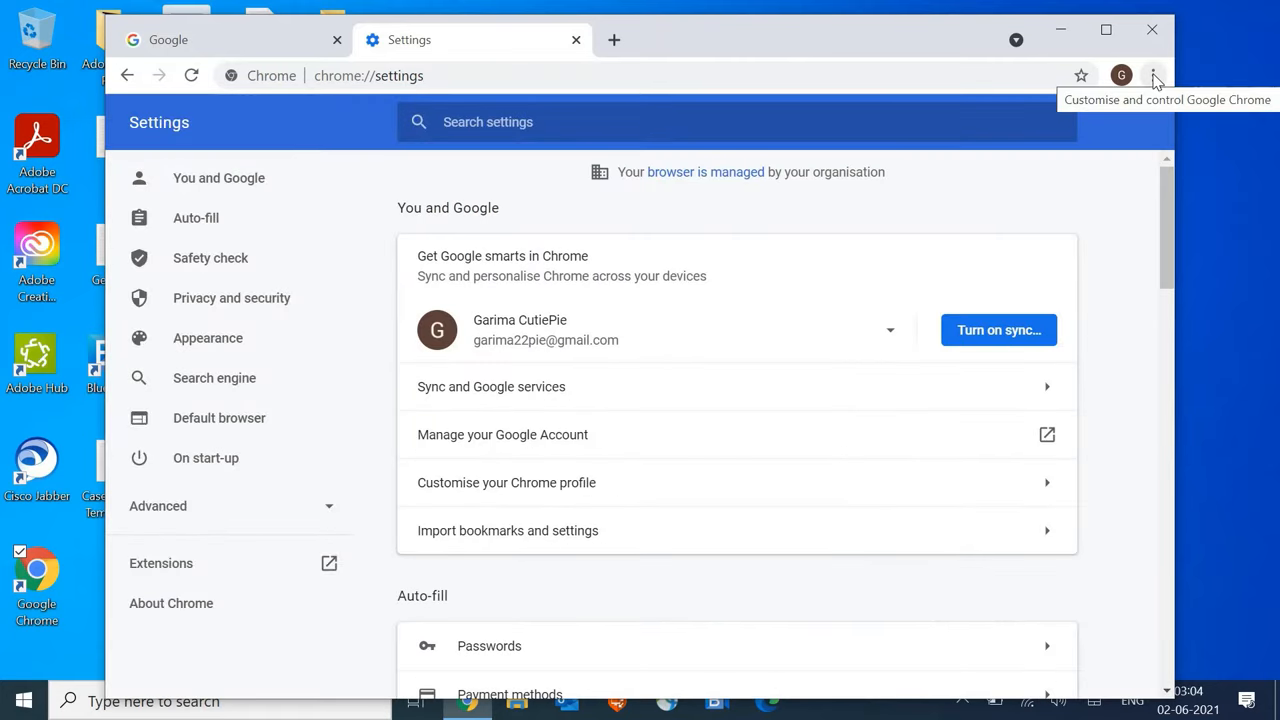
Close Chrome from its main menu, returning to the desktop.
{"action": "left_click", "coordinate": [1156, 76]}
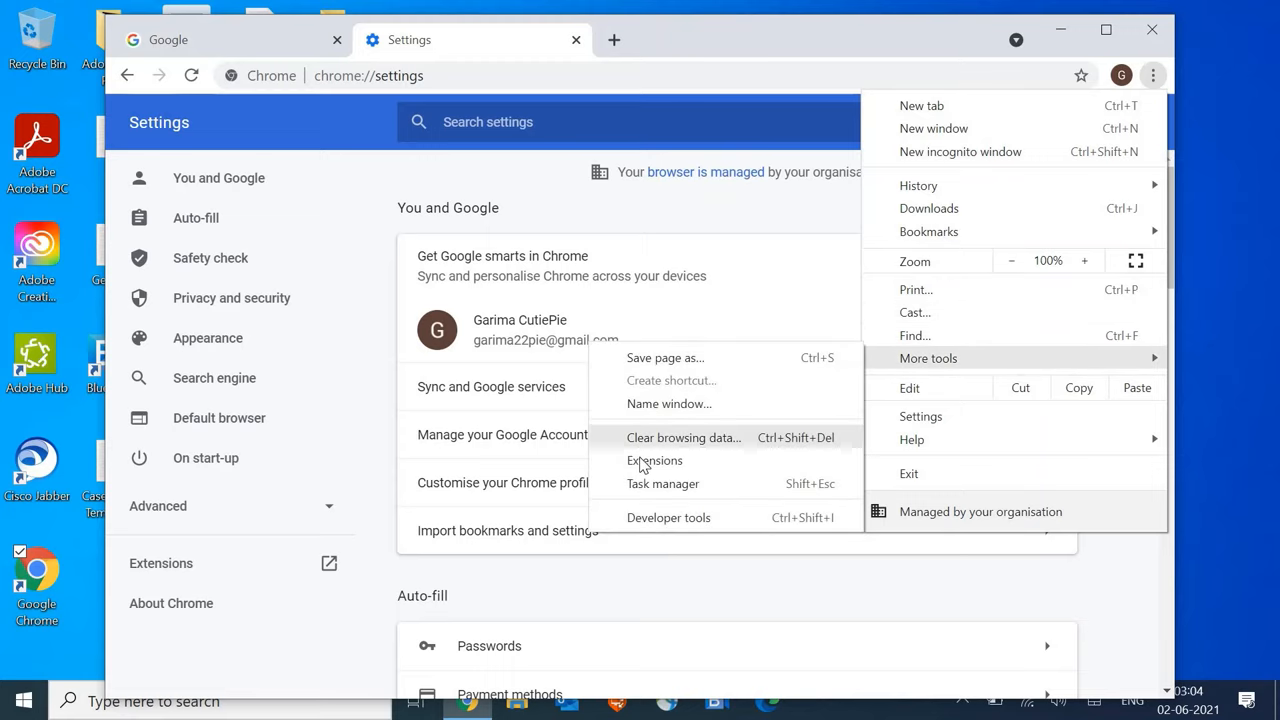
{"action": "left_click", "coordinate": [654, 460]}
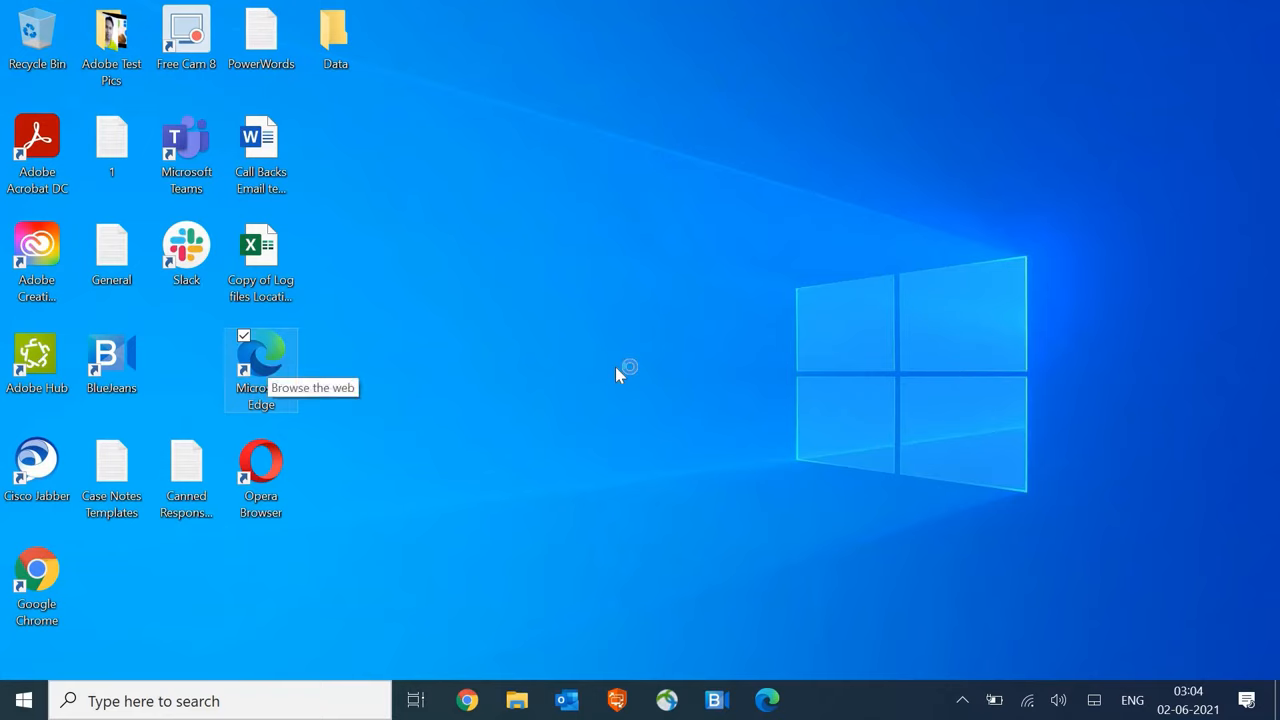
{"action": "mouse_move", "coordinate": [620, 375]}
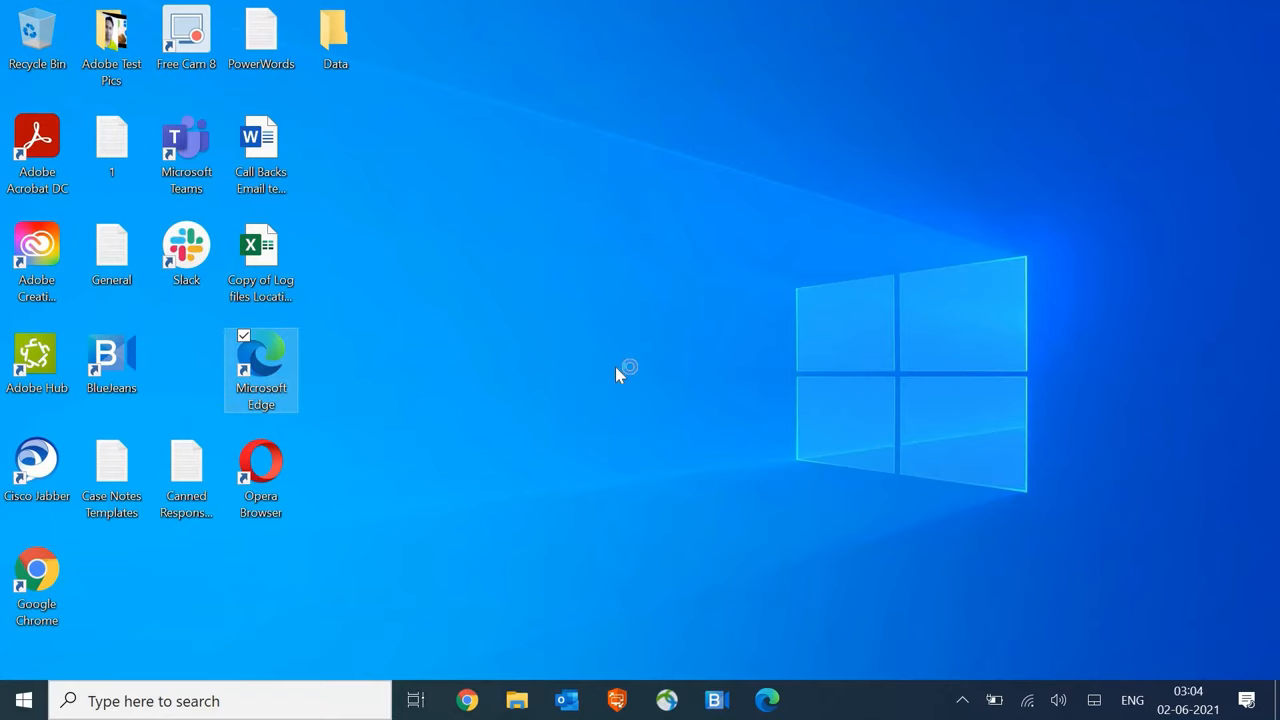
Launch Edge and reach Choose what to clear under Privacy, search, and services.
{"action": "double_click", "coordinate": [260, 368]}
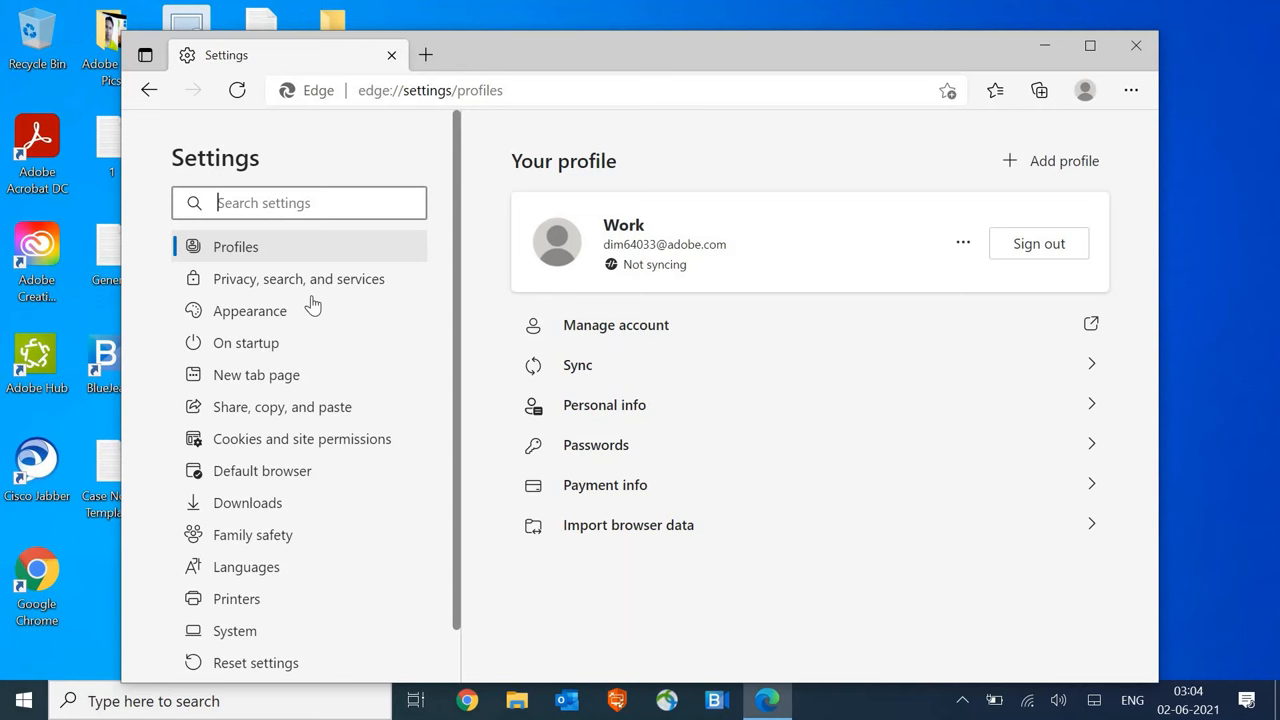
{"action": "left_click", "coordinate": [298, 278]}
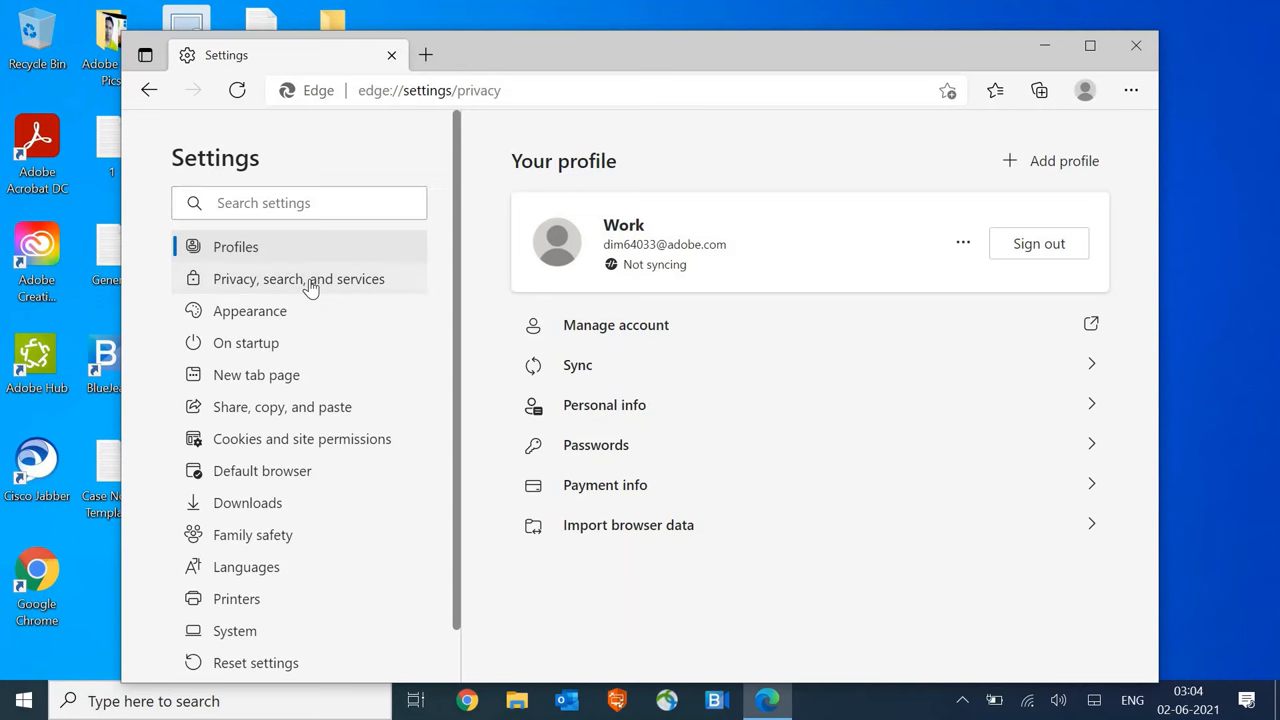
{"action": "left_click", "coordinate": [298, 278]}
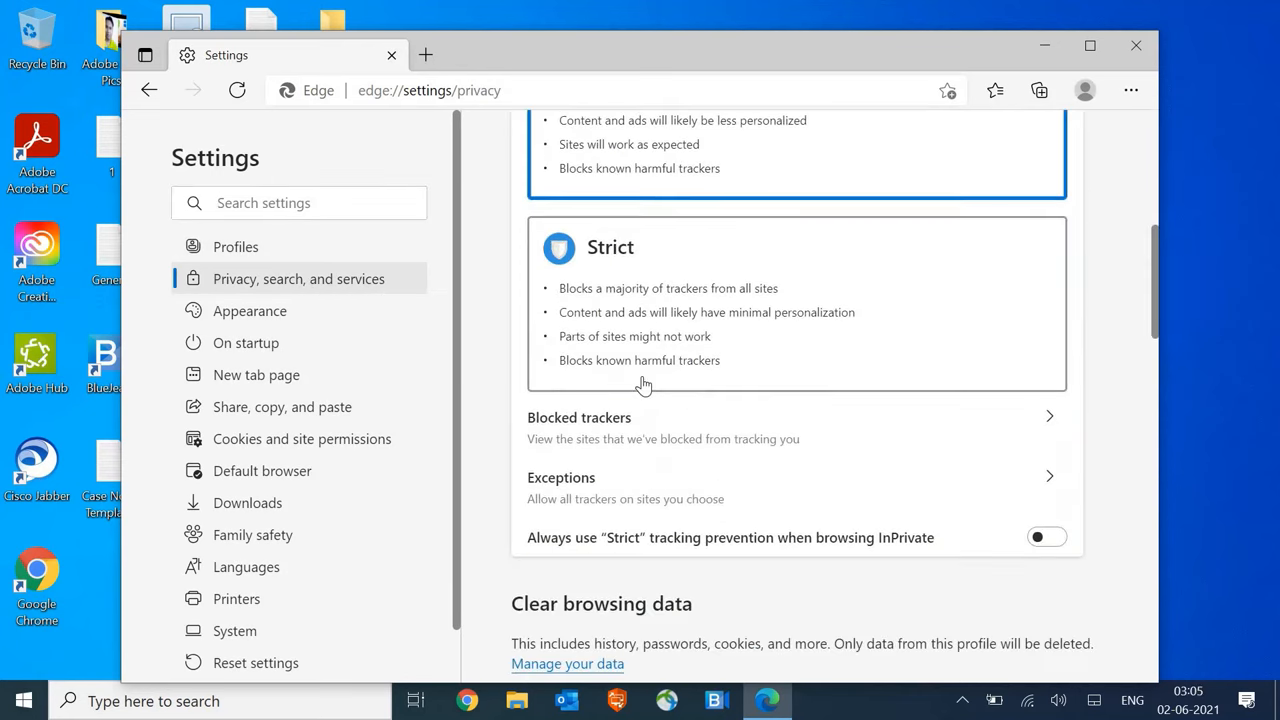
{"action": "scroll", "scroll_direction": "down", "scroll_amount": 3}
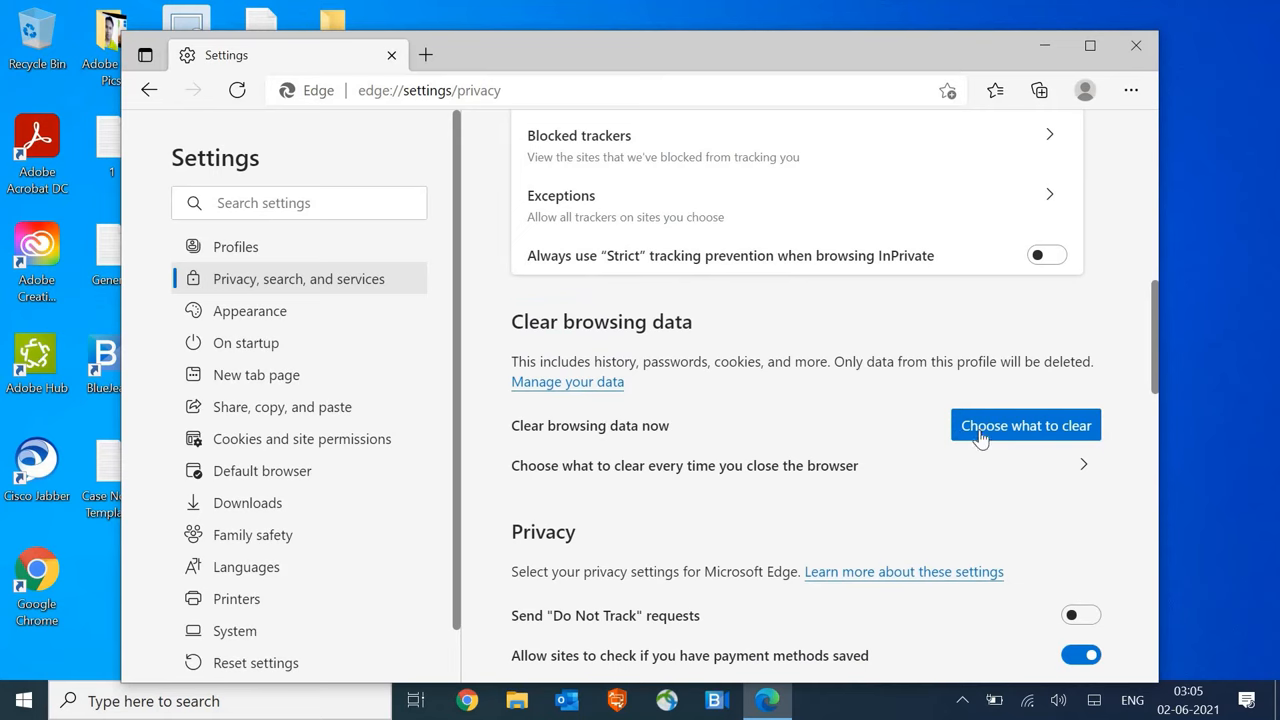
{"action": "left_click", "coordinate": [1025, 425]}
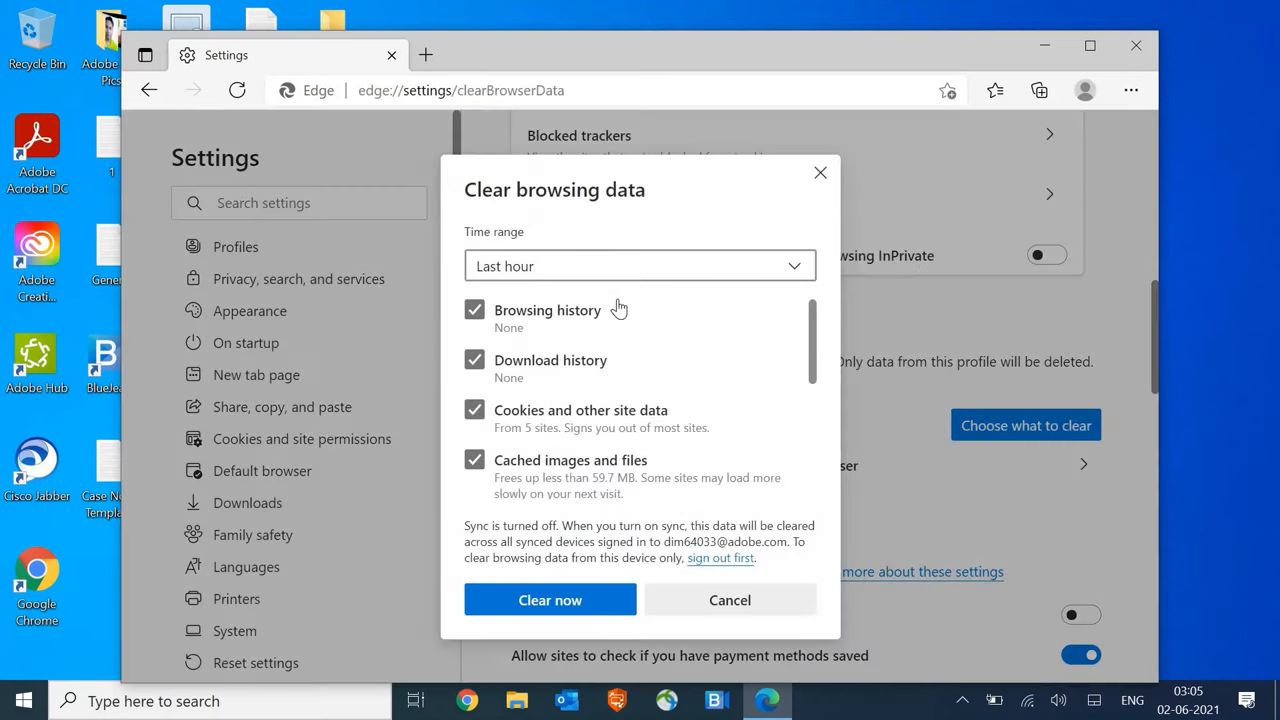
Clear Edge's browsing data for All time and close the browser.
{"action": "left_click", "coordinate": [639, 265]}
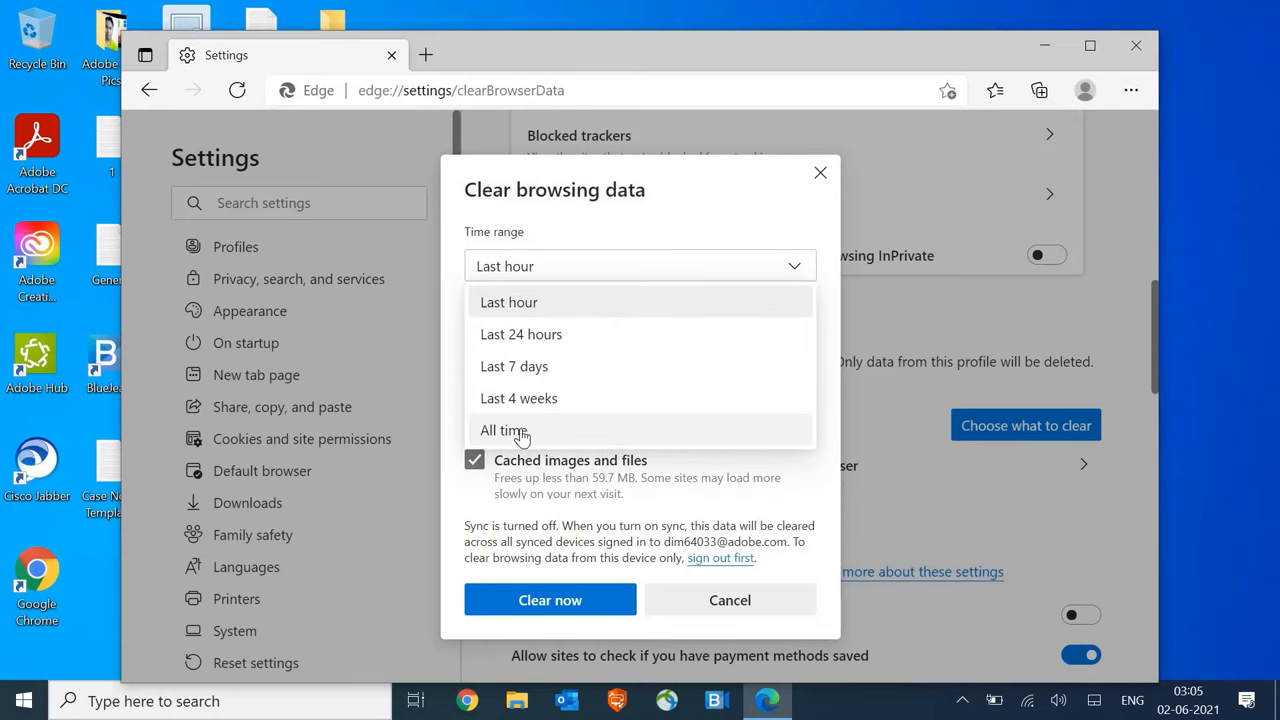
{"action": "left_click", "coordinate": [502, 430]}
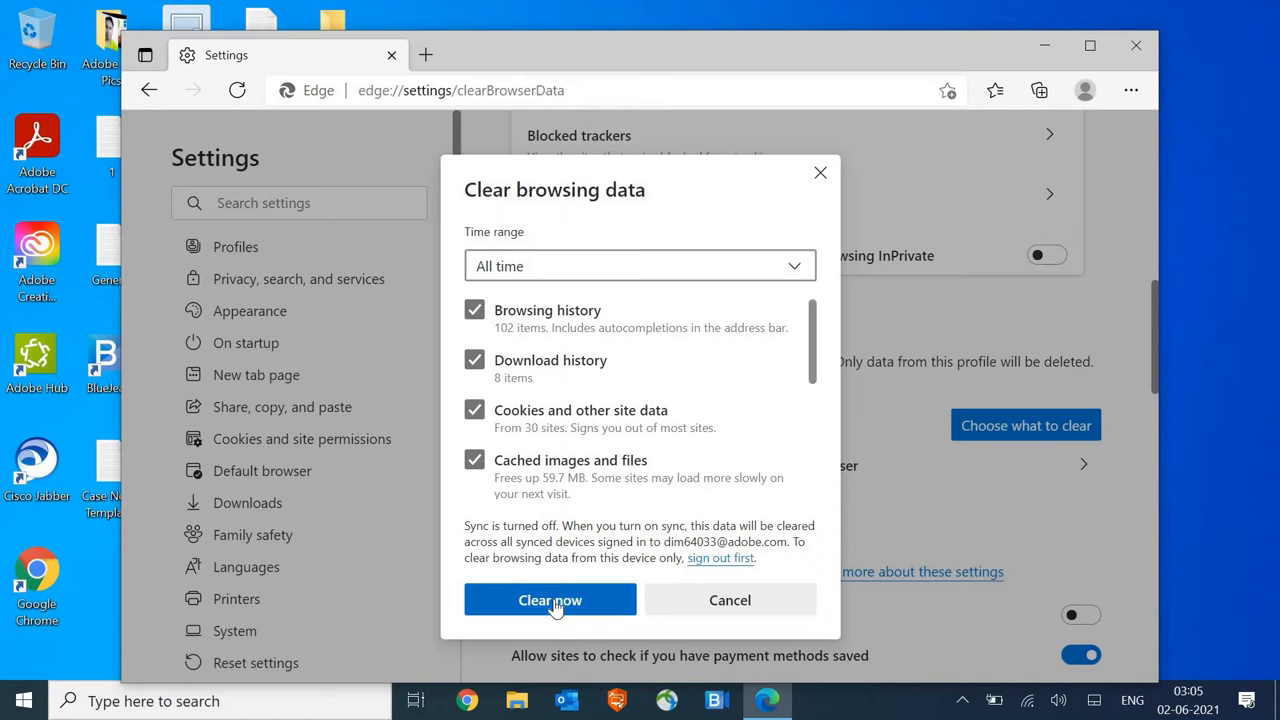
{"action": "left_click", "coordinate": [550, 599]}
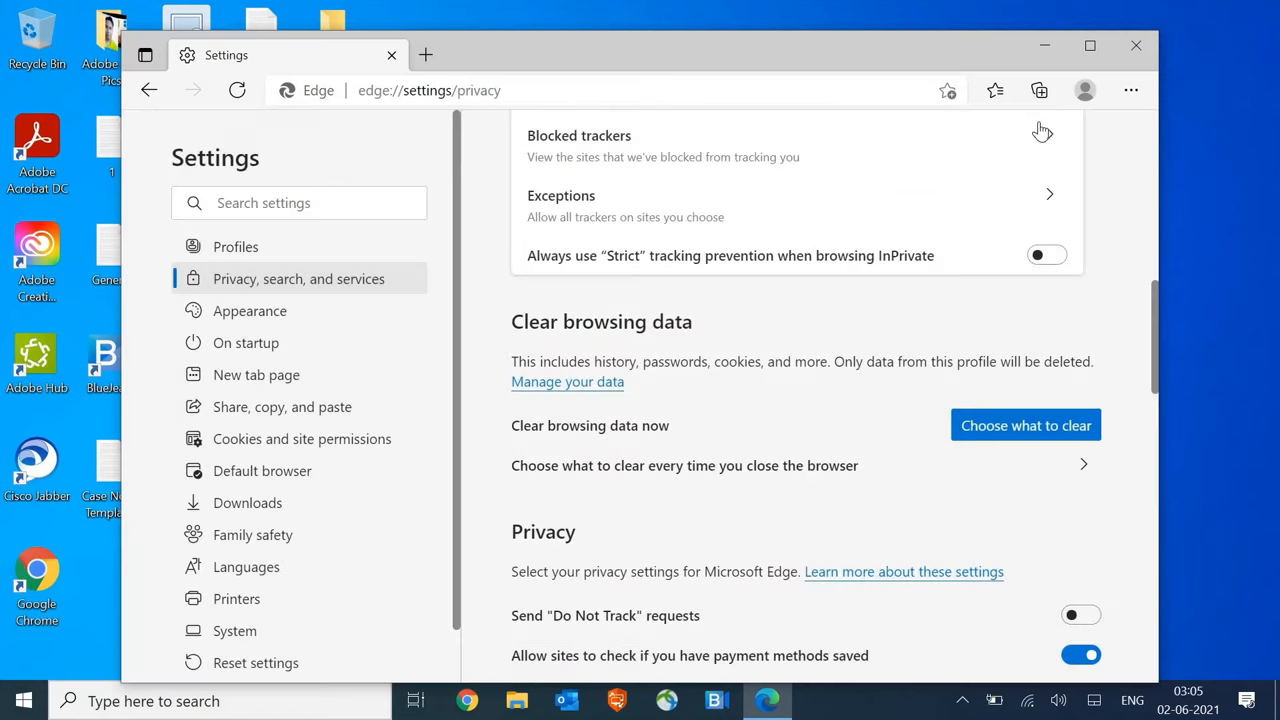
{"action": "left_click", "coordinate": [1133, 46]}
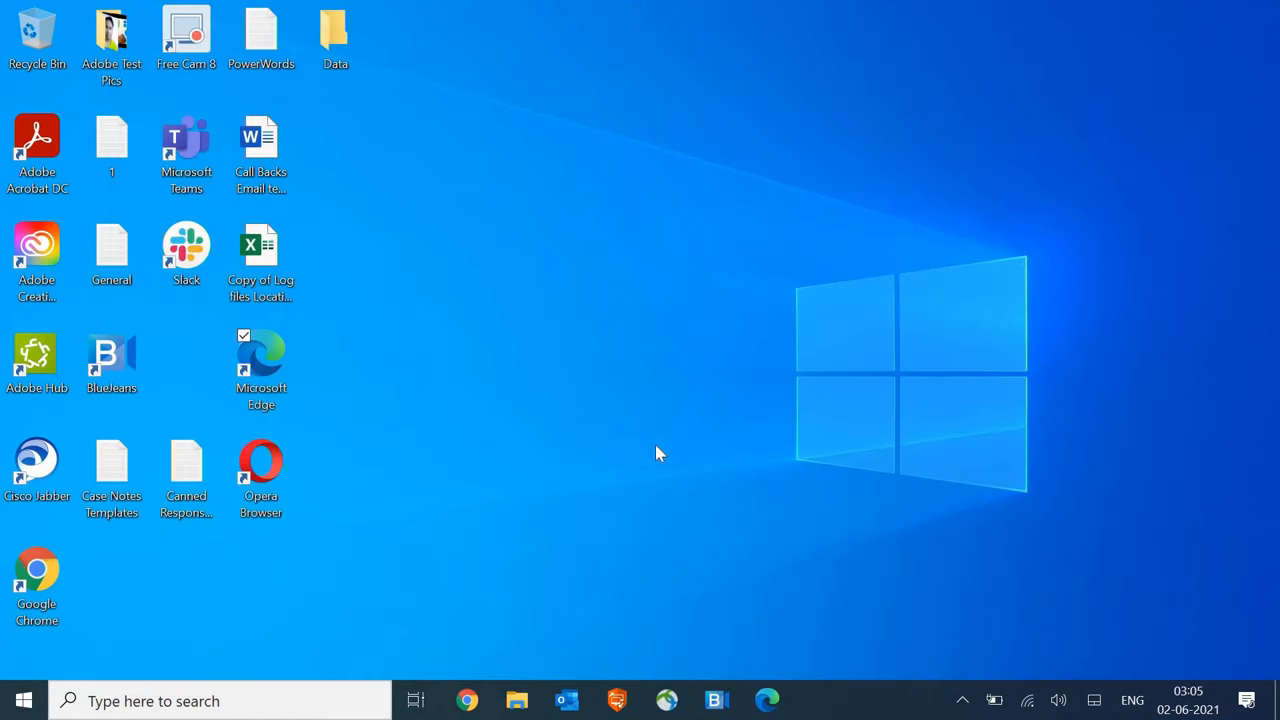
Search Google for superantispyware in Chrome and open the SUPERAntiSpyware site.
{"action": "left_click", "coordinate": [37, 577]}
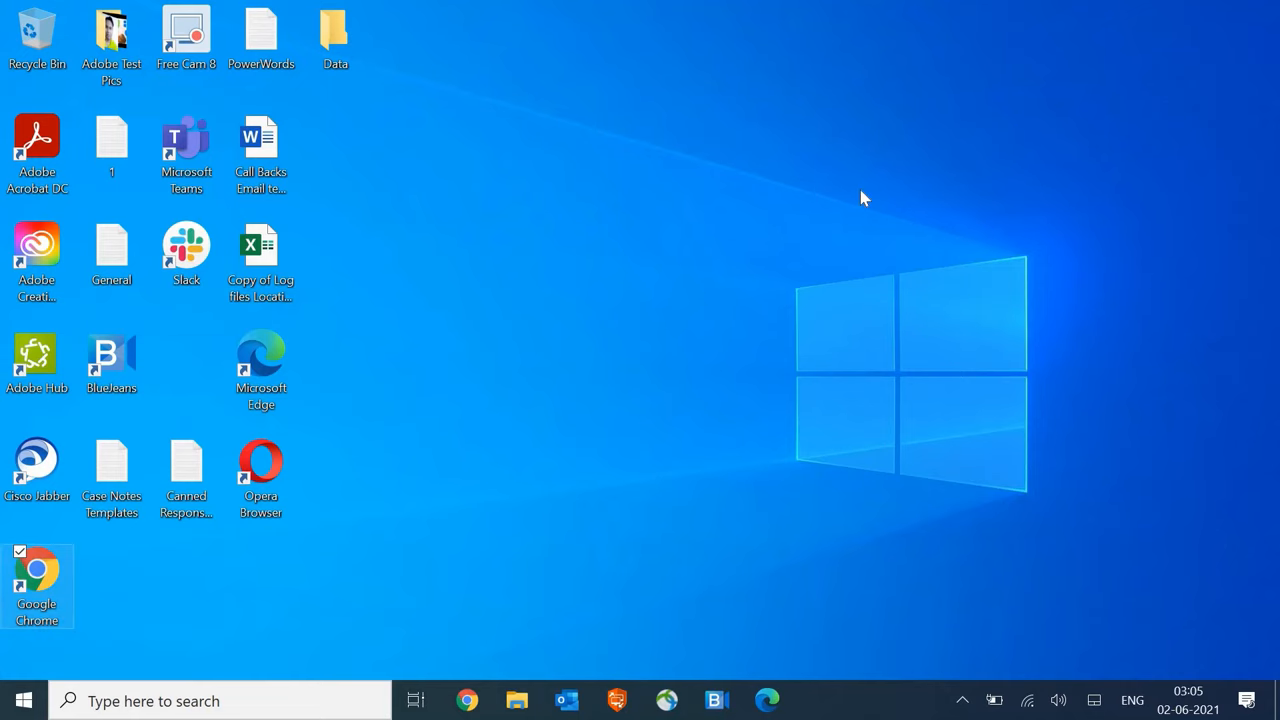
{"action": "left_click", "coordinate": [464, 700]}
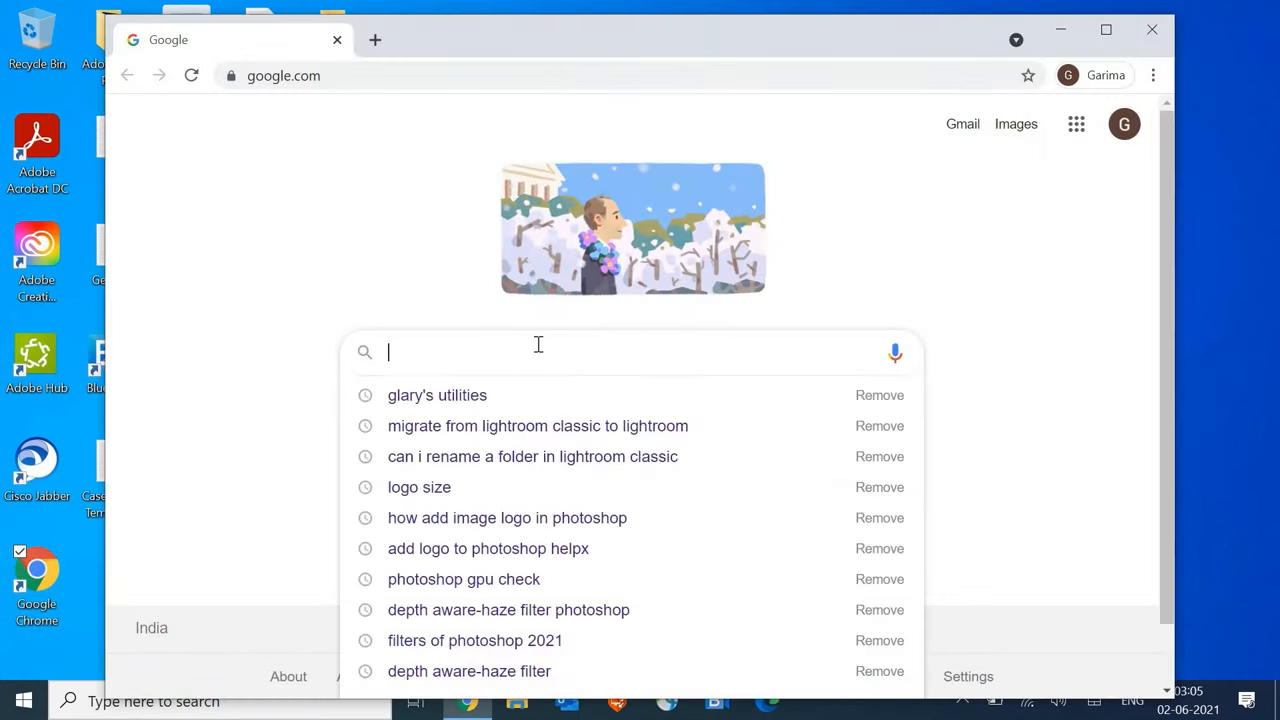
{"action": "type", "text": "super"}
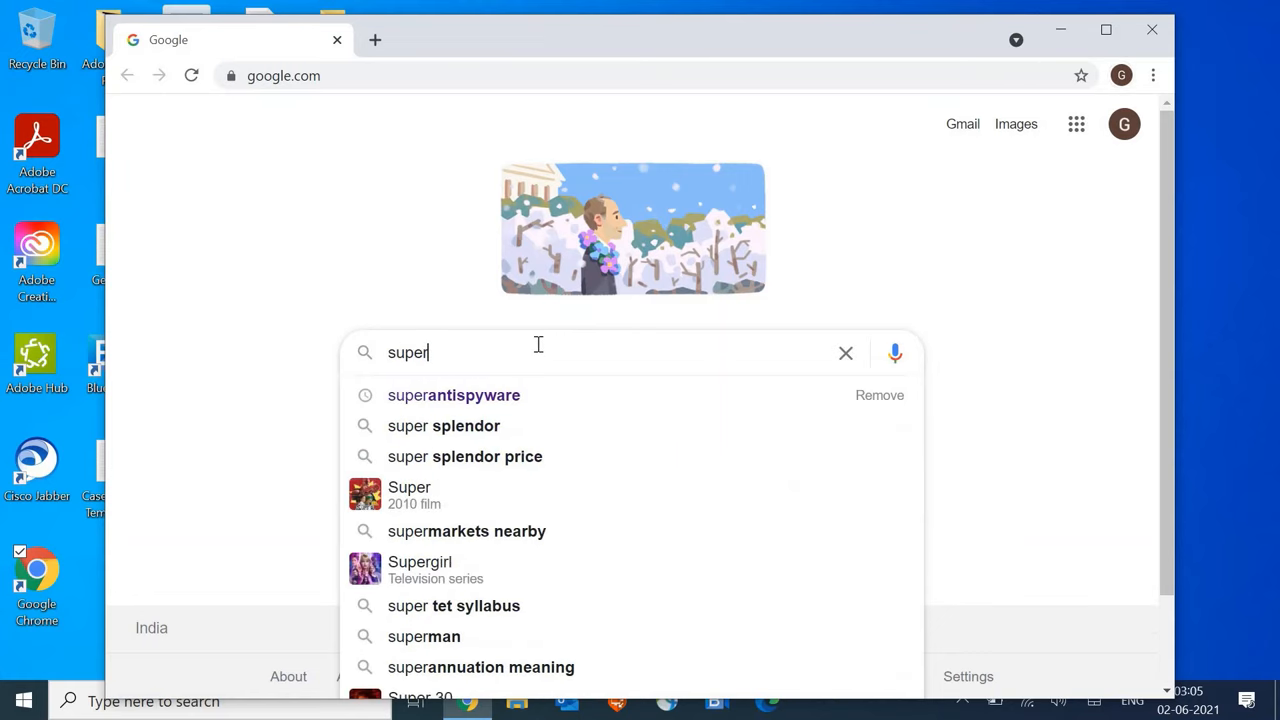
{"action": "left_click", "coordinate": [453, 395]}
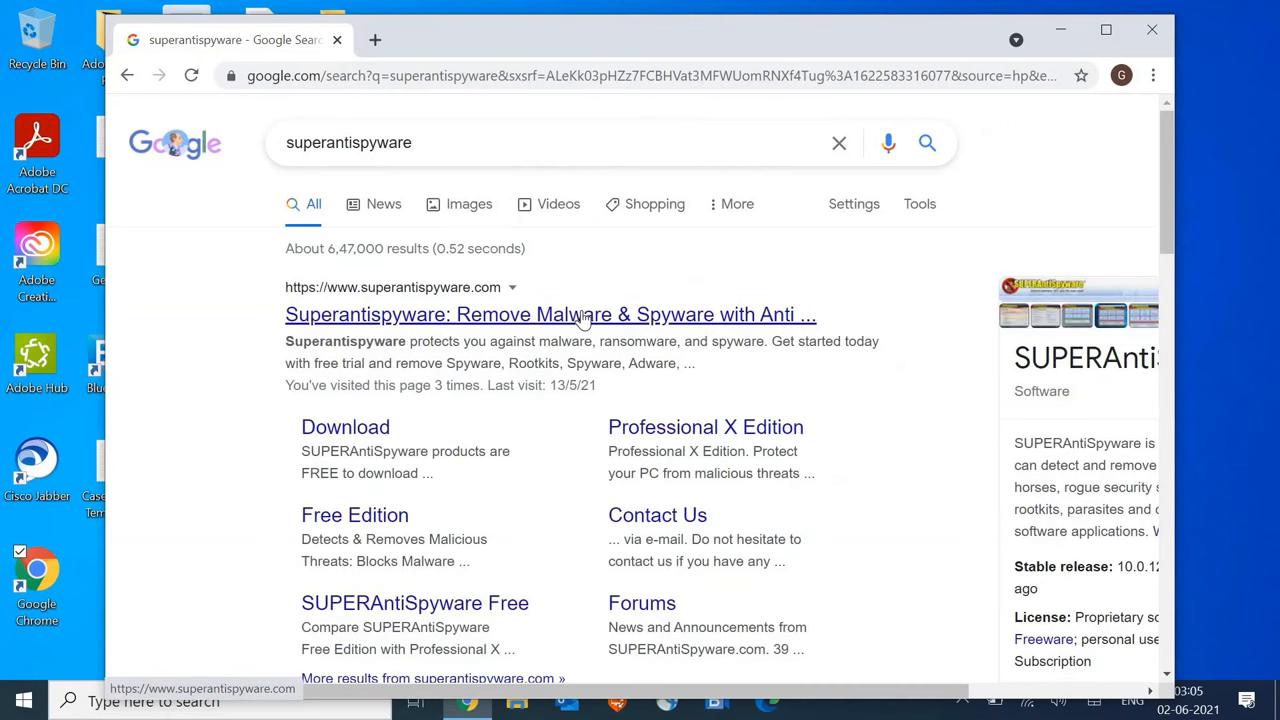
{"action": "left_click", "coordinate": [550, 314]}
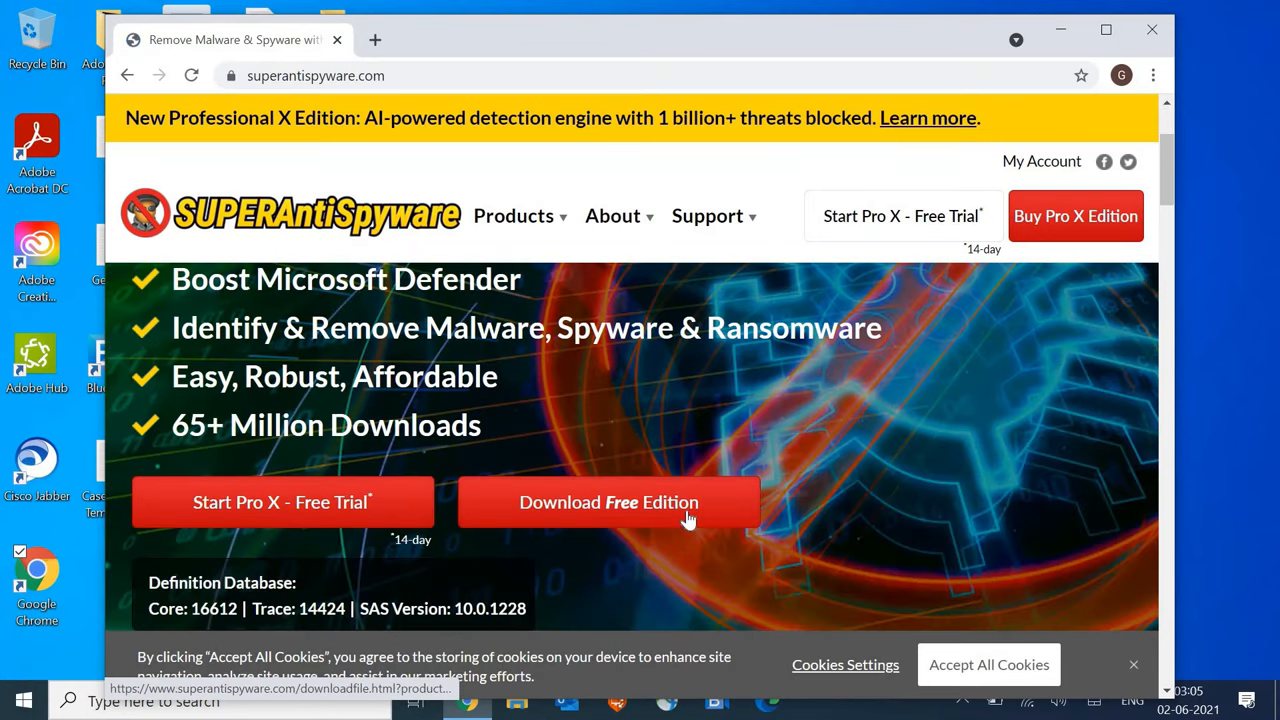
{"action": "mouse_move", "coordinate": [688, 519]}
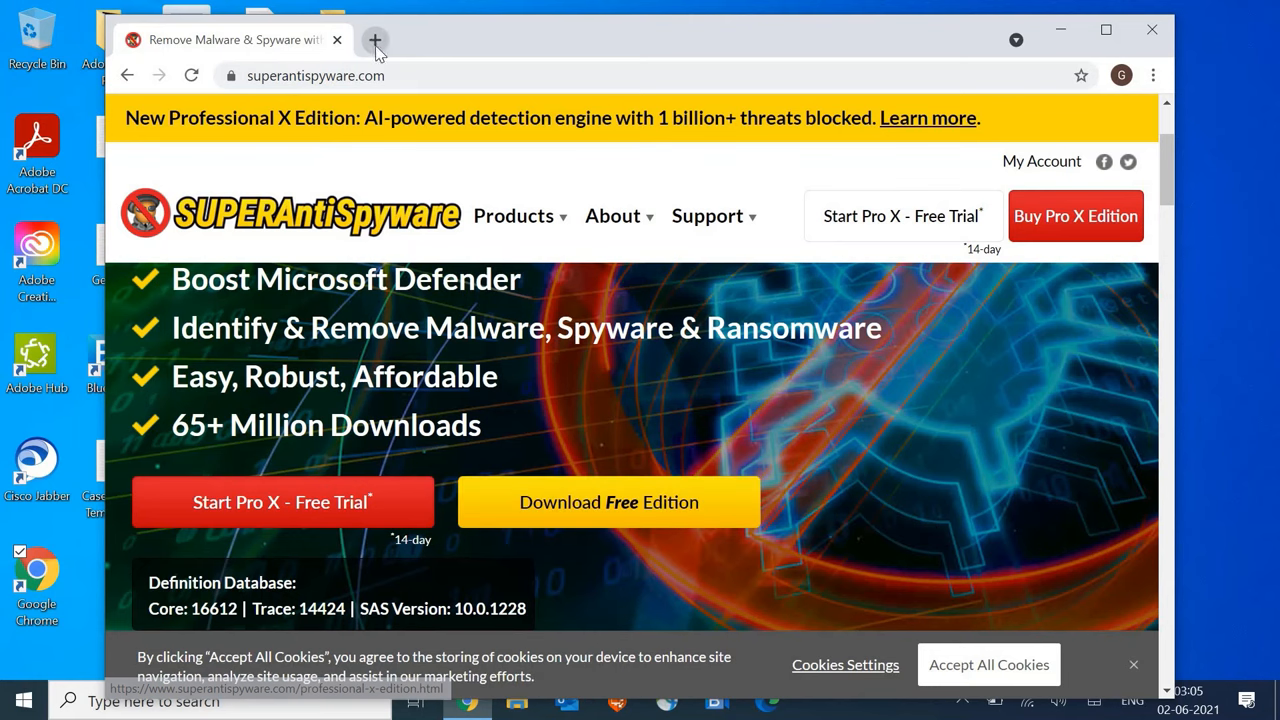
In a new tab, search malwarebytes, open malwarebytes.com and download MBSetup.exe.
{"action": "left_click", "coordinate": [374, 40]}
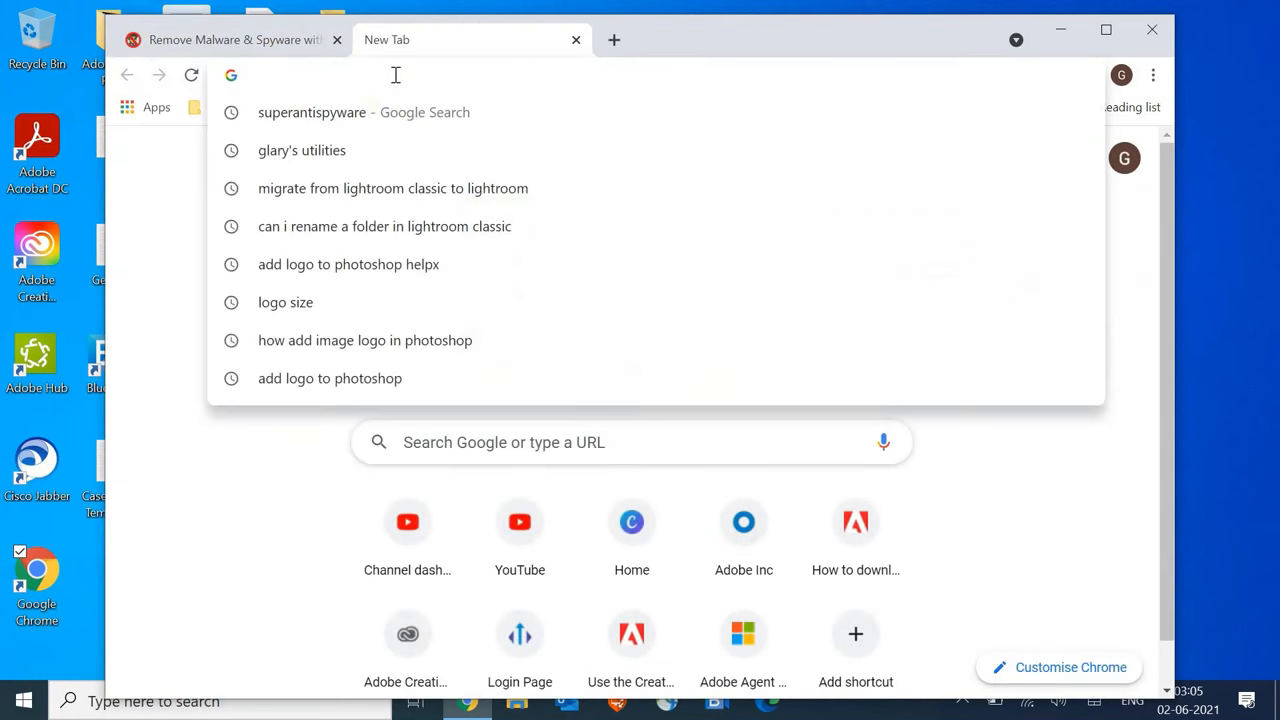
{"action": "type", "text": "malwarebytes"}
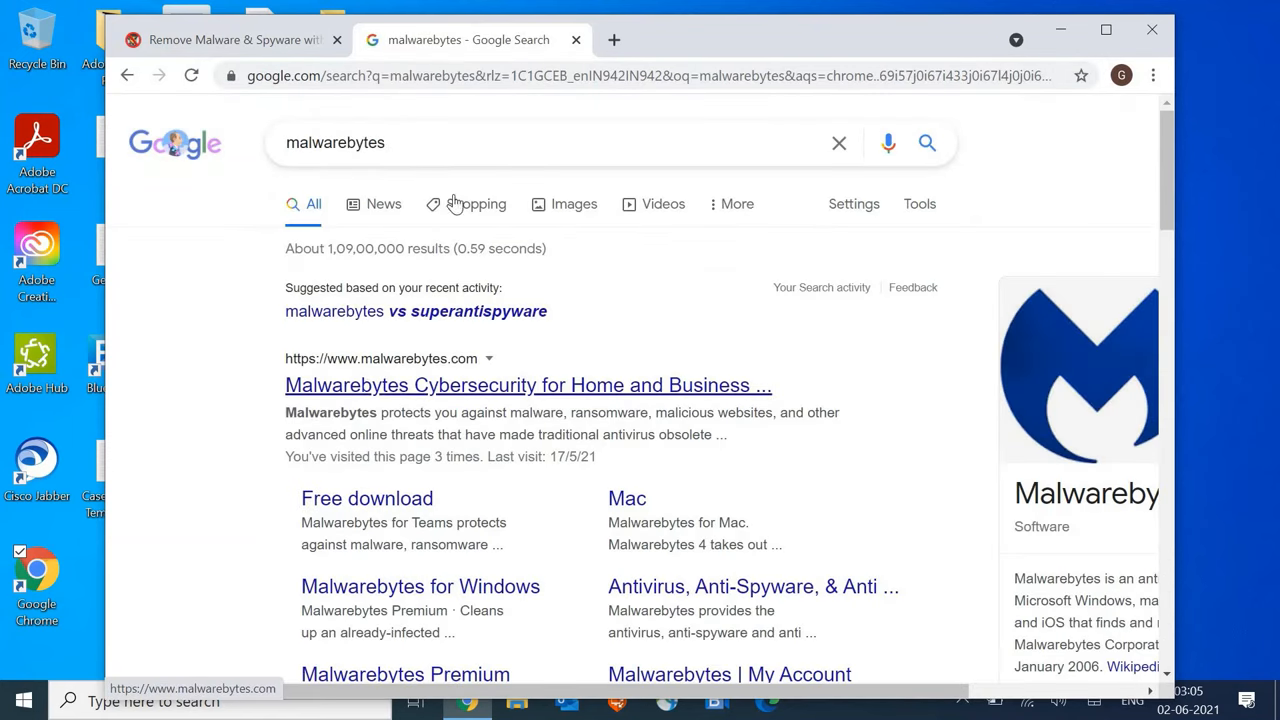
{"action": "mouse_move", "coordinate": [497, 331]}
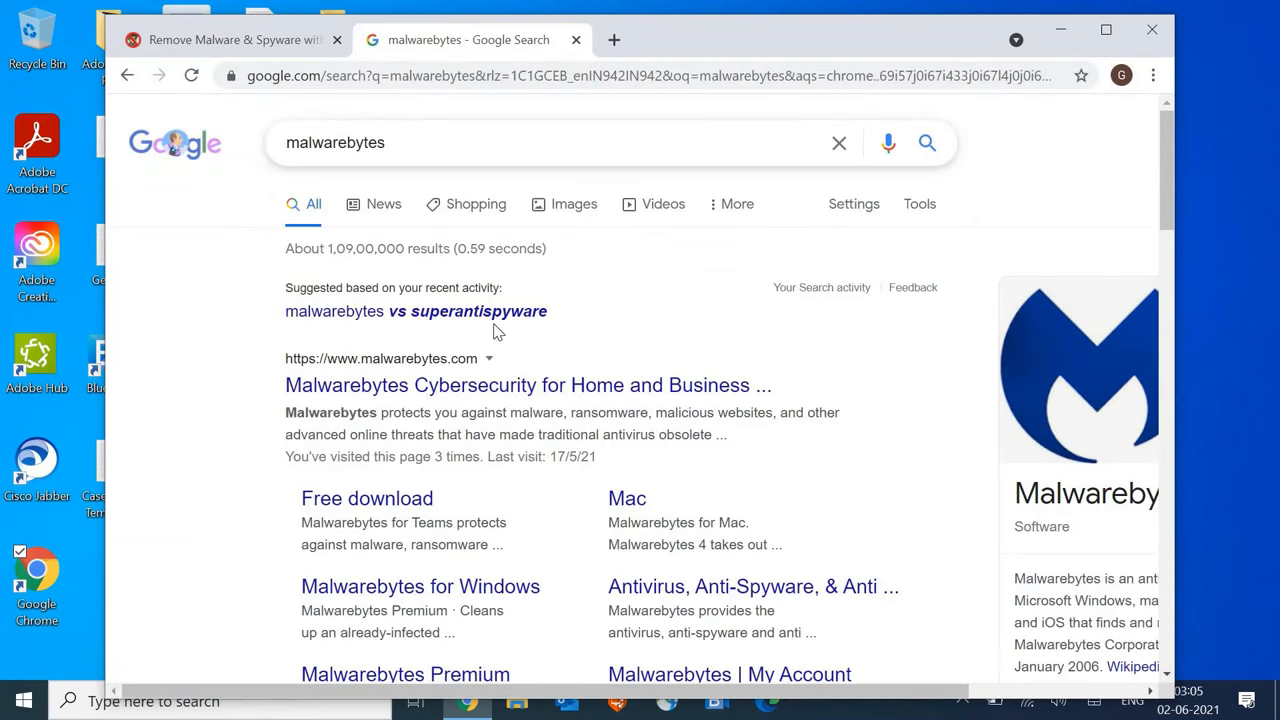
{"action": "left_click", "coordinate": [522, 385]}
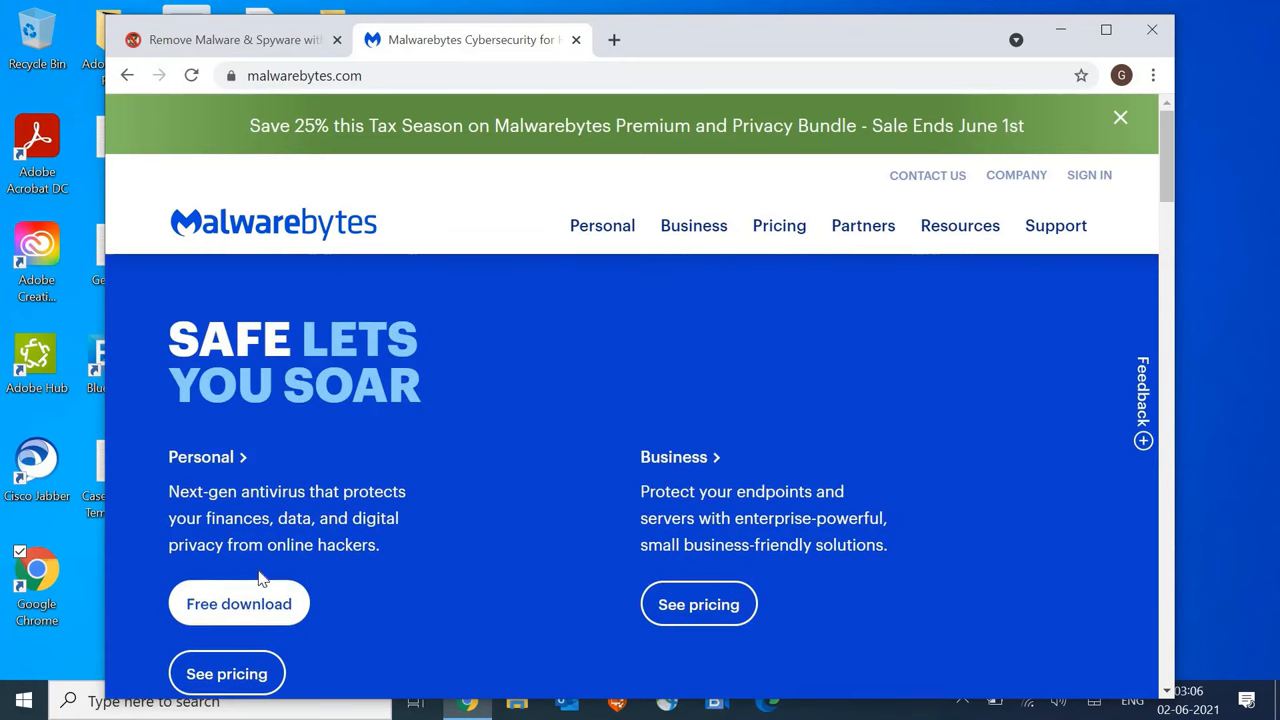
{"action": "mouse_move", "coordinate": [256, 600]}
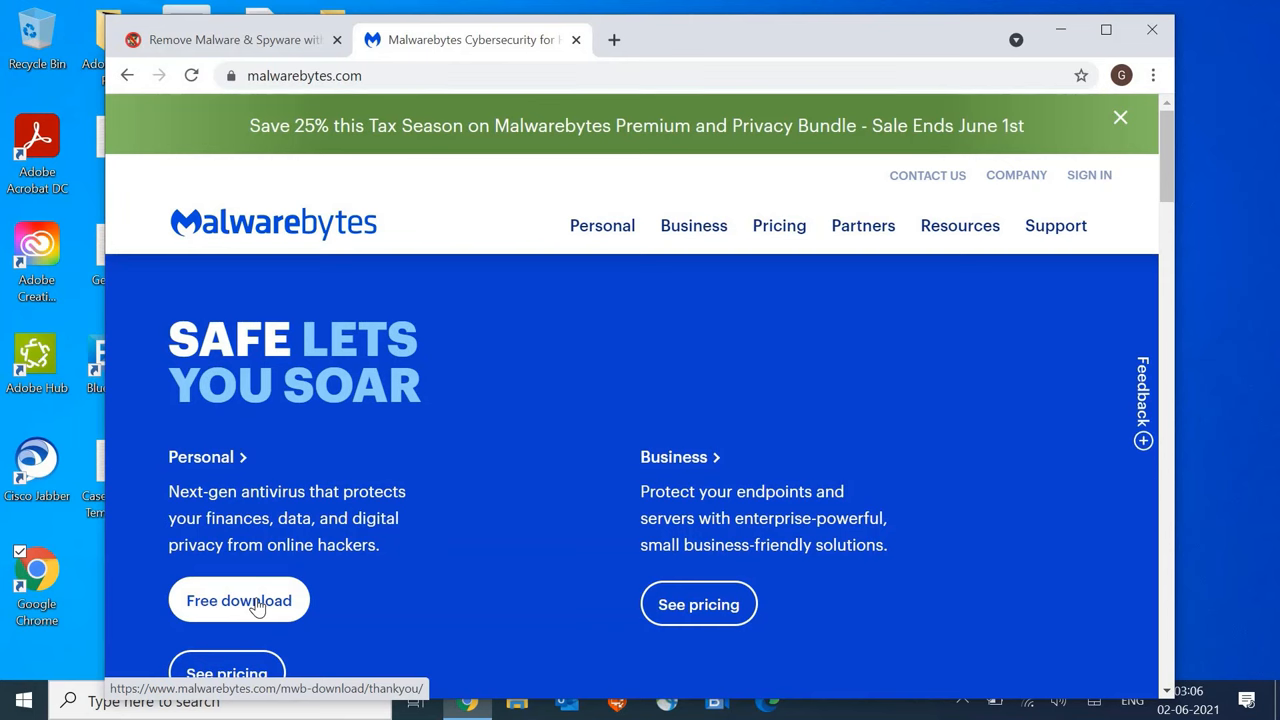
{"action": "left_click", "coordinate": [238, 600]}
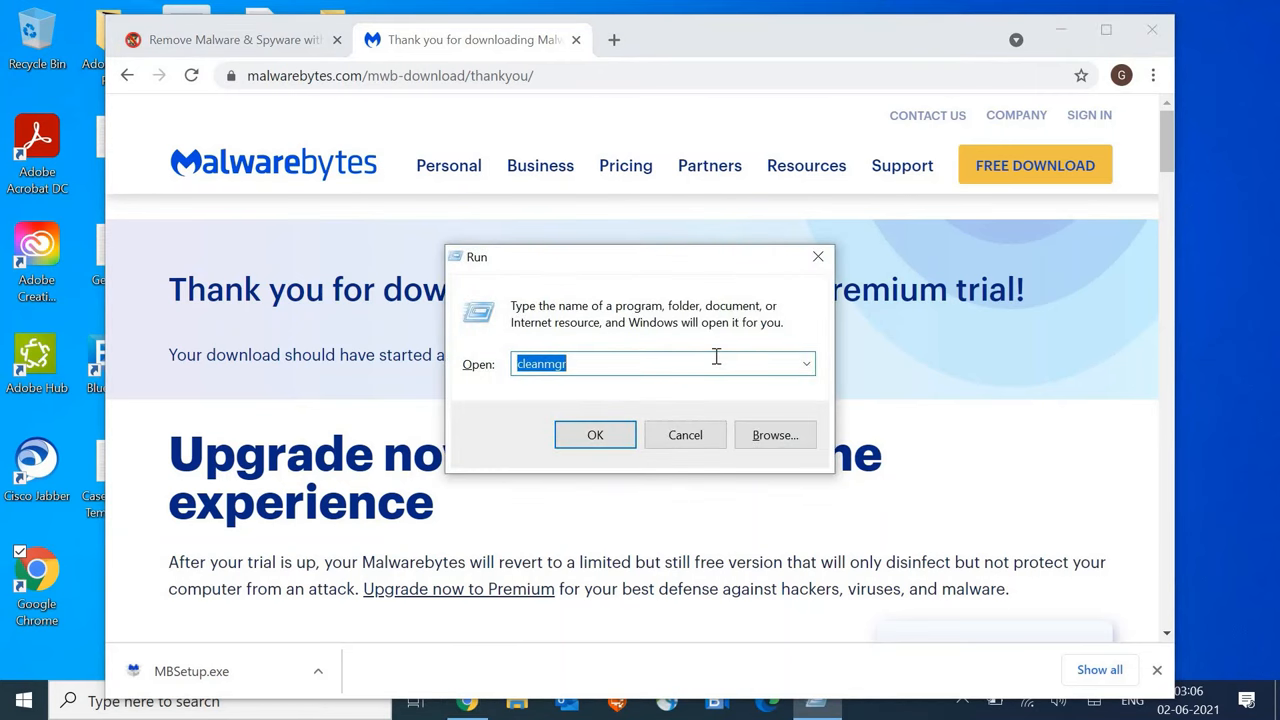
Launch msconfig and confirm Safe boot is unchecked under Boot.
{"action": "type", "text": "msc"}
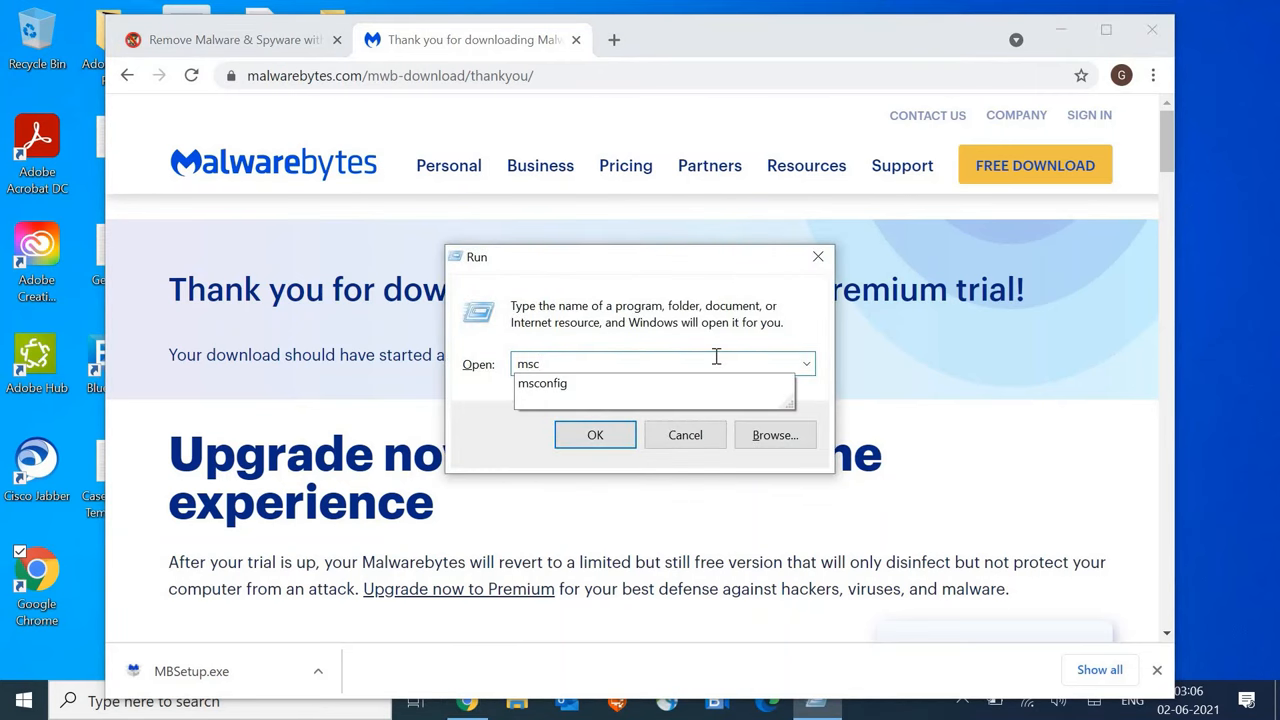
{"action": "left_click", "coordinate": [594, 434]}
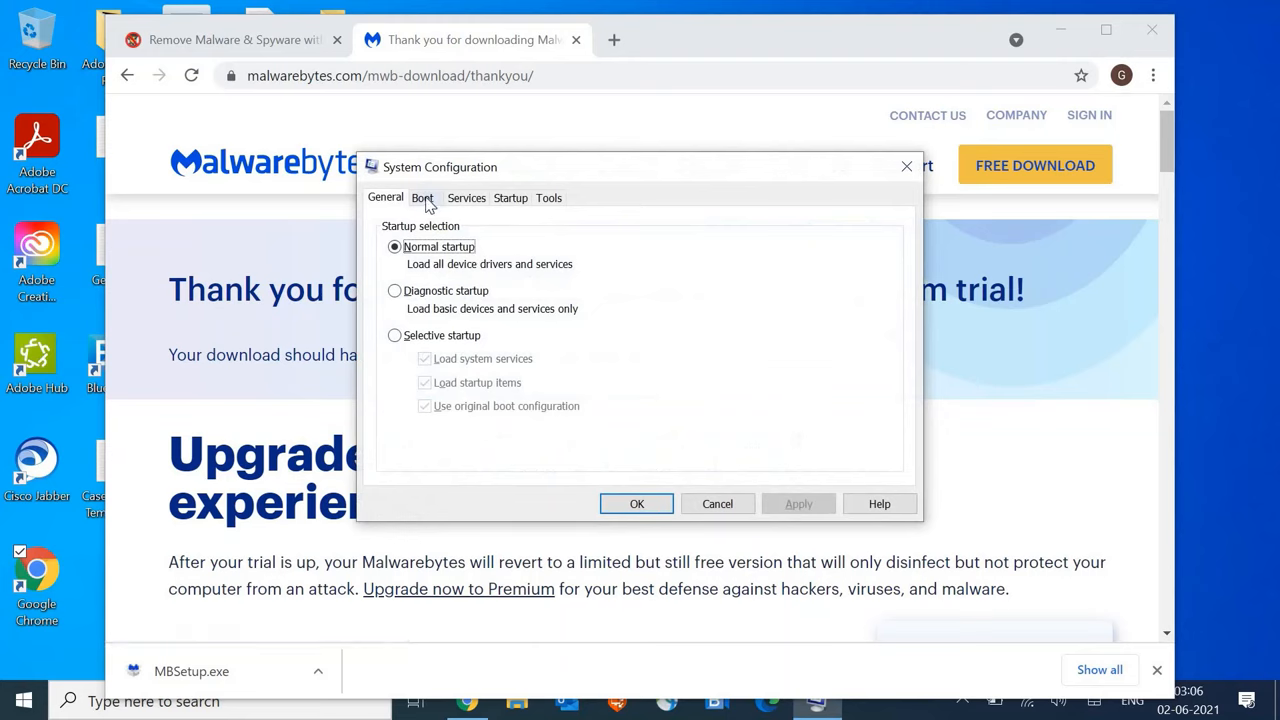
{"action": "left_click", "coordinate": [423, 197]}
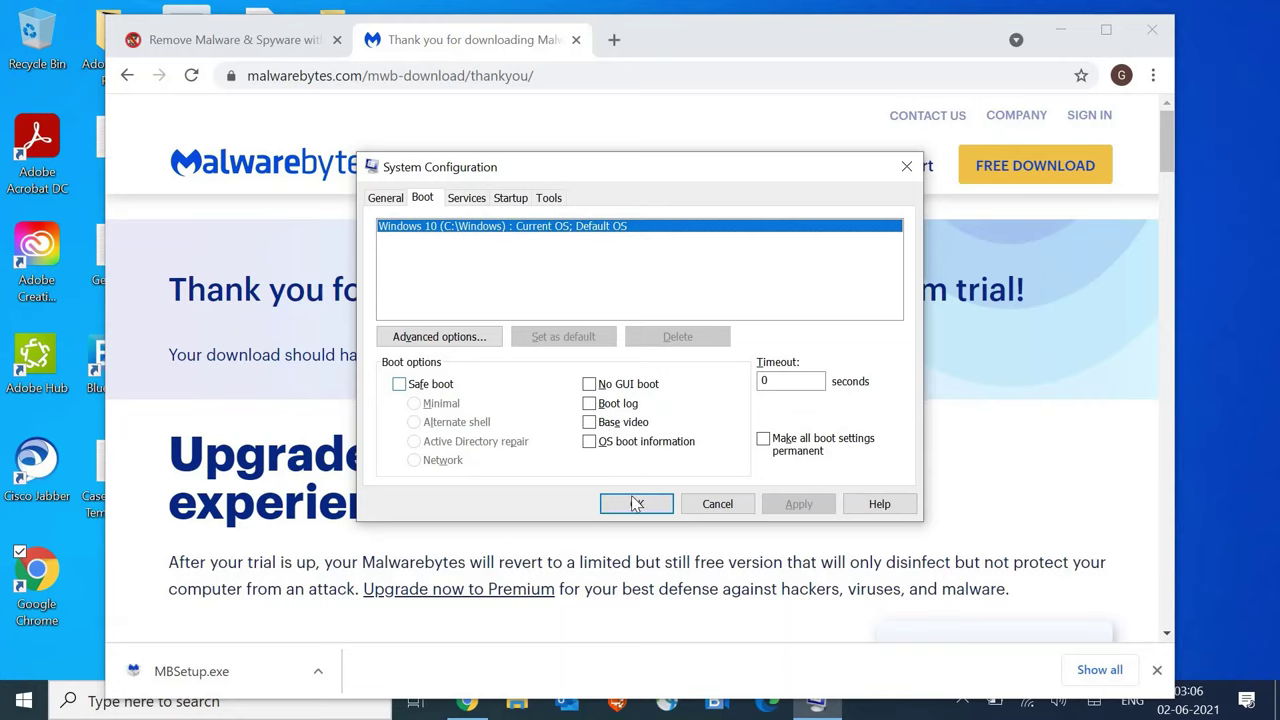
{"action": "mouse_move", "coordinate": [687, 484]}
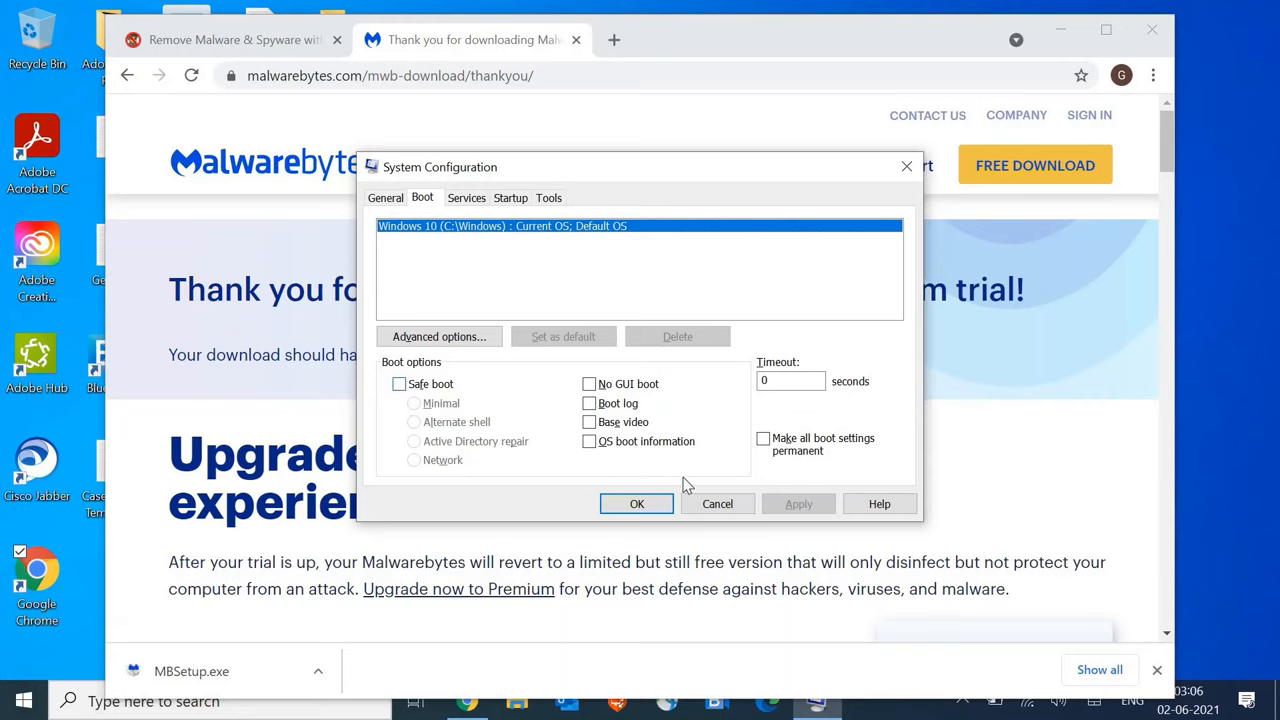